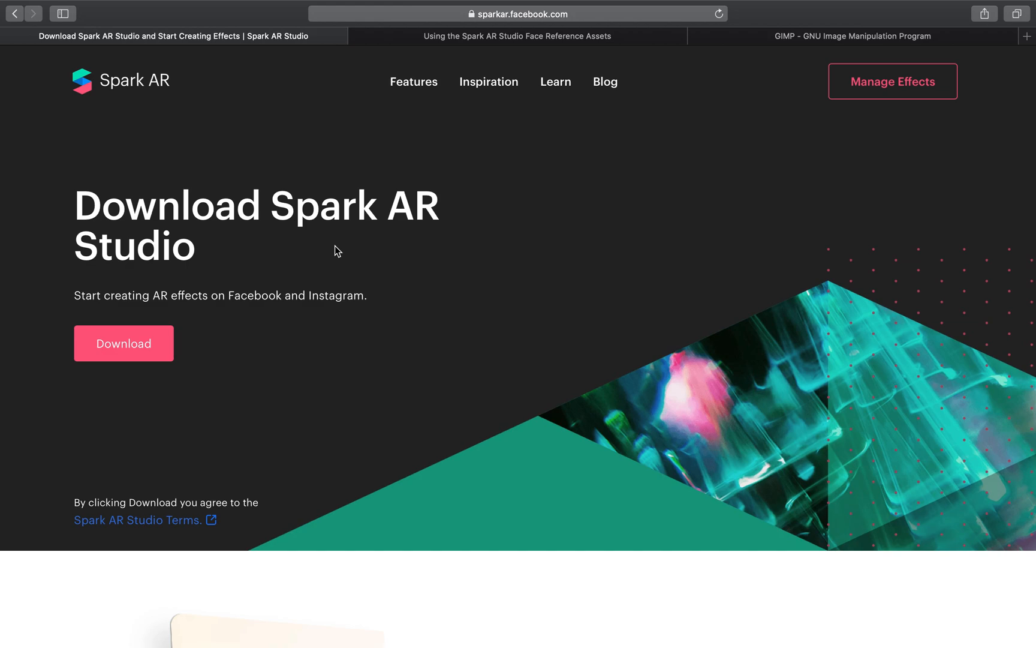
# Review the Spark AR Studio download page and scroll through the Face Reference Assets guide
pyautogui.click(518, 36)
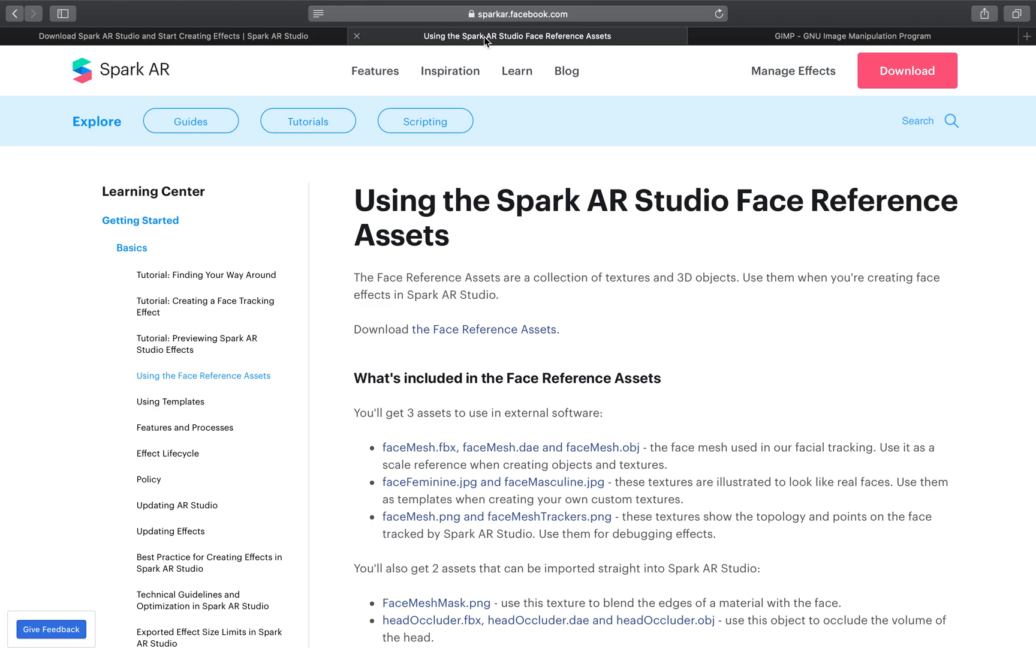
pyautogui.click(174, 36)
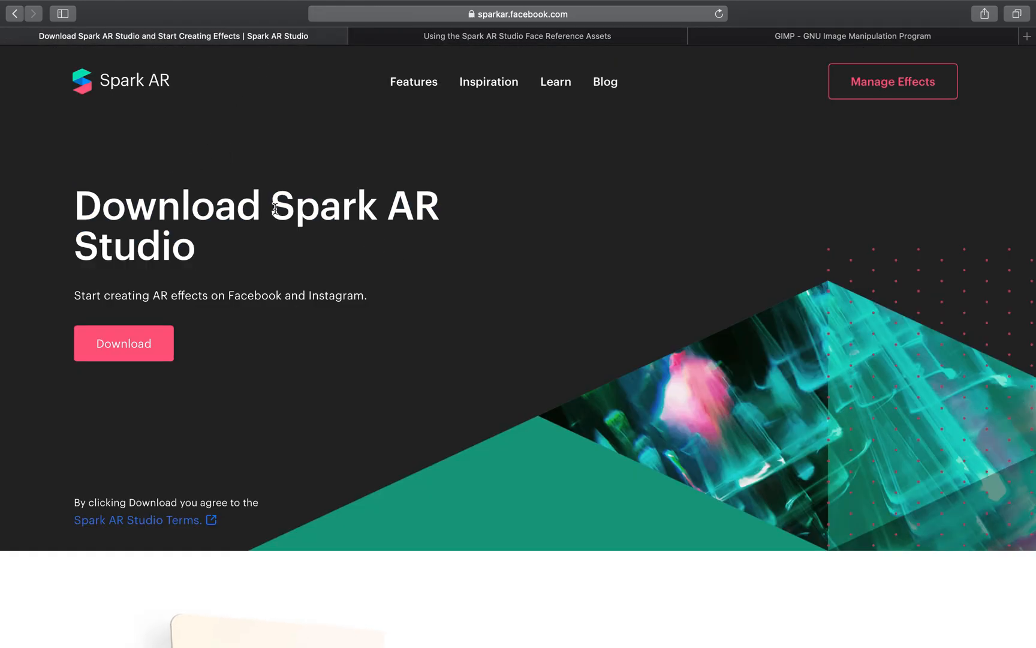
pyautogui.moveTo(647, 281)
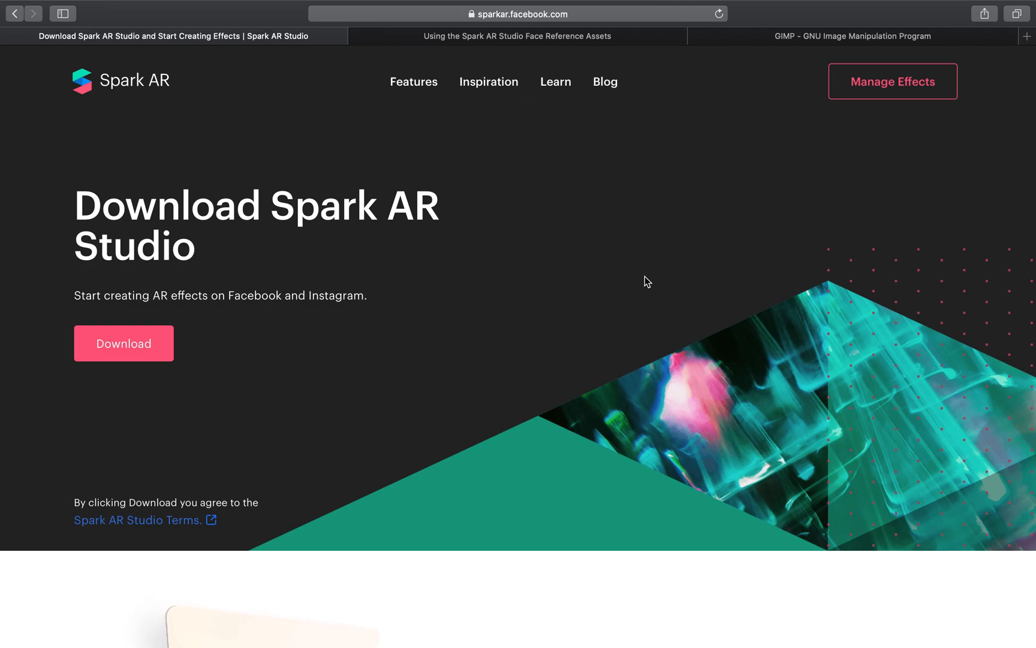
pyautogui.moveTo(467, 36)
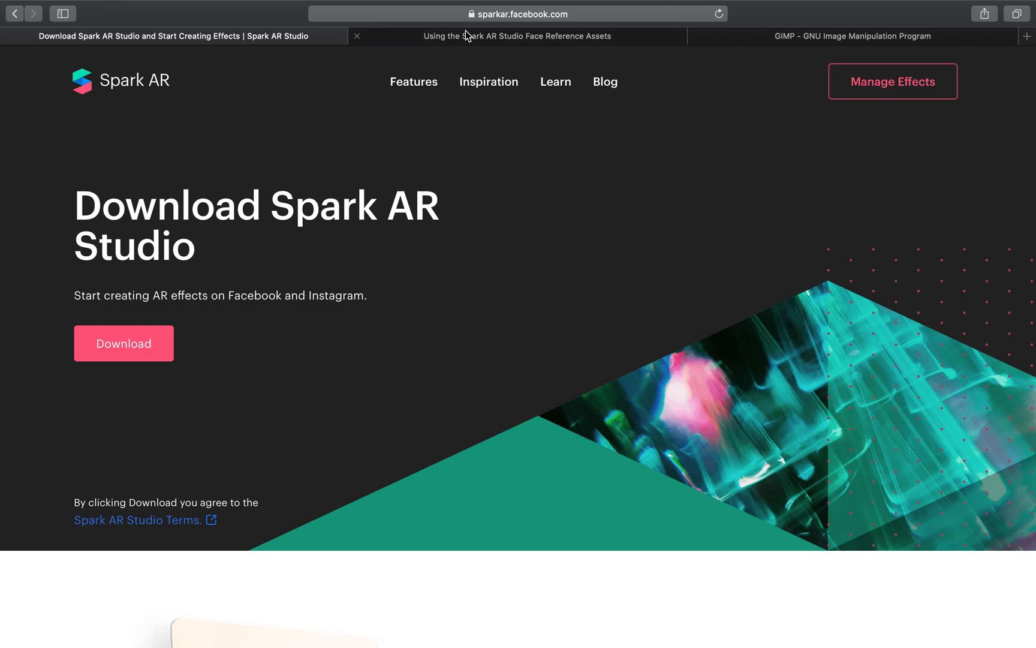
pyautogui.click(517, 36)
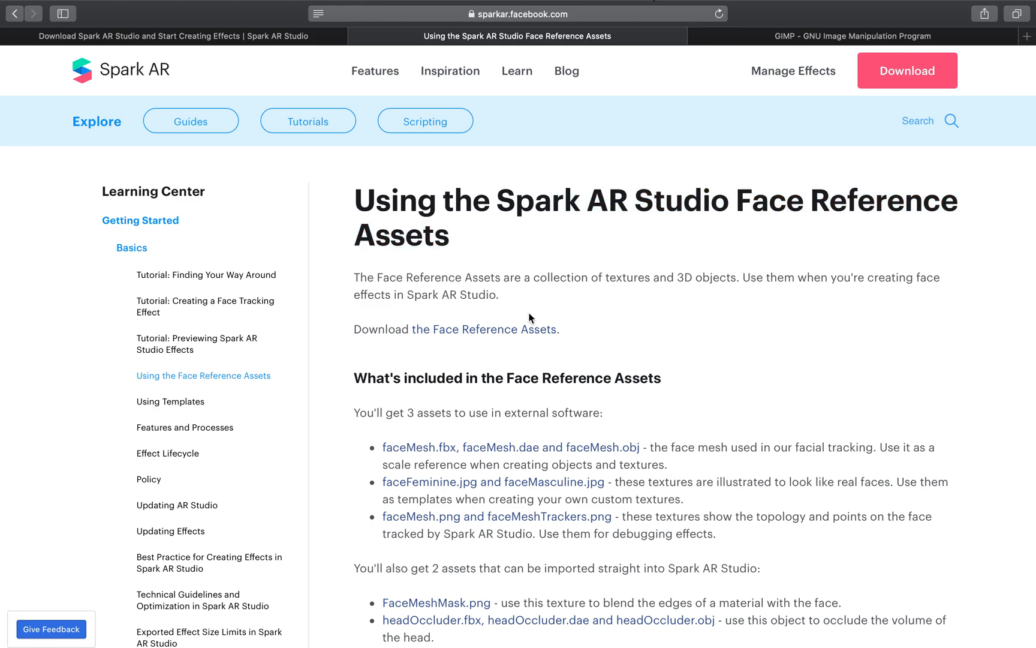
pyautogui.moveTo(502, 385)
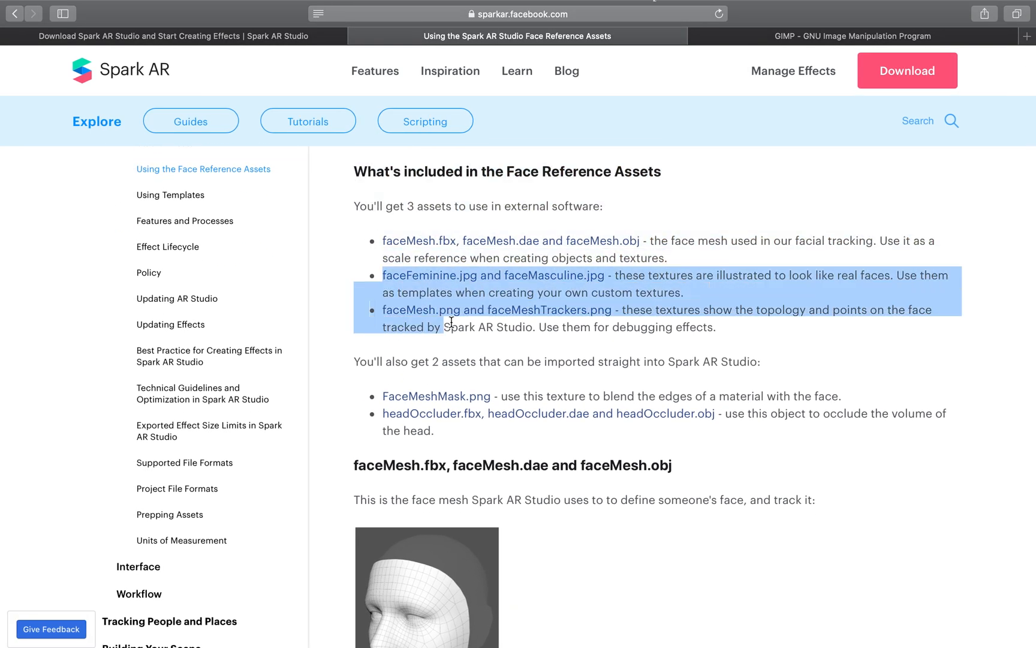
pyautogui.scroll(-3)
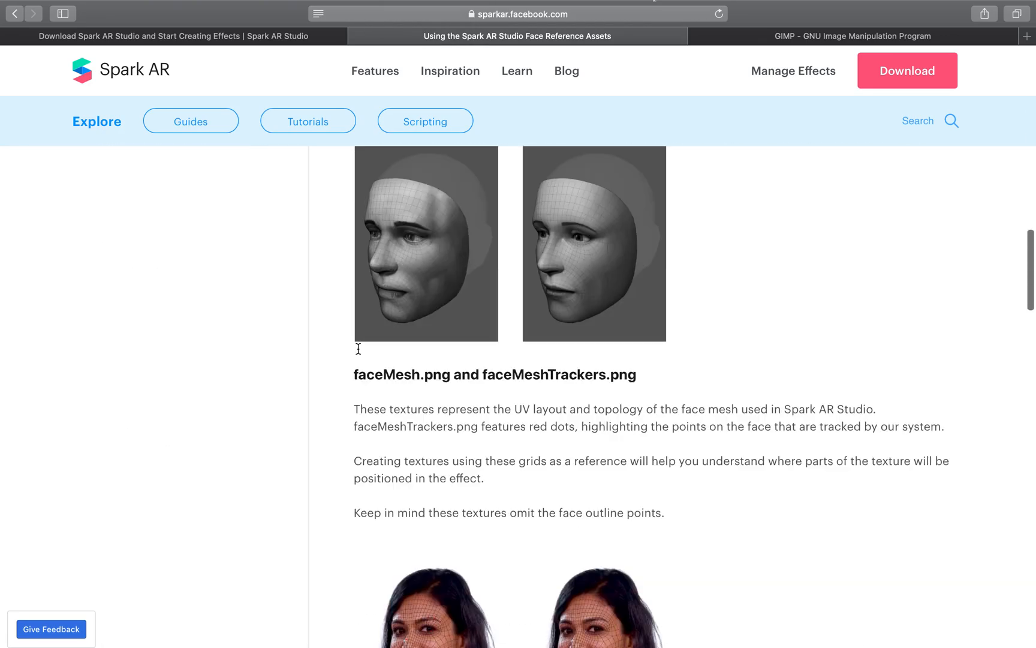
pyautogui.scroll(-3)
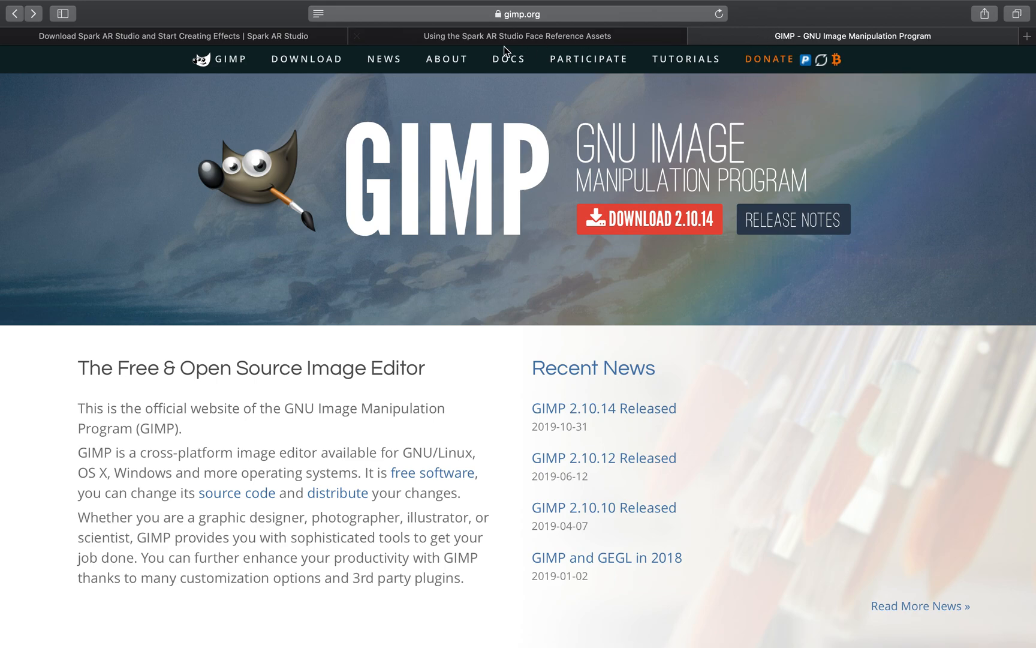
pyautogui.moveTo(506, 42)
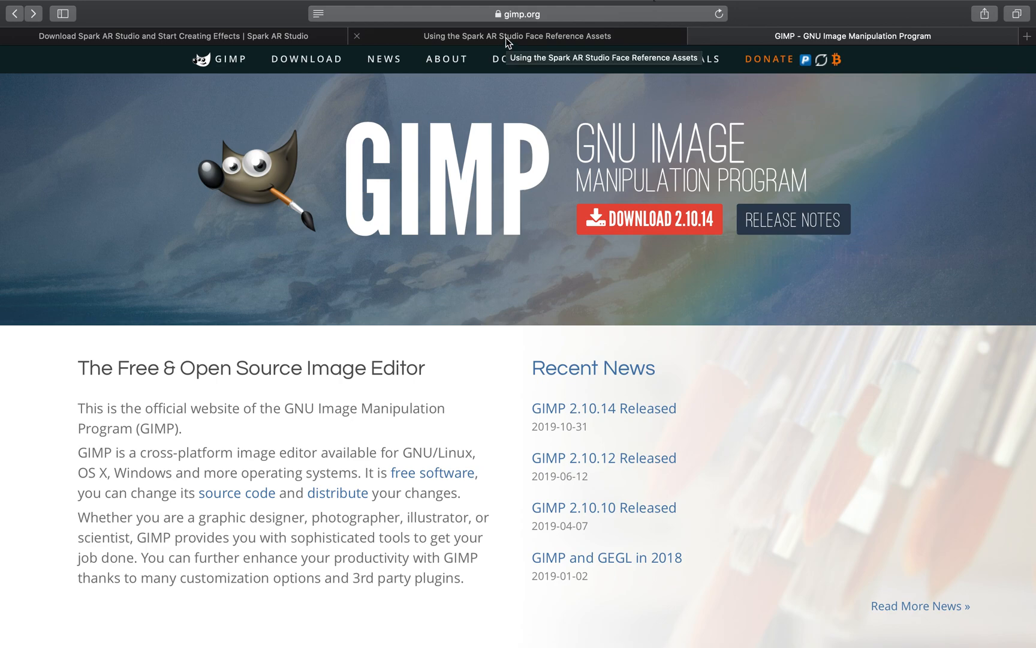
pyautogui.moveTo(349, 31)
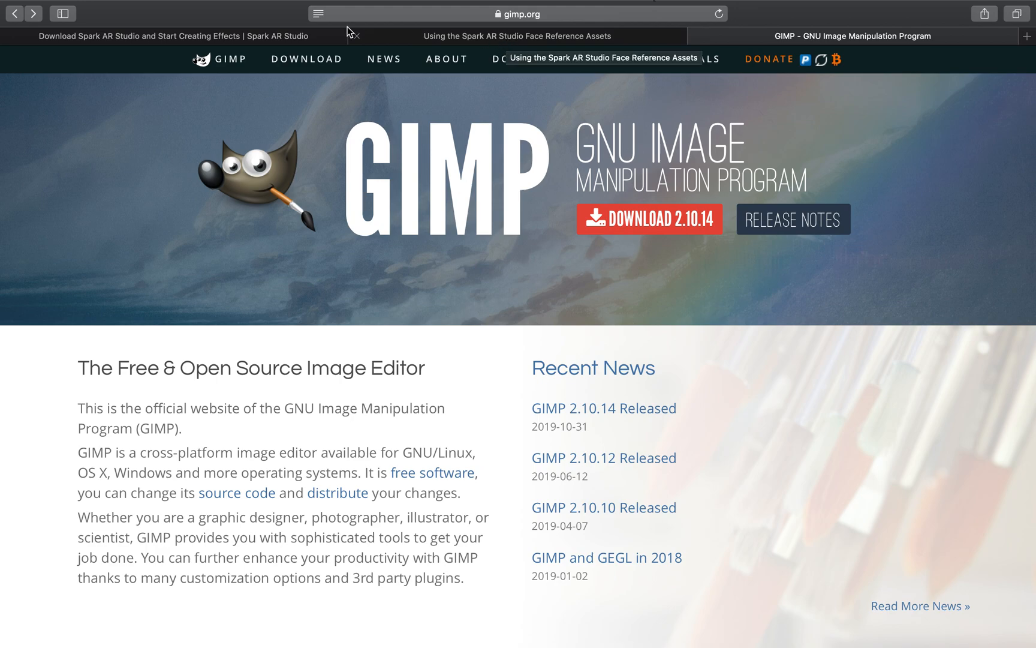
# From the desktop, browse Spark AR Reference Assets into its Textures folder of face images
pyautogui.click(517, 36)
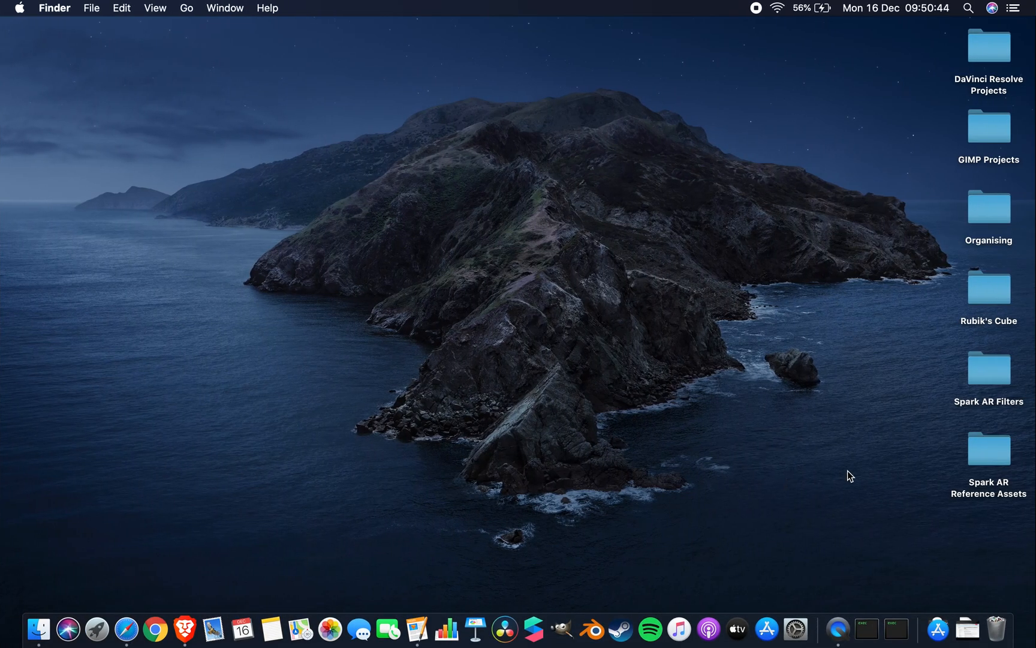
pyautogui.doubleClick(988, 449)
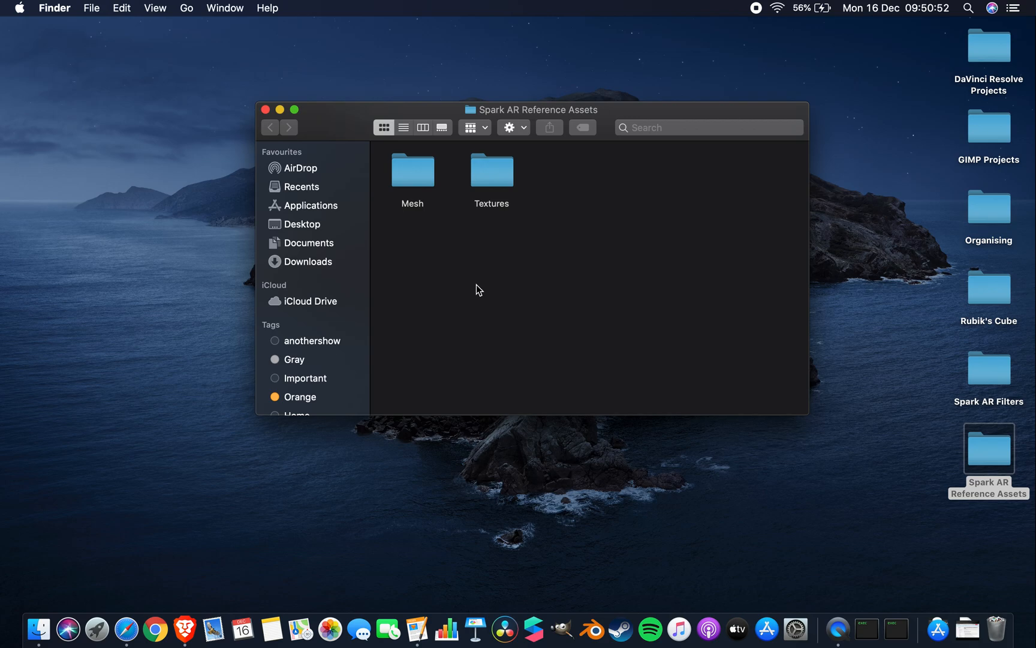
pyautogui.moveTo(457, 176)
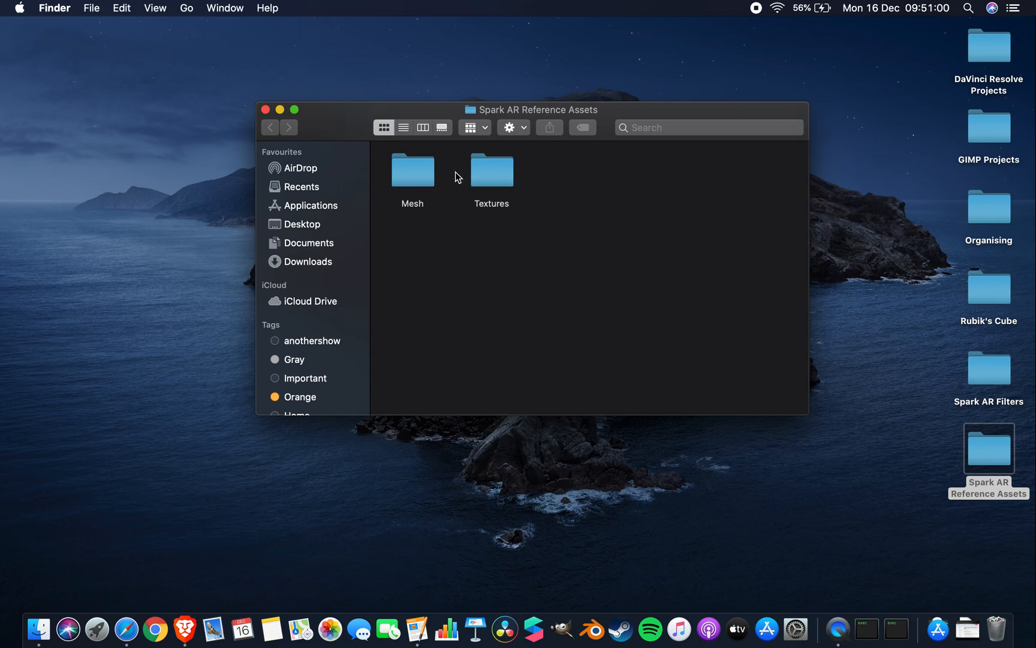
pyautogui.click(411, 170)
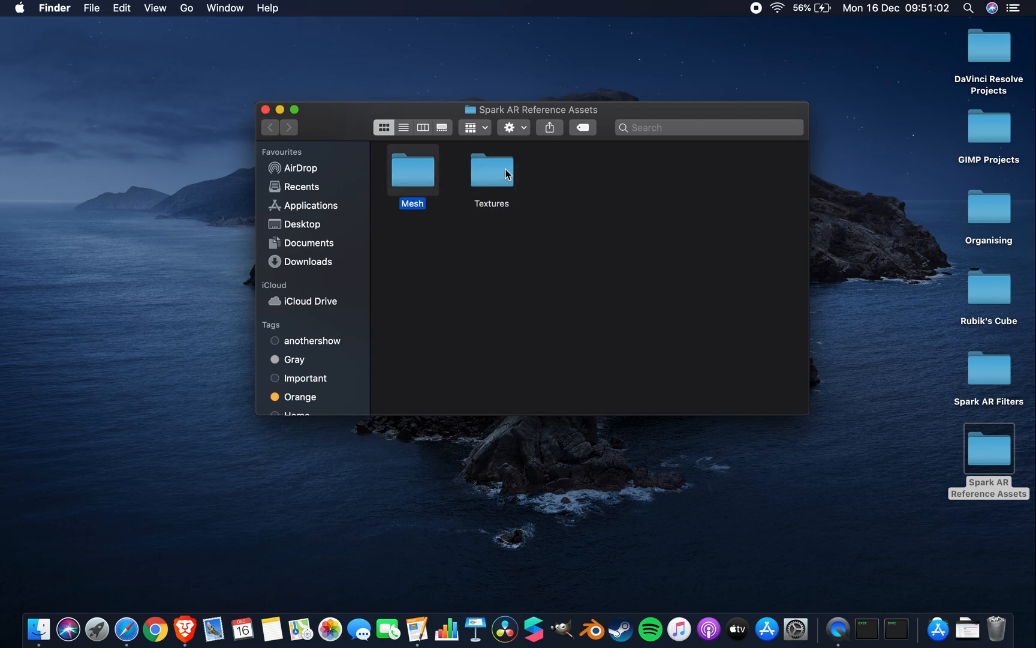
pyautogui.click(490, 171)
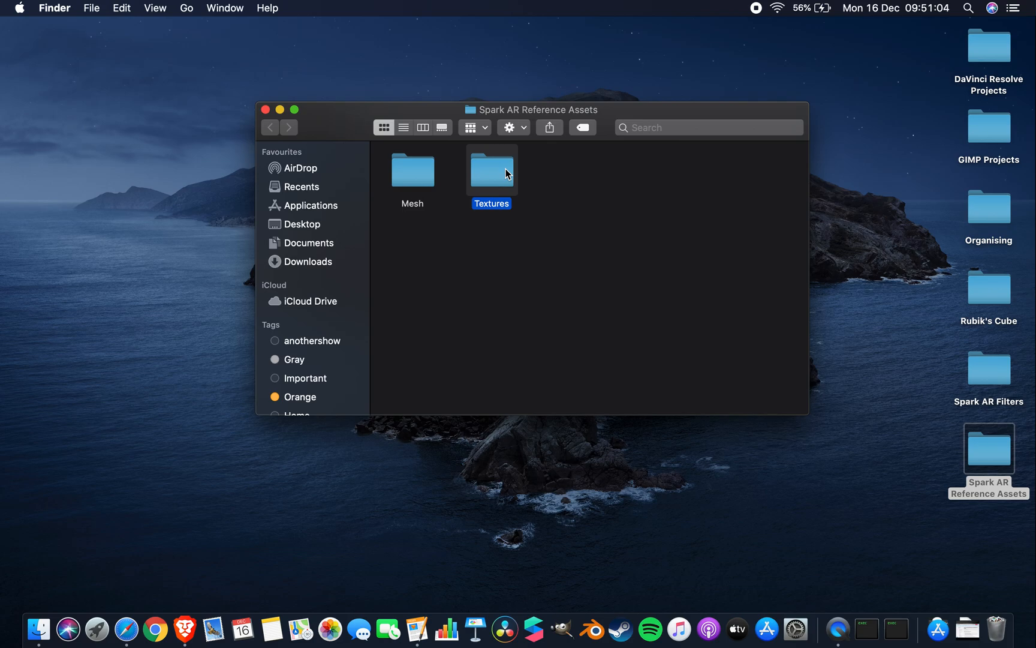
pyautogui.doubleClick(490, 170)
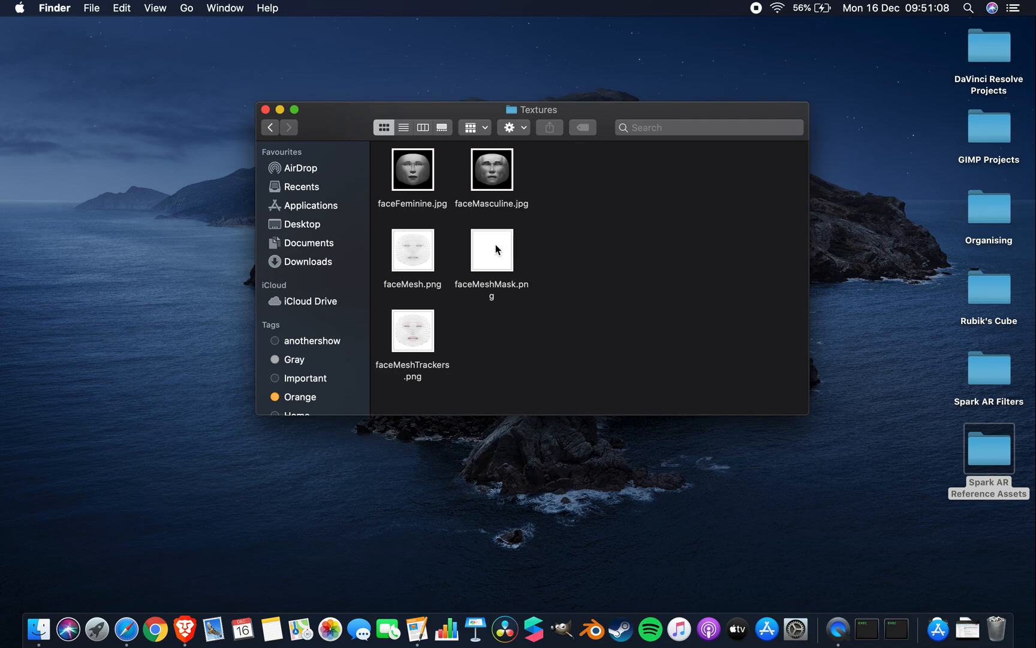
pyautogui.doubleClick(491, 250)
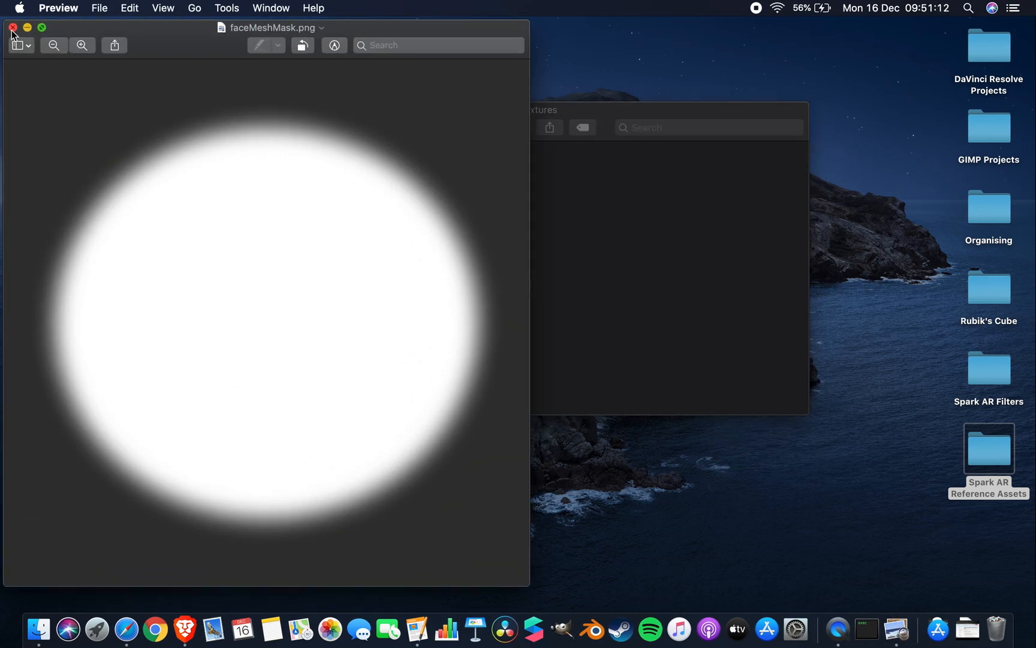
pyautogui.click(12, 28)
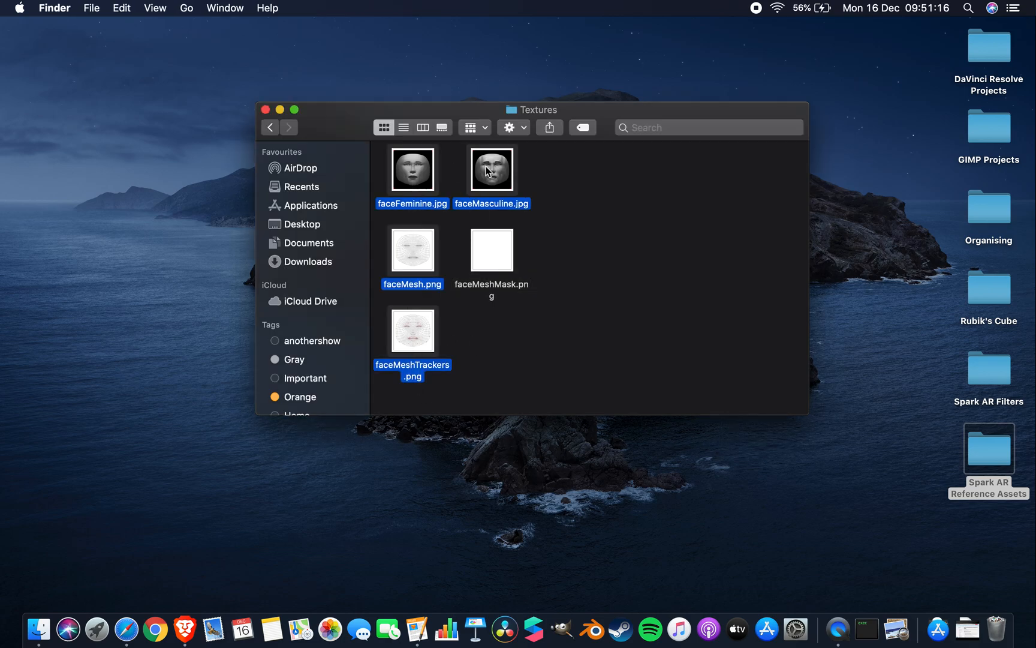
pyautogui.doubleClick(411, 169)
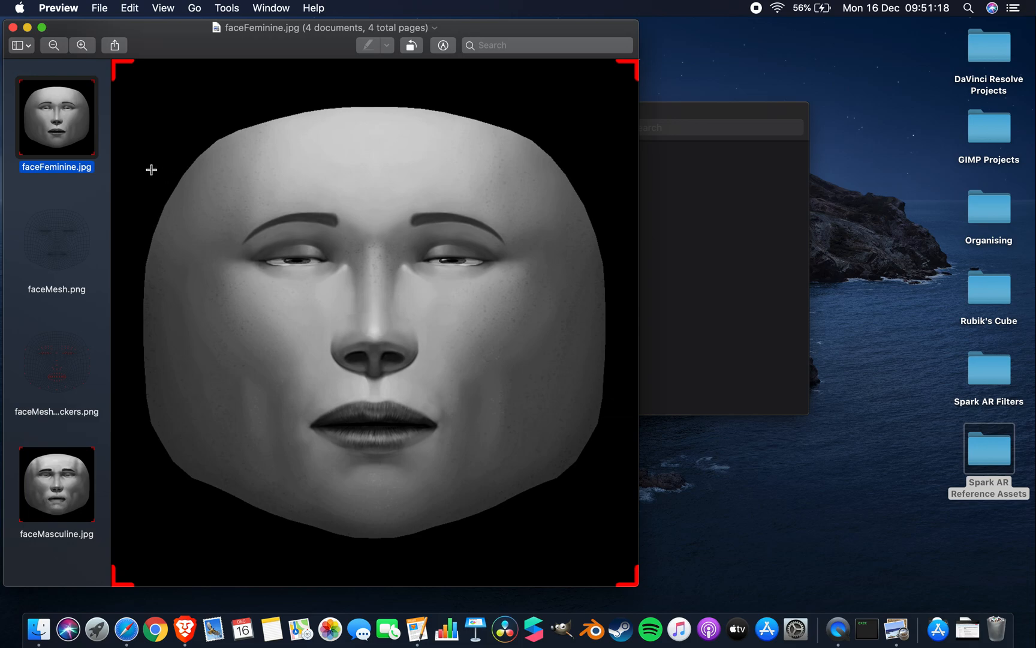
pyautogui.moveTo(56, 484)
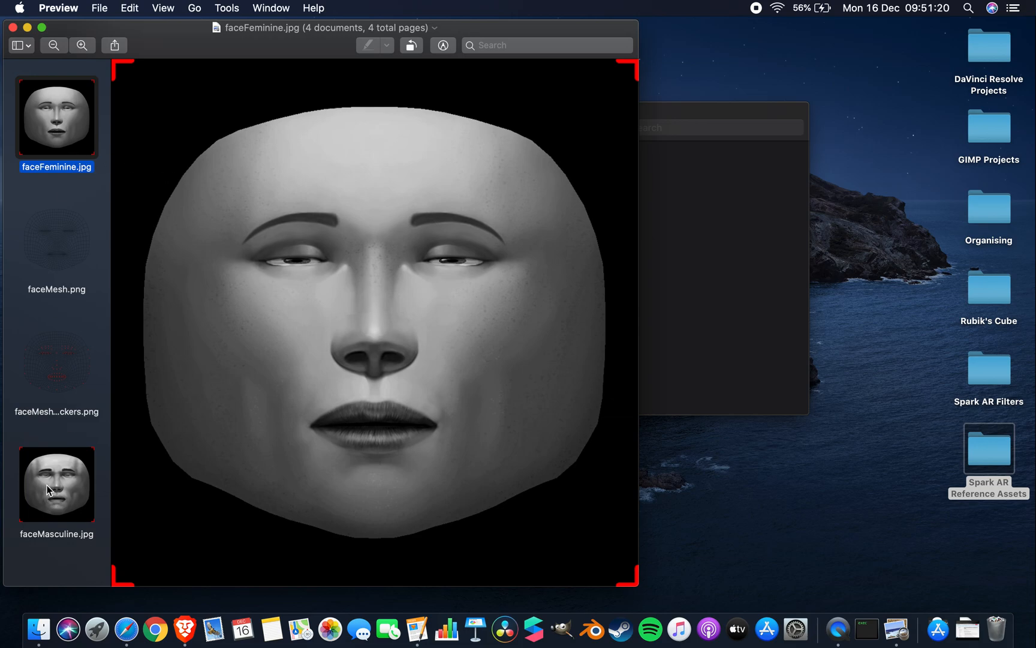
pyautogui.click(56, 483)
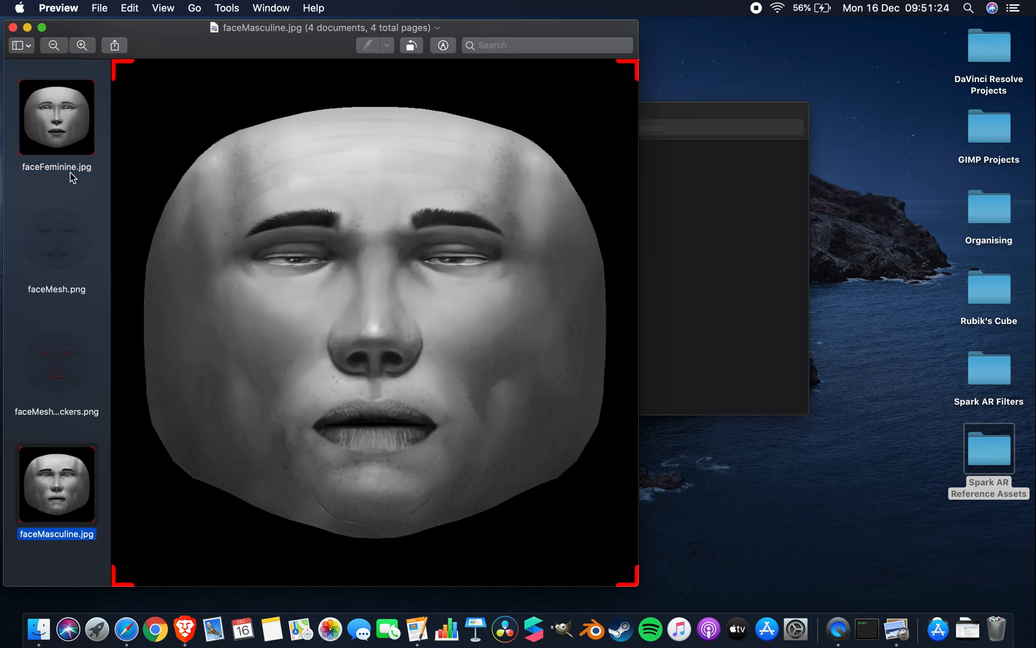
pyautogui.click(57, 239)
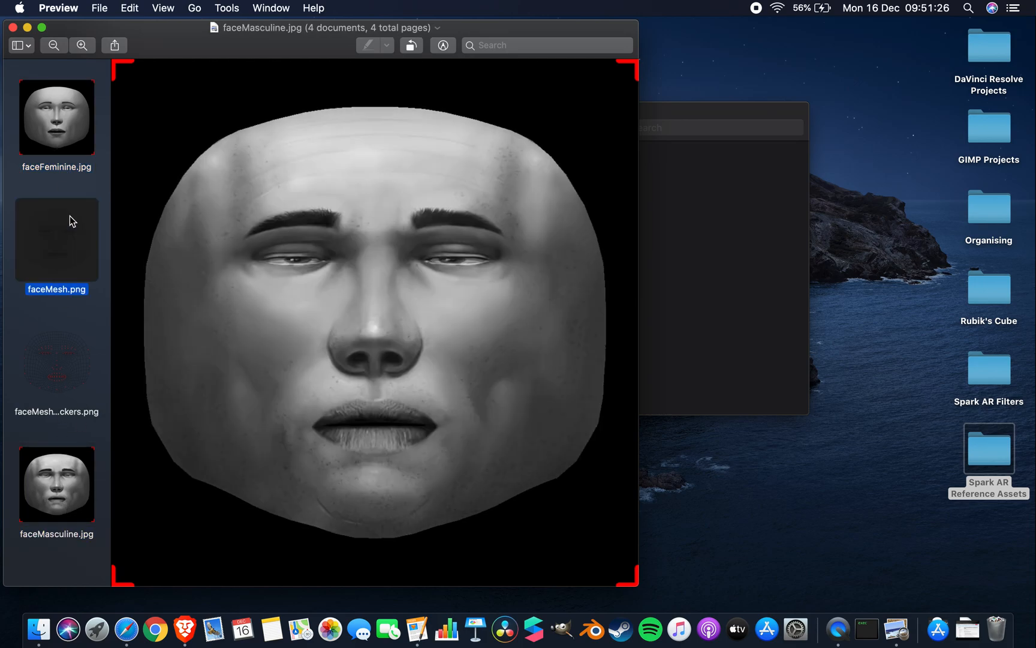
pyautogui.click(56, 362)
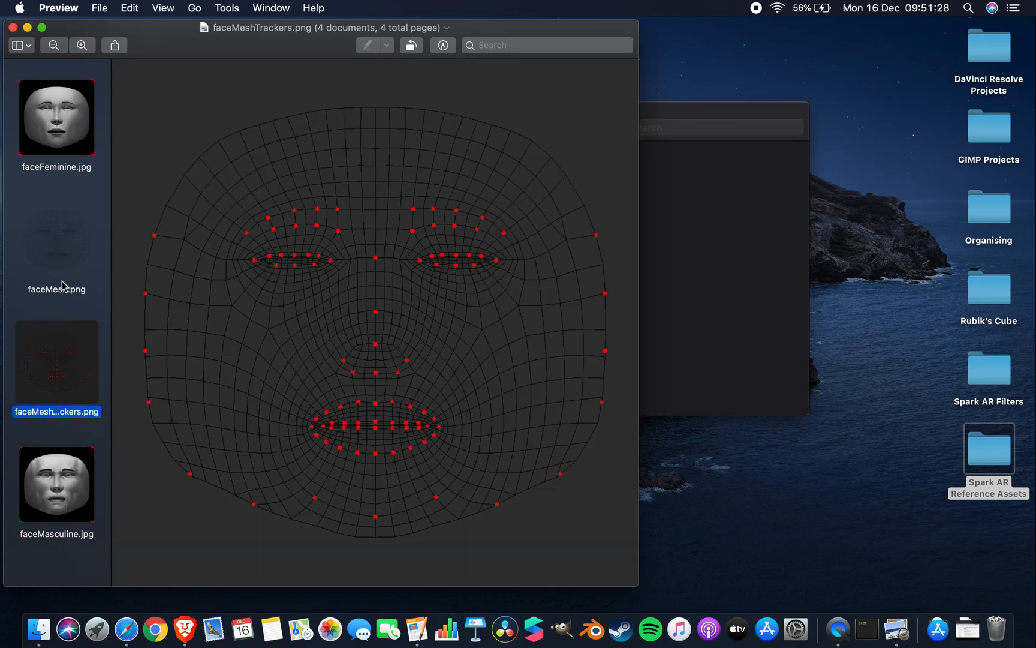
pyautogui.click(56, 239)
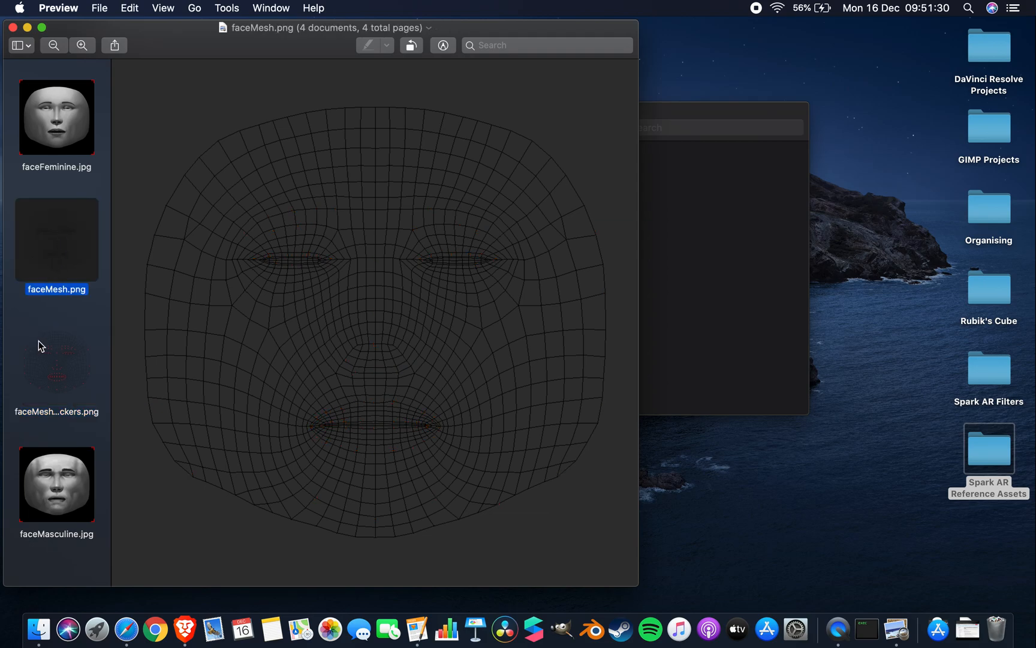
pyautogui.click(56, 115)
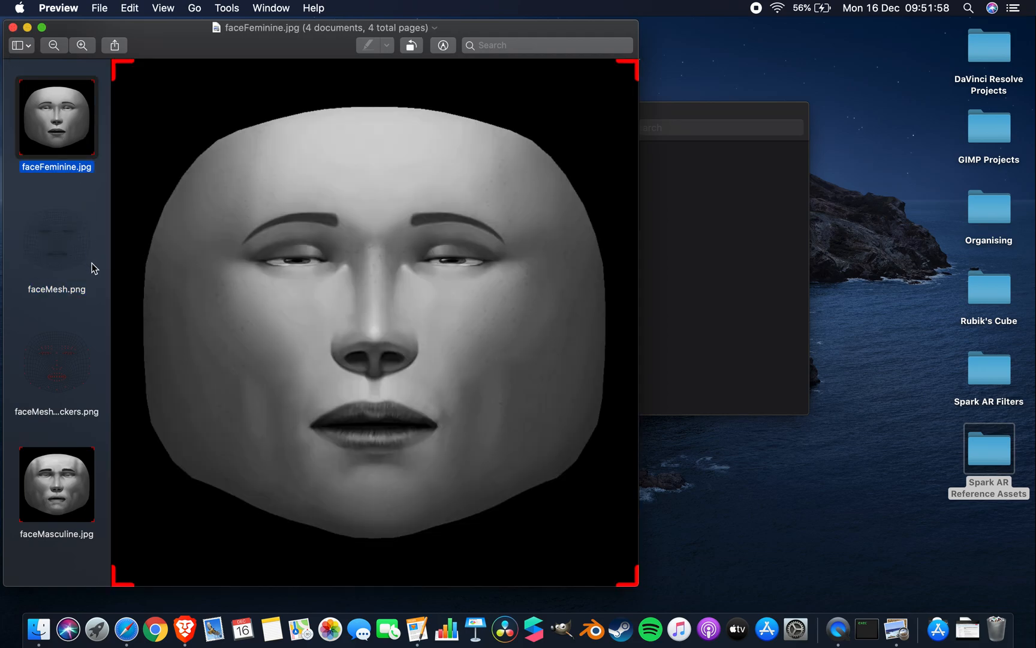
pyautogui.click(56, 483)
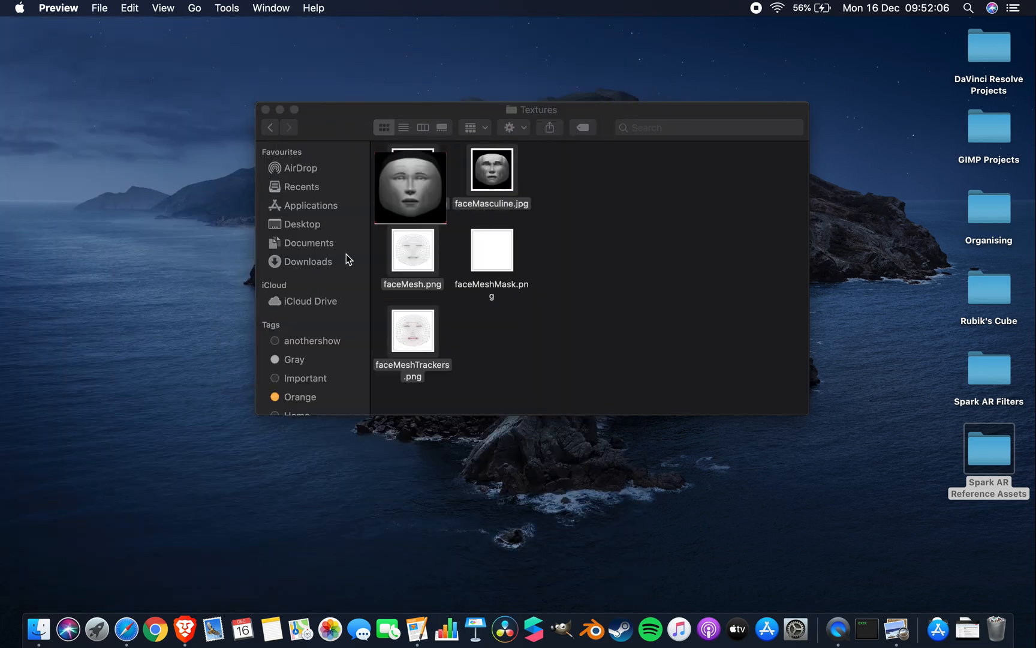
# Browse the Mesh folder's faceMesh.dae, .fbx and .obj model files
pyautogui.click(270, 127)
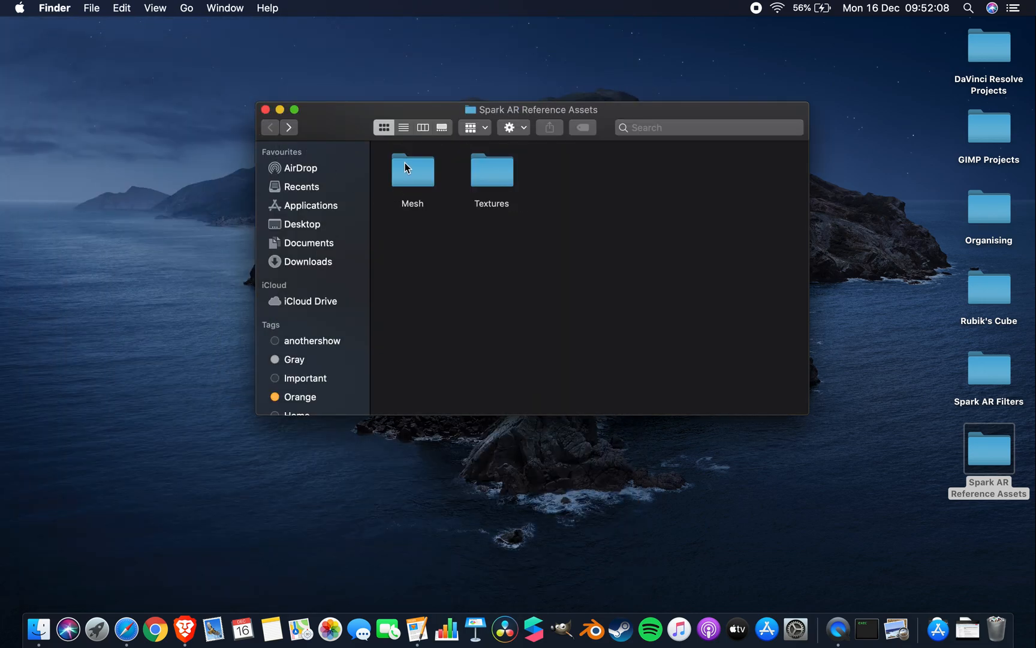
pyautogui.doubleClick(412, 170)
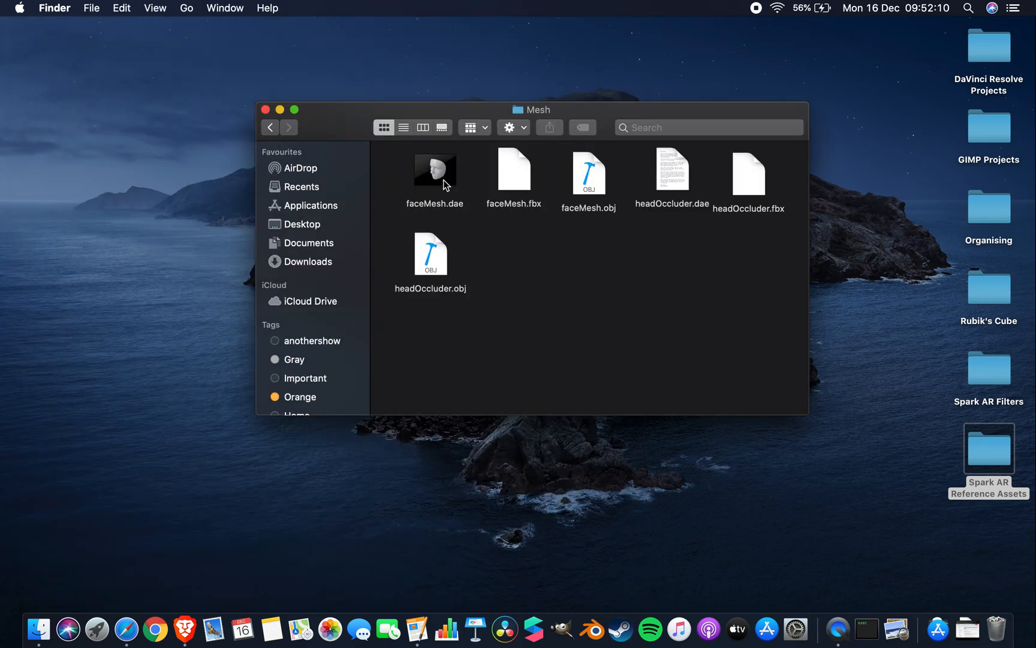
pyautogui.doubleClick(436, 170)
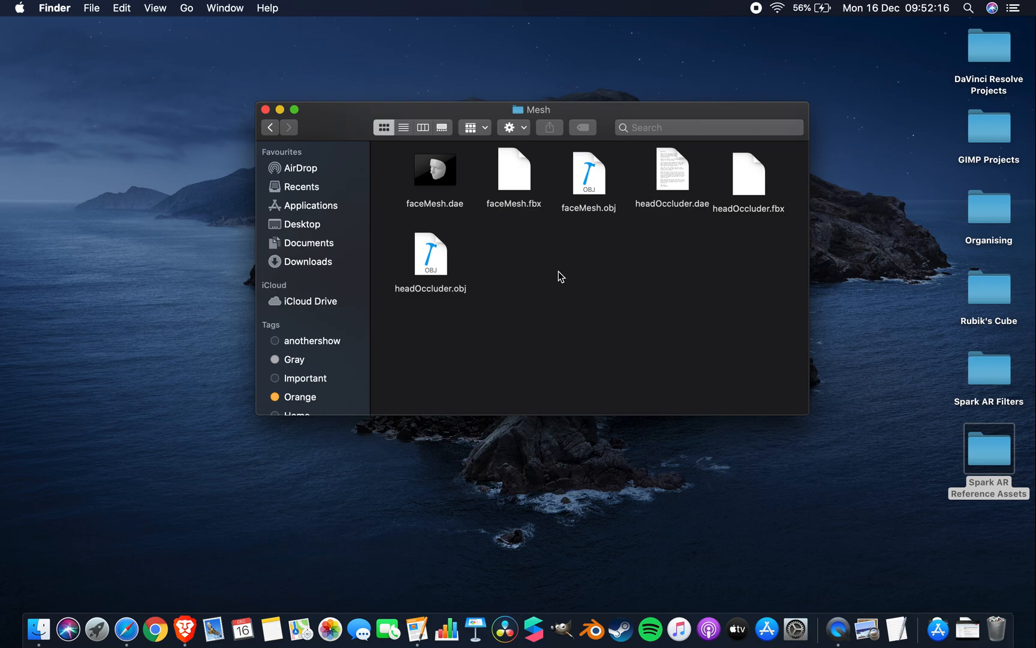
pyautogui.click(514, 169)
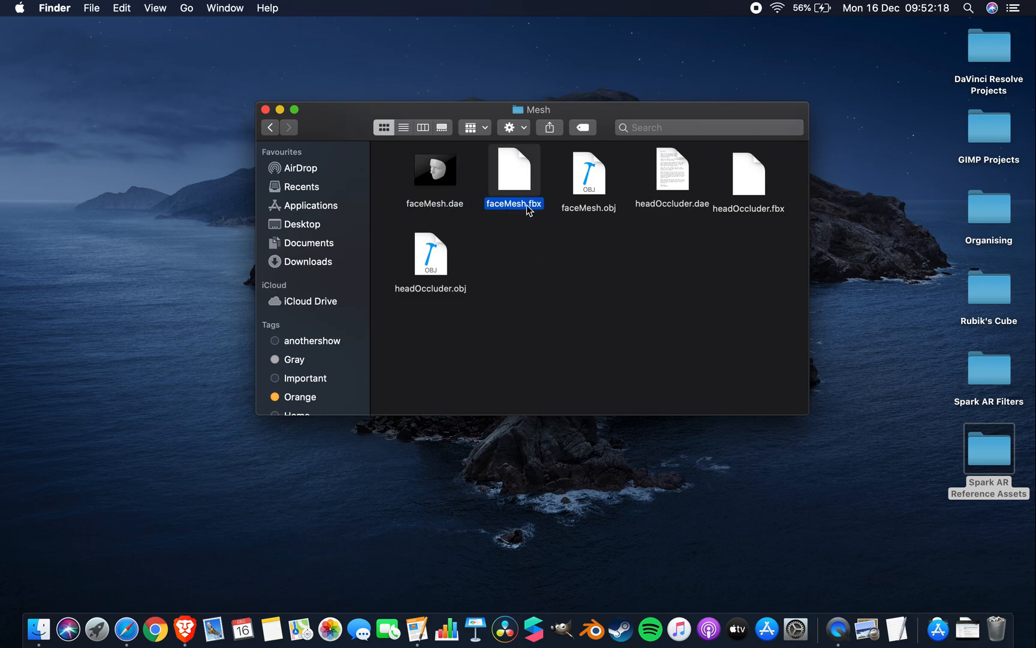
pyautogui.click(588, 172)
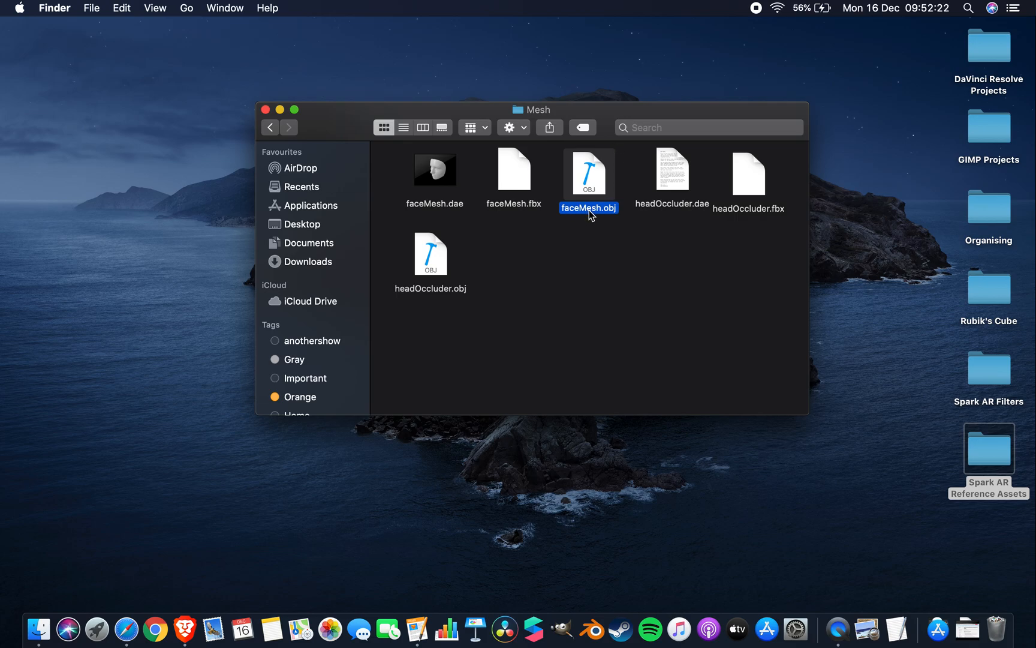
pyautogui.moveTo(423, 296)
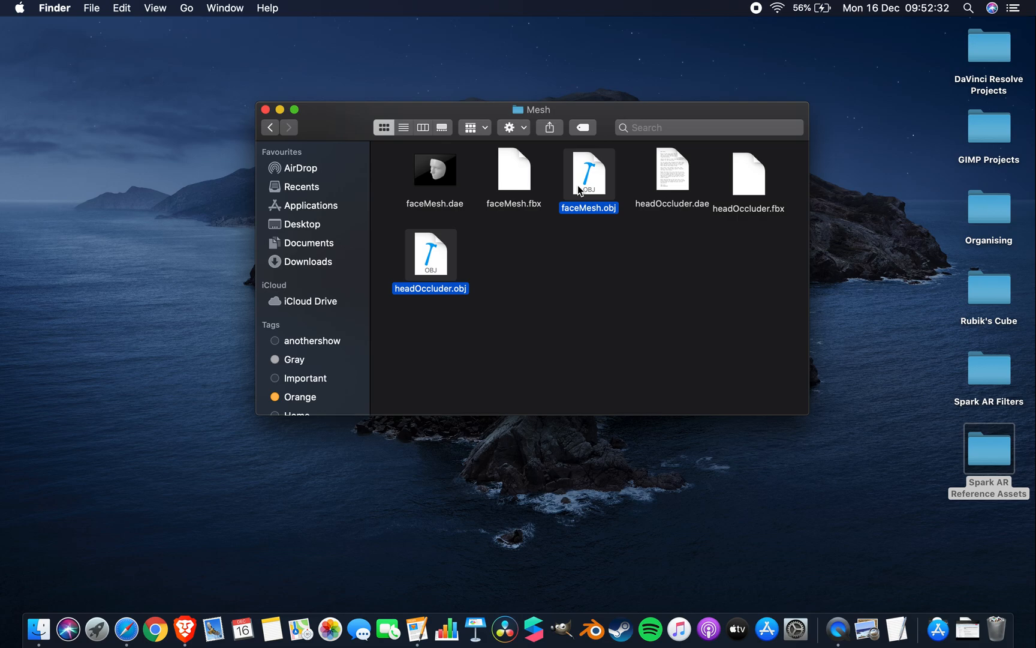
# Return to Spark AR Reference Assets and reopen the Textures folder
pyautogui.click(270, 127)
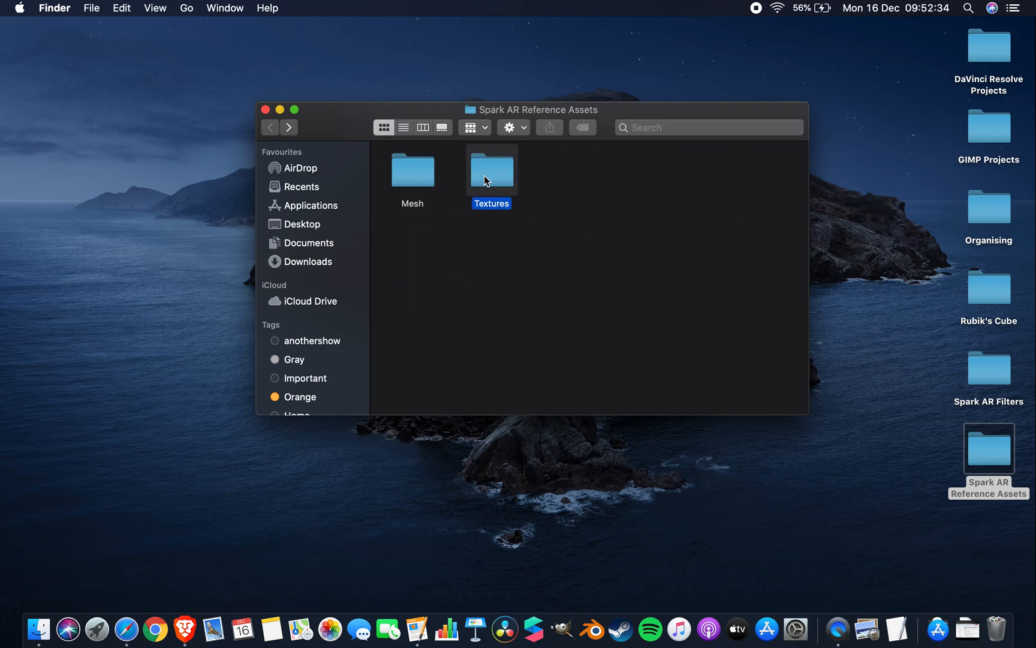
pyautogui.doubleClick(492, 170)
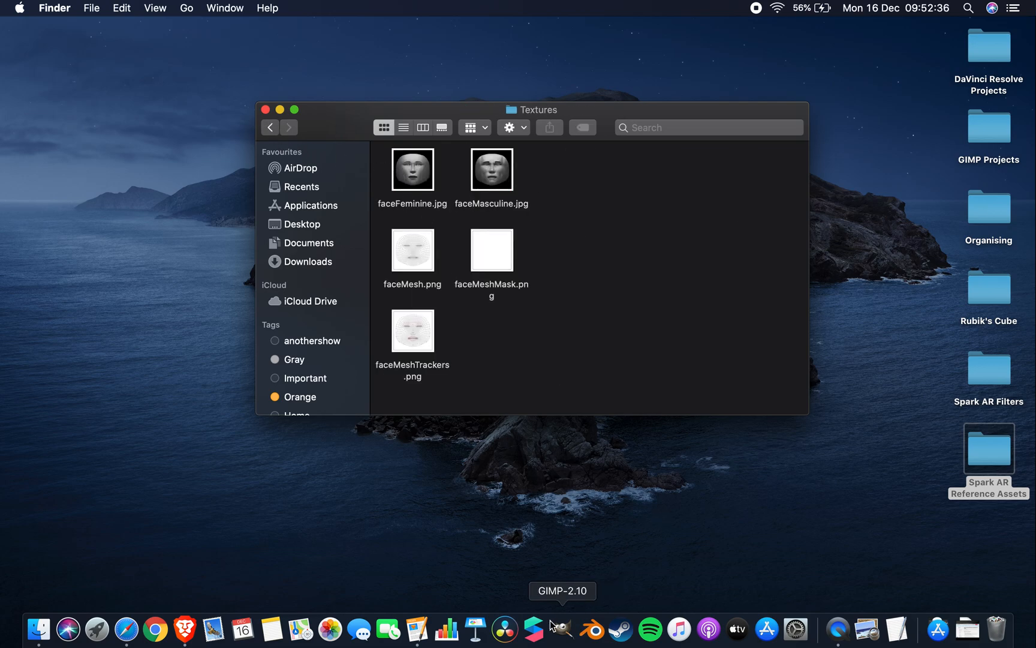
# Launch GIMP with faceMasculine and the faceMesh and faceMeshTrackers overlays as layers, showing faceMesh.png
pyautogui.click(561, 629)
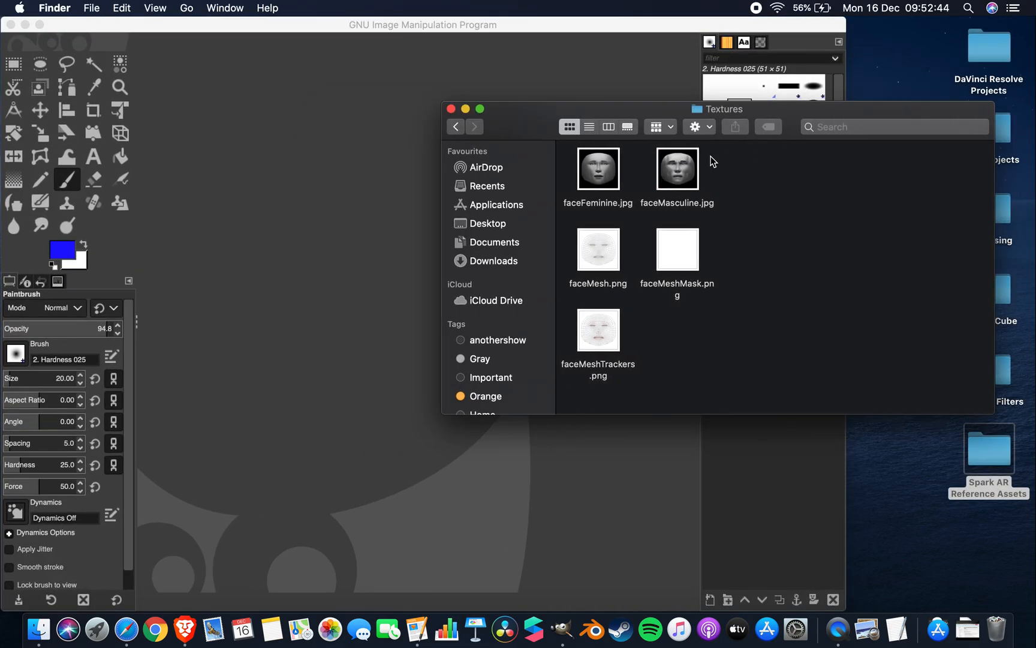
pyautogui.doubleClick(676, 167)
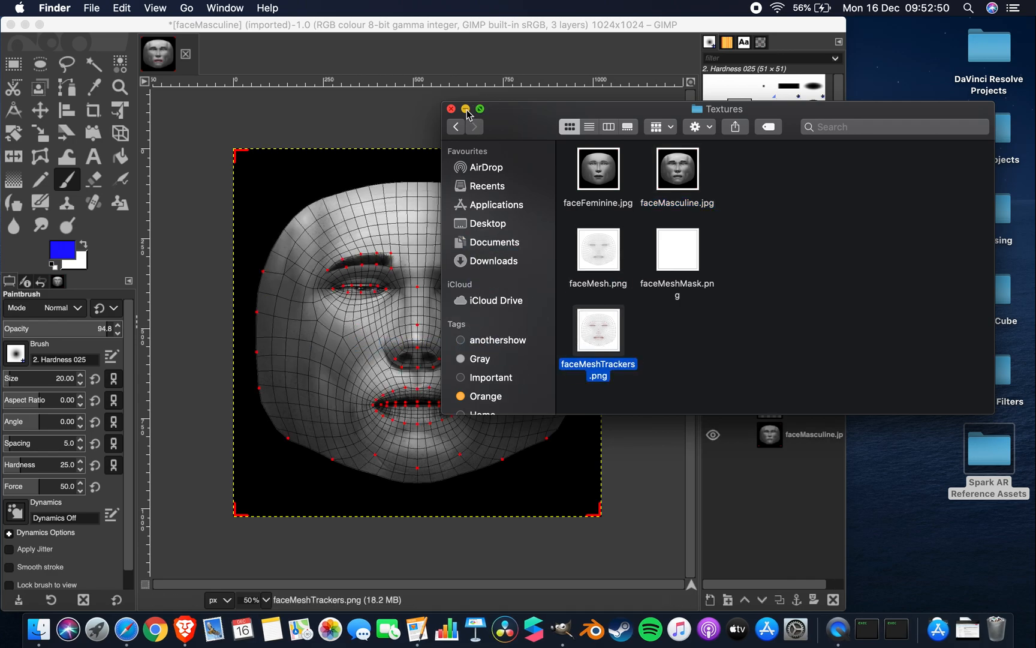
pyautogui.click(451, 108)
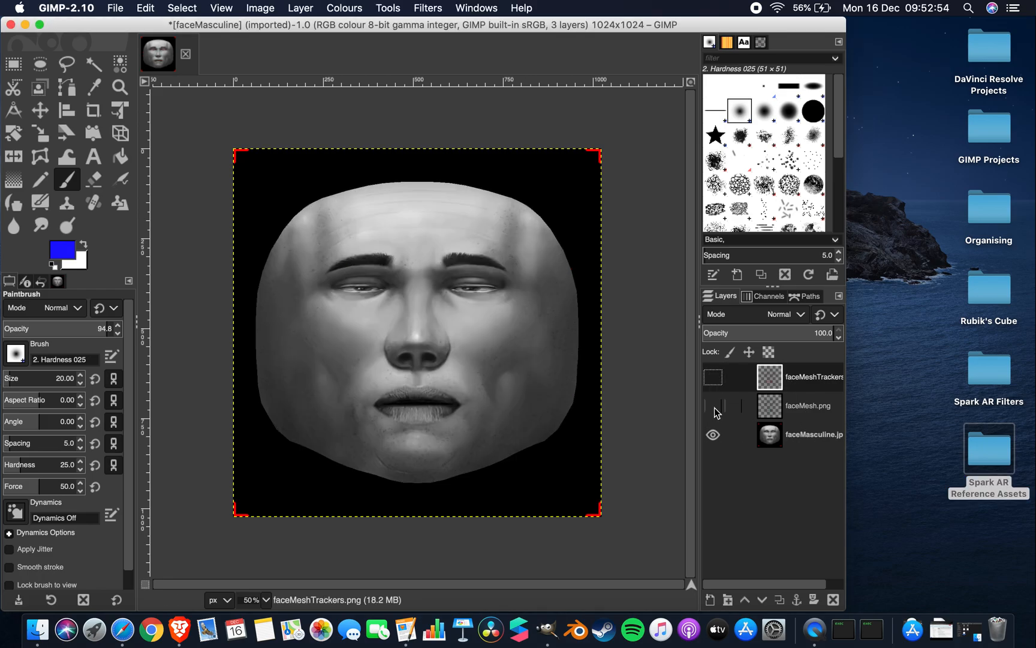
pyautogui.click(713, 377)
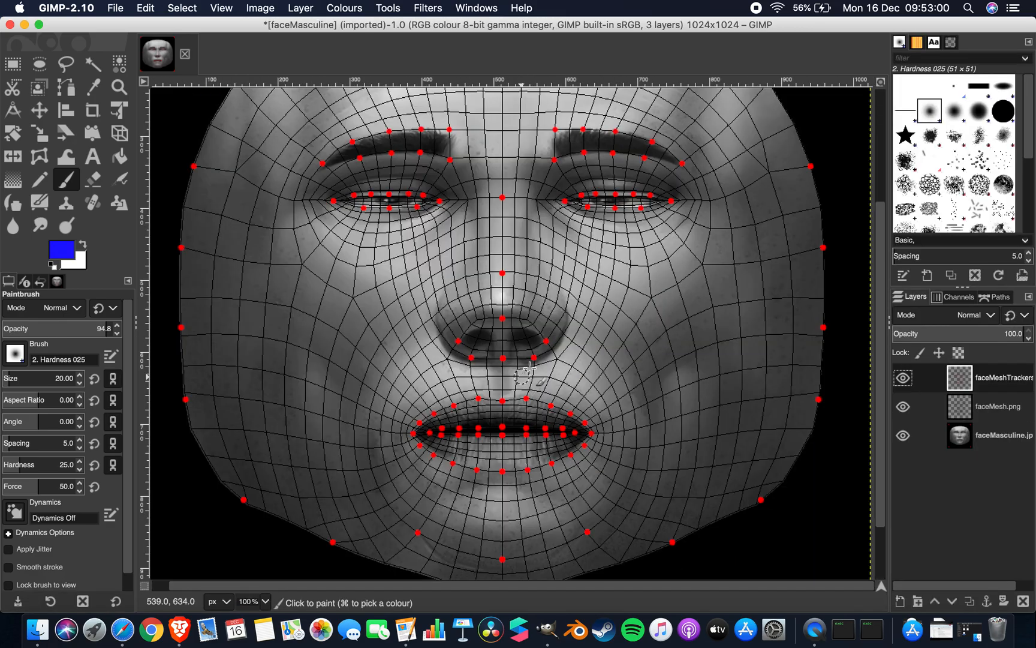
# Hide the faceMesh.png and faceMeshTrackers layers and confirm blue as the foreground colour
pyautogui.click(904, 405)
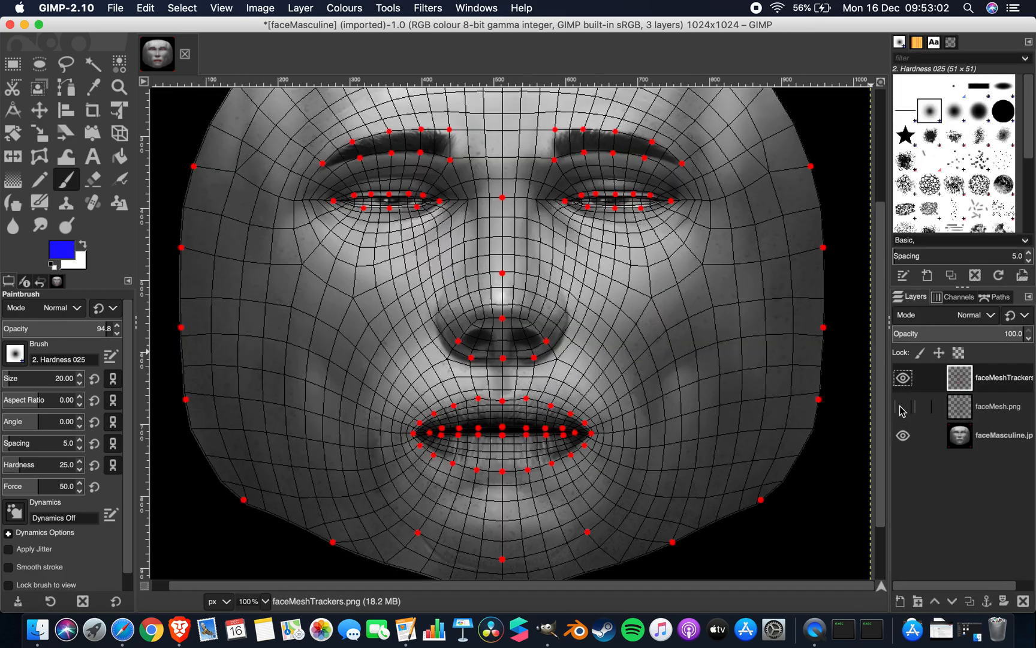
pyautogui.click(903, 377)
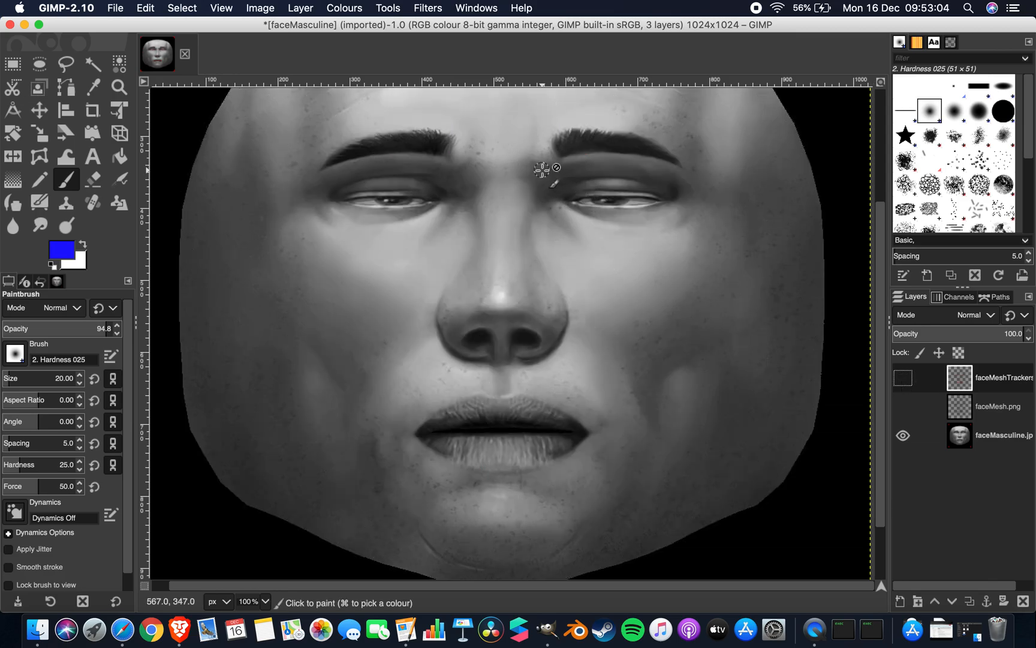
pyautogui.moveTo(521, 341)
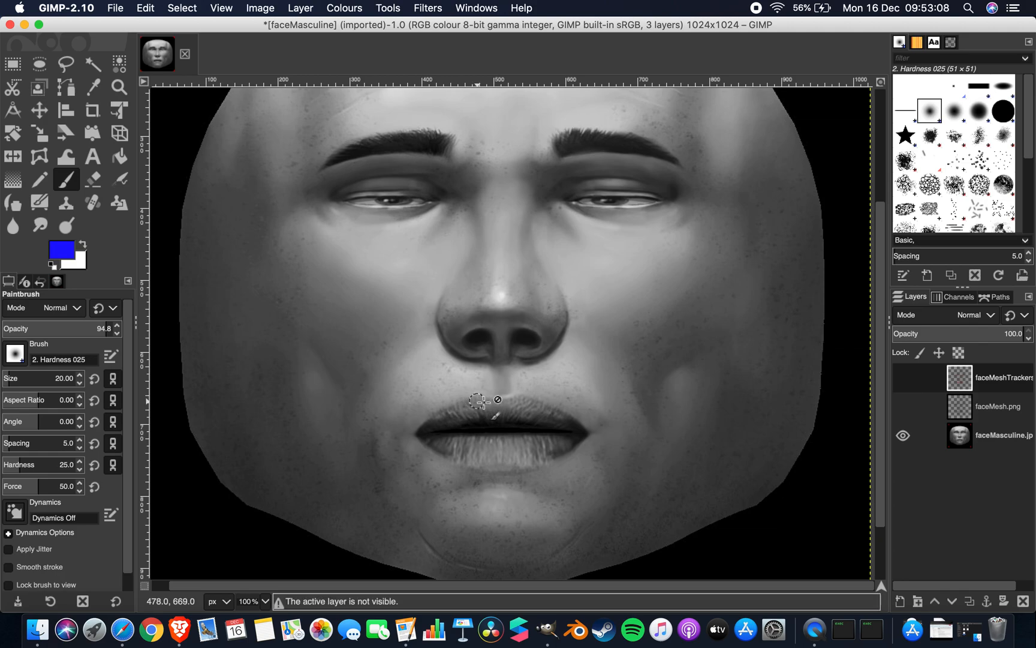
pyautogui.moveTo(502, 329)
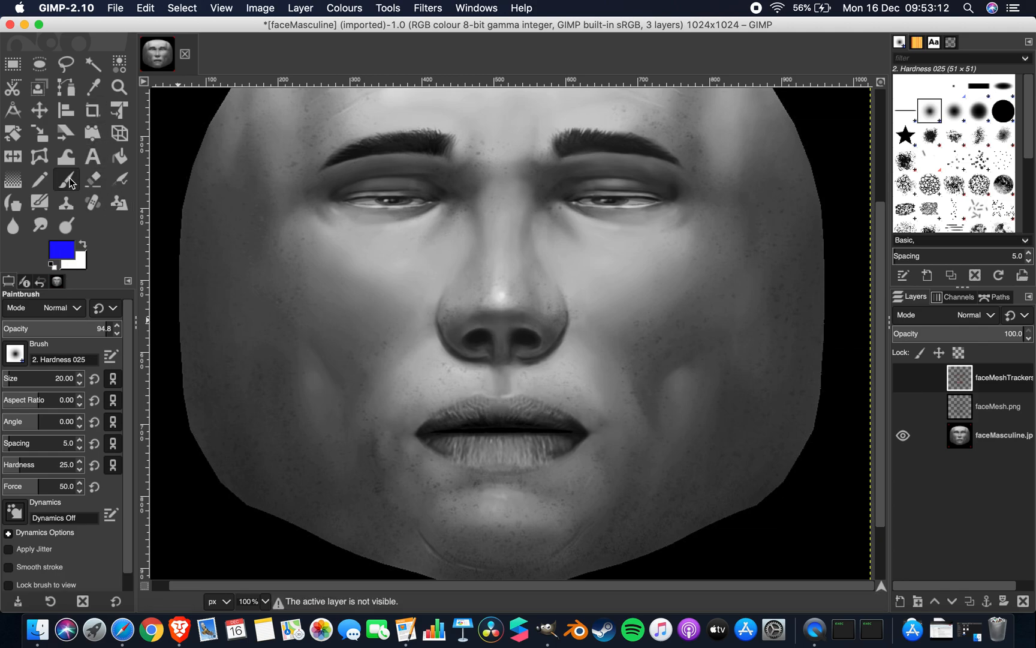
pyautogui.click(55, 246)
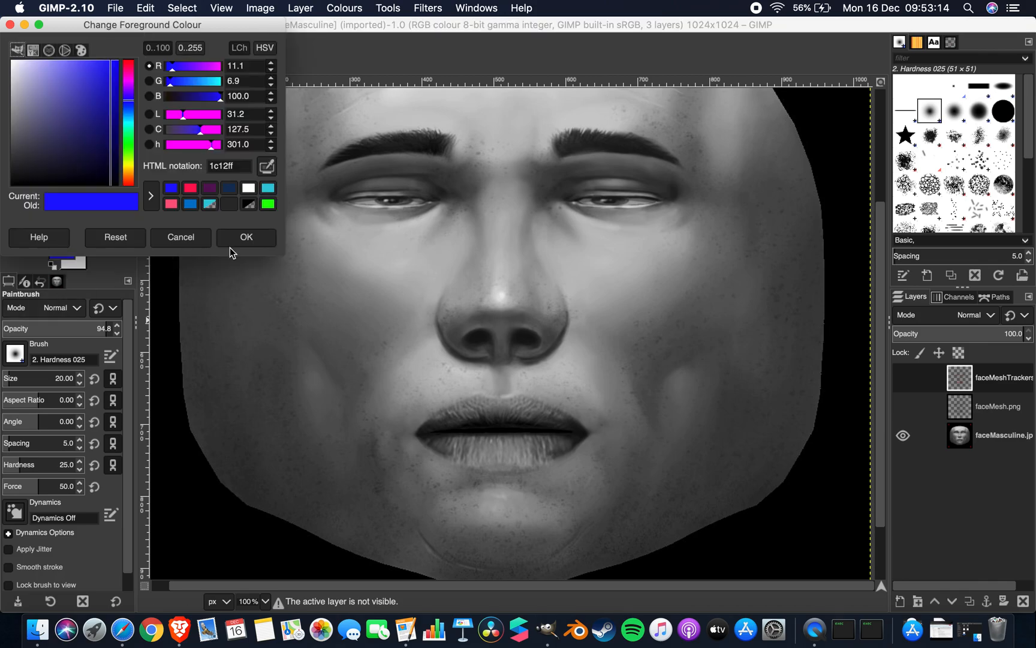
pyautogui.click(245, 238)
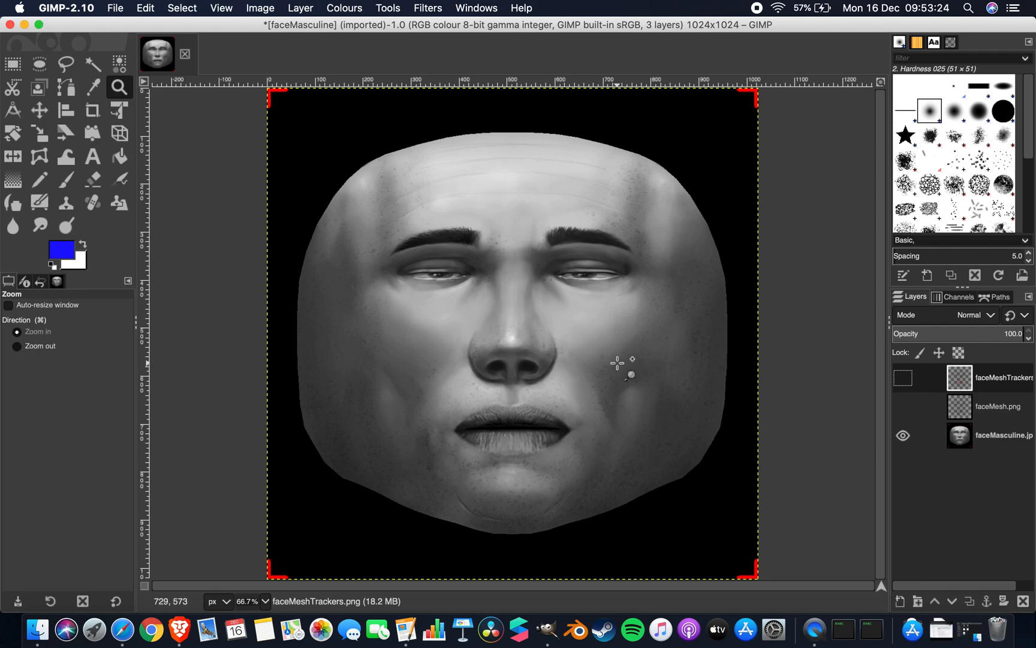
# Briefly check the faceMeshTrackers overlay, then add a new empty layer on top of the stack
pyautogui.click(903, 405)
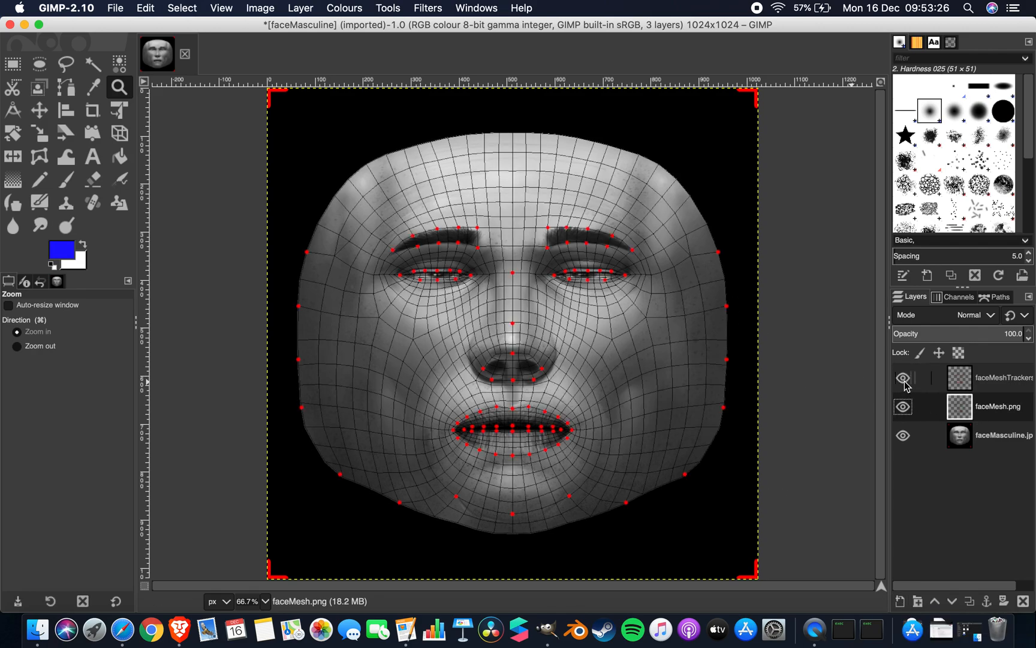
pyautogui.click(903, 378)
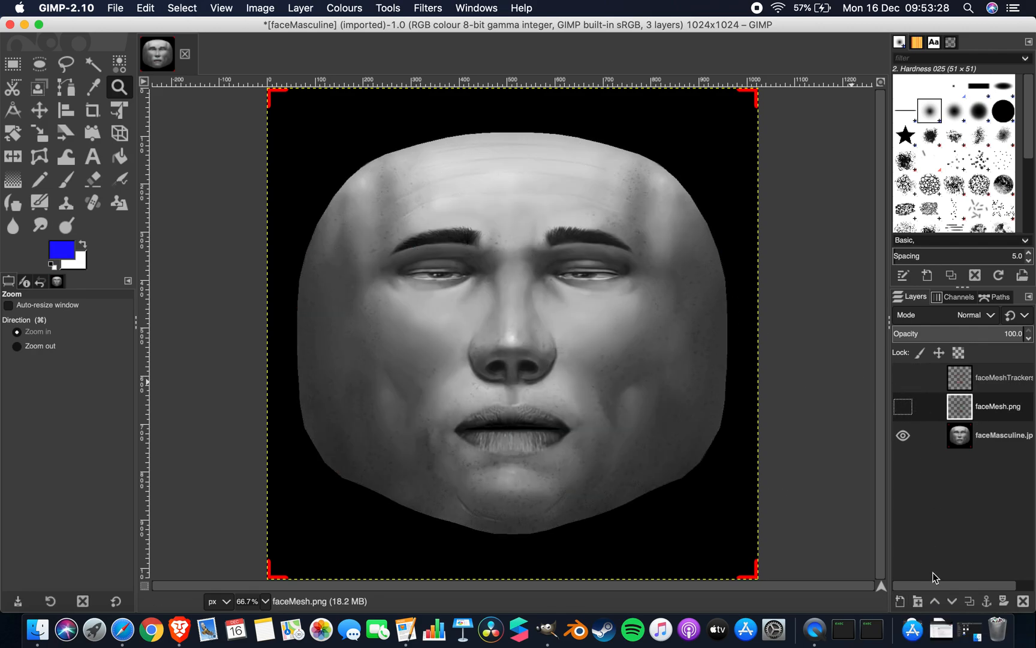
pyautogui.click(900, 600)
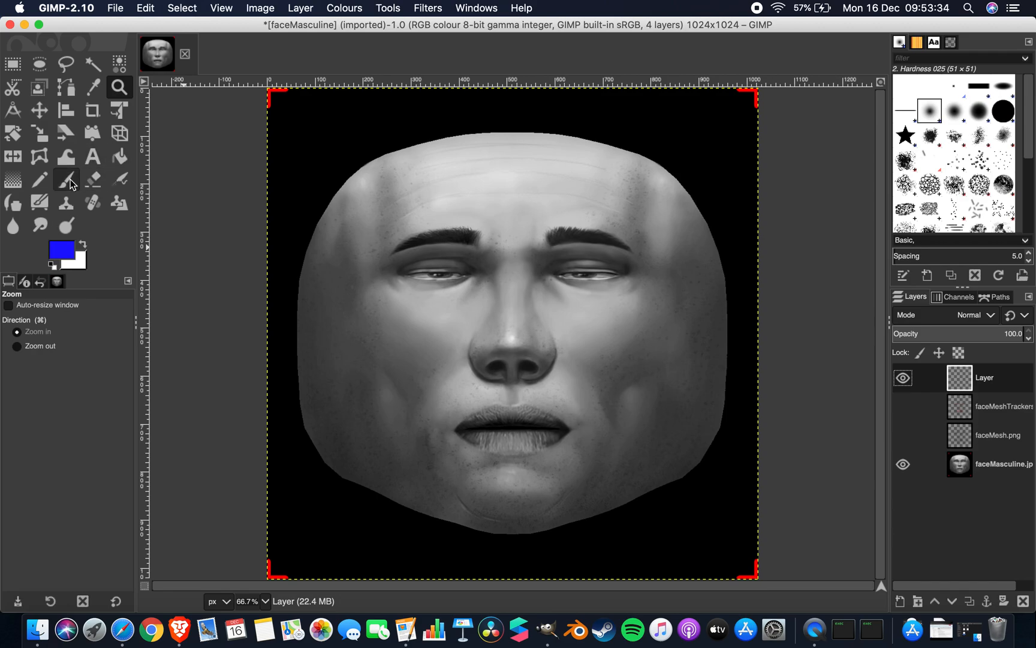
# Brush solid blue over the upper and lower lips on the empty layer
pyautogui.click(67, 180)
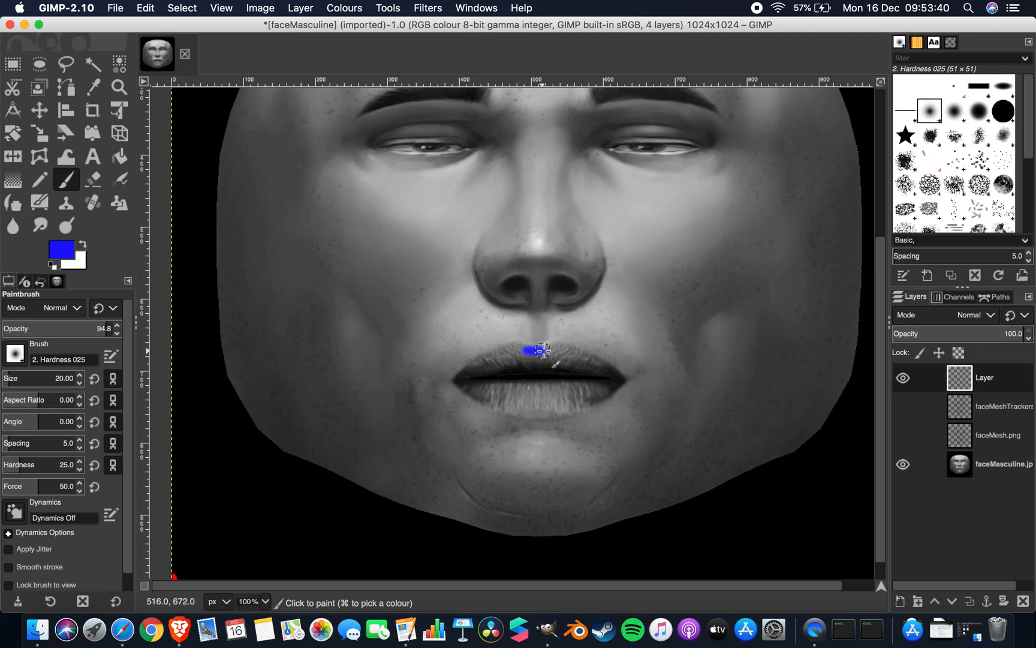
pyautogui.moveTo(529, 349); pyautogui.dragTo(607, 367)
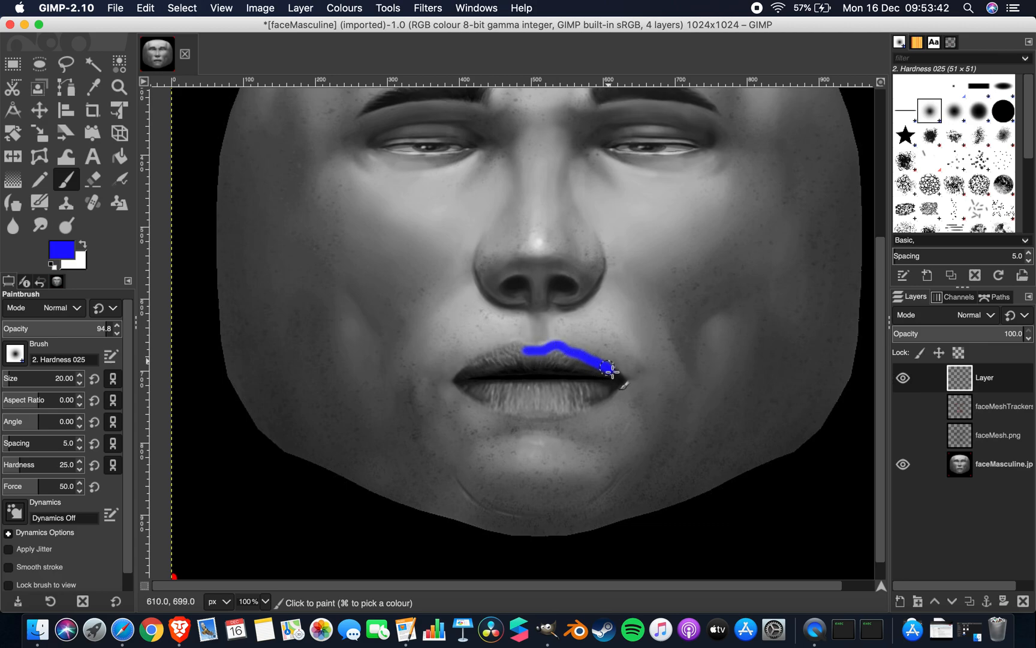
pyautogui.moveTo(608, 368); pyautogui.dragTo(522, 376)
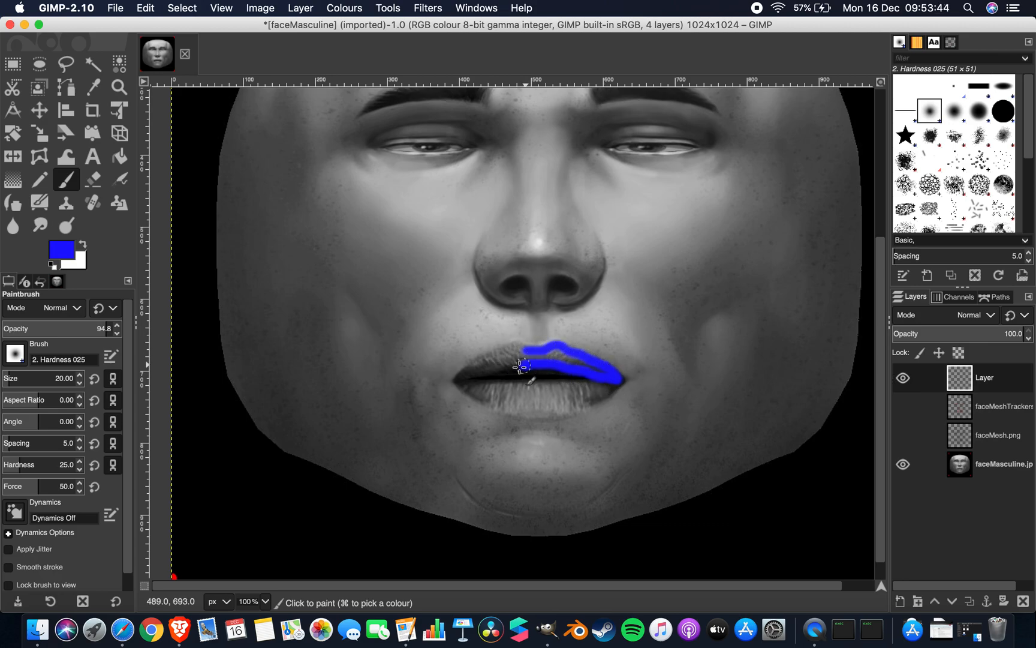
pyautogui.moveTo(519, 363); pyautogui.dragTo(472, 358)
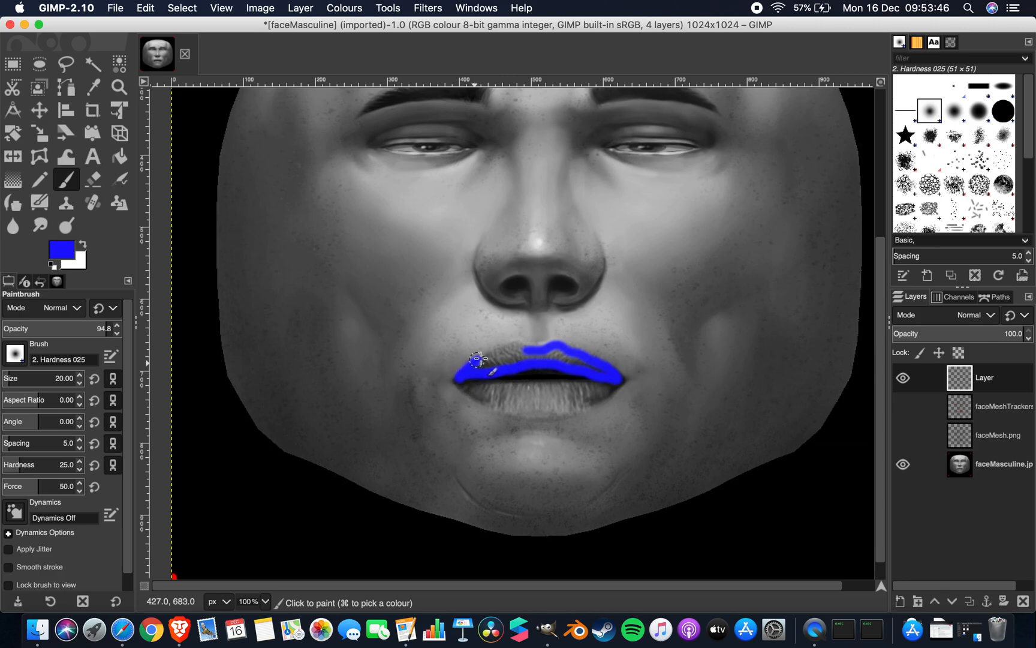
pyautogui.moveTo(472, 357); pyautogui.dragTo(556, 347)
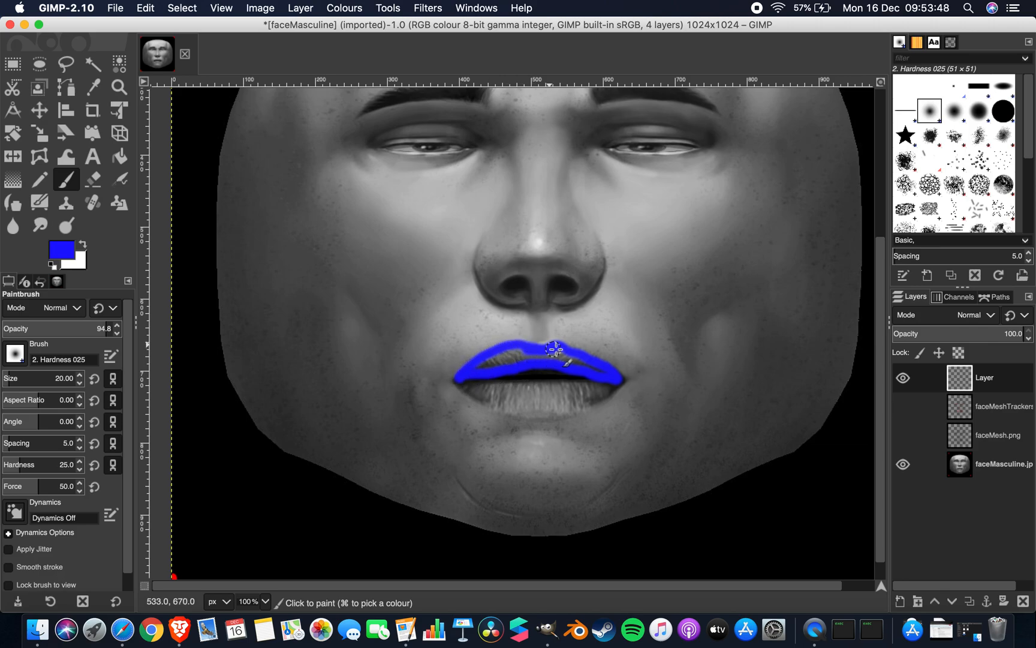
pyautogui.moveTo(556, 350); pyautogui.dragTo(515, 354)
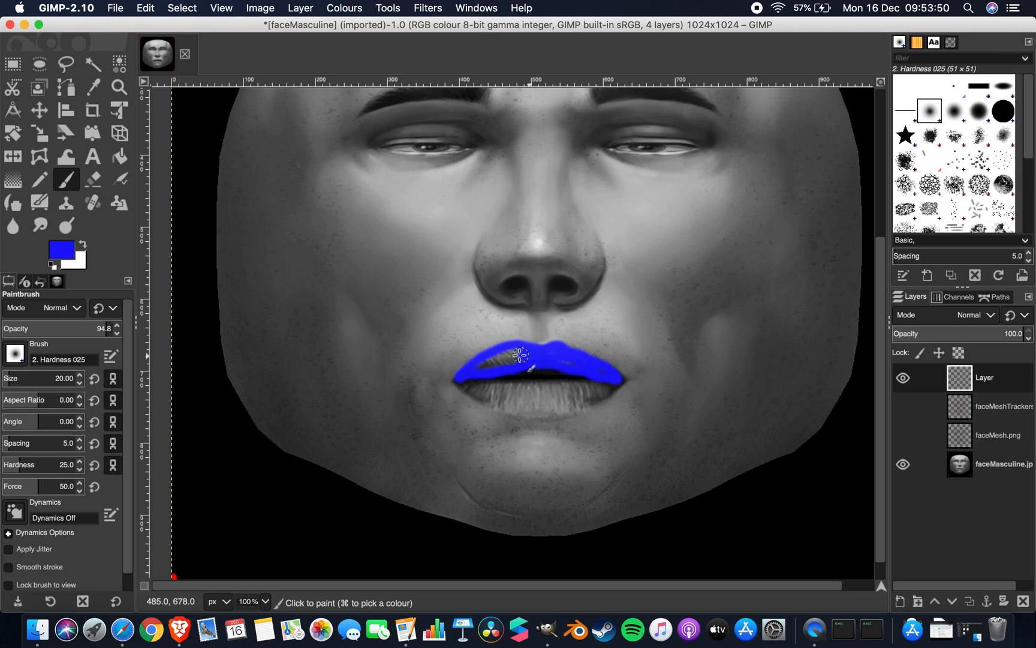
pyautogui.moveTo(529, 353); pyautogui.dragTo(503, 360)
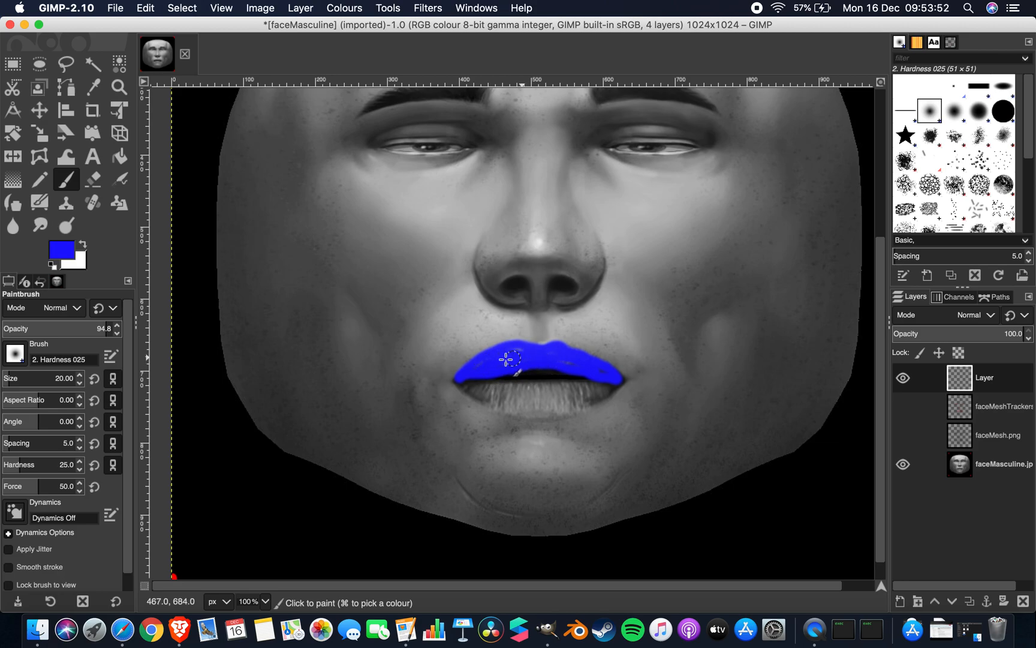
pyautogui.moveTo(507, 360); pyautogui.dragTo(605, 386)
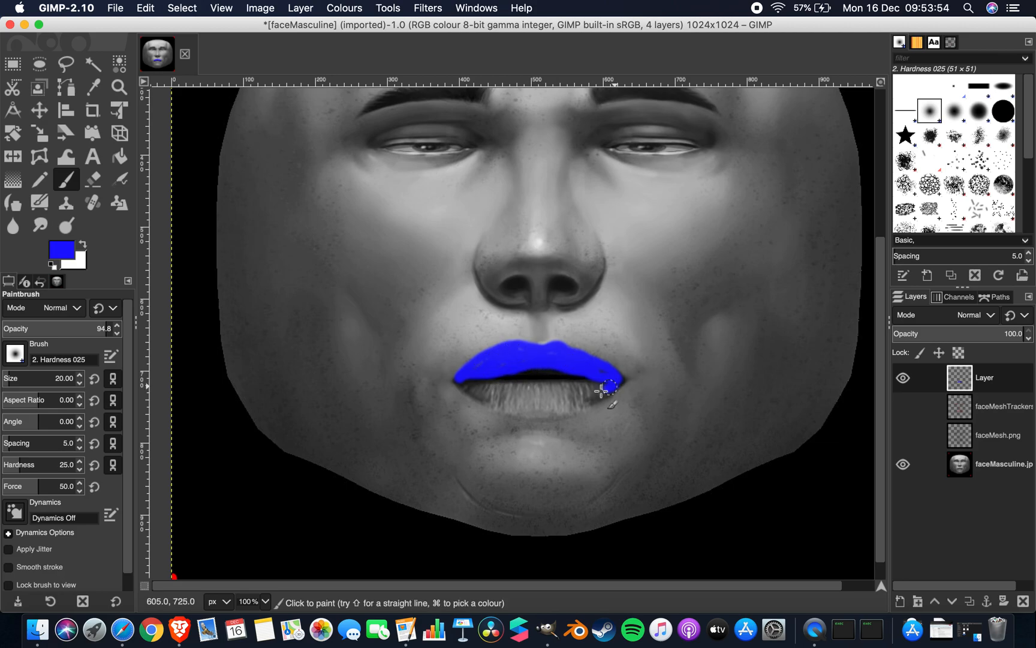
pyautogui.moveTo(608, 386); pyautogui.dragTo(533, 406)
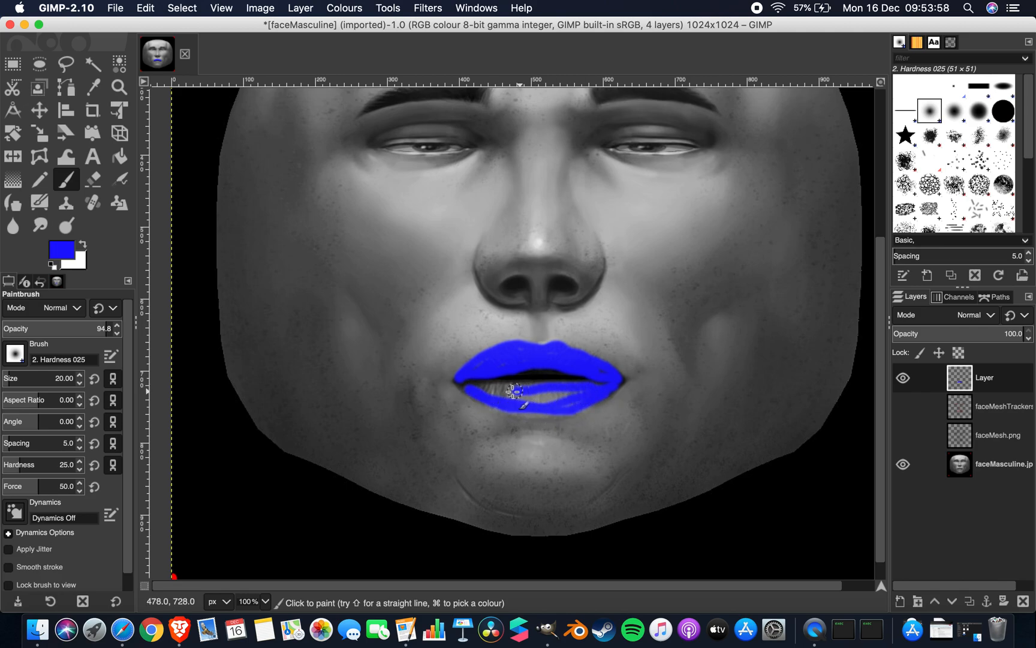
pyautogui.moveTo(509, 390); pyautogui.dragTo(542, 397)
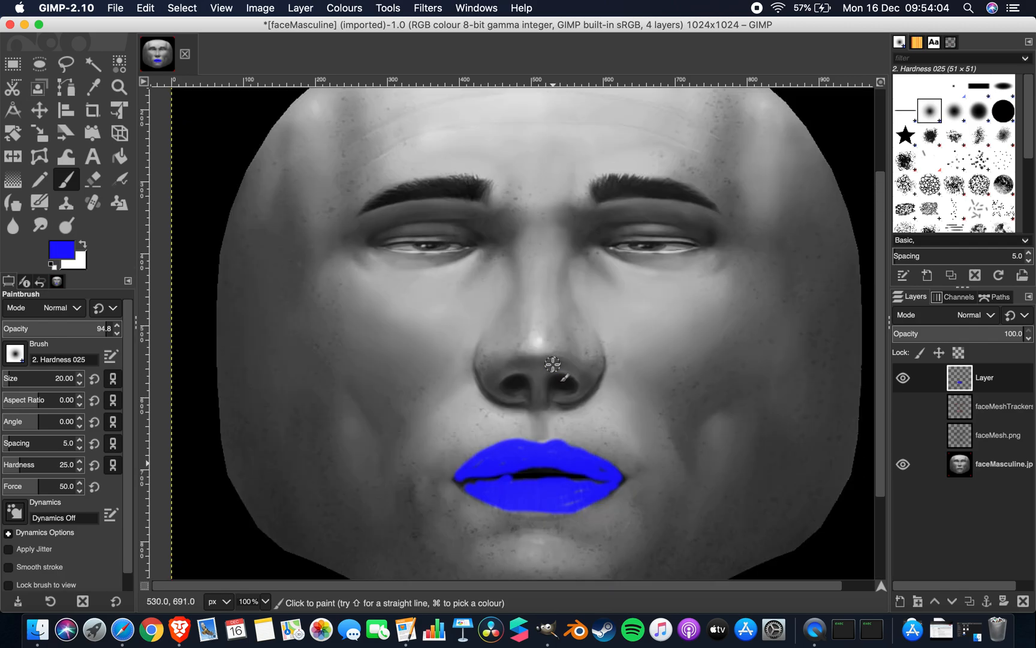
# Switch the foreground to pink and paint eyeshadow across the right eyelid
pyautogui.click(57, 247)
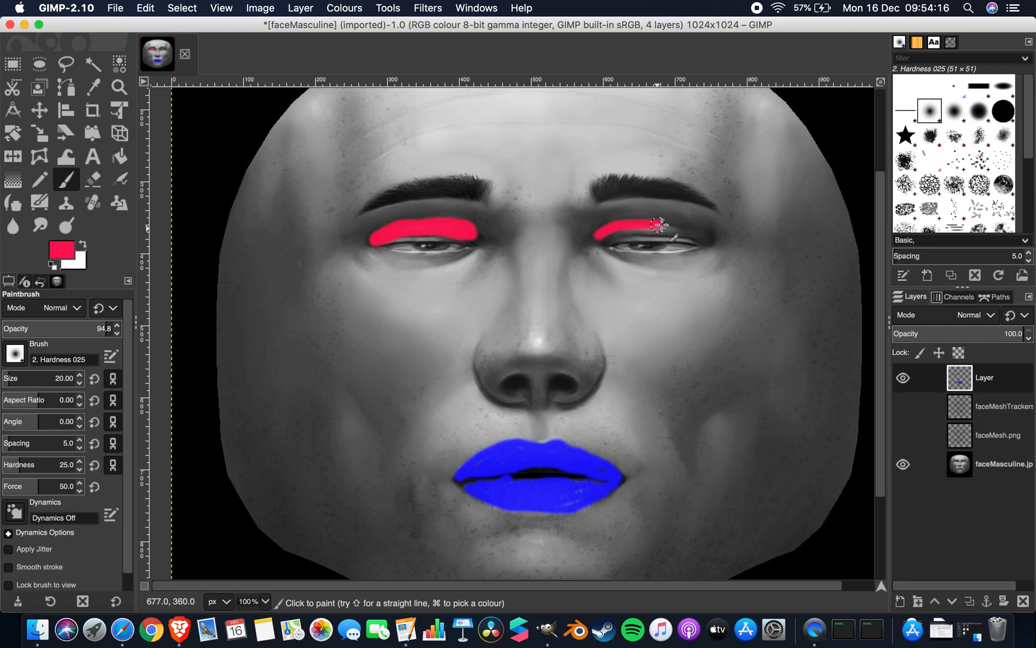
pyautogui.moveTo(655, 223); pyautogui.dragTo(704, 232)
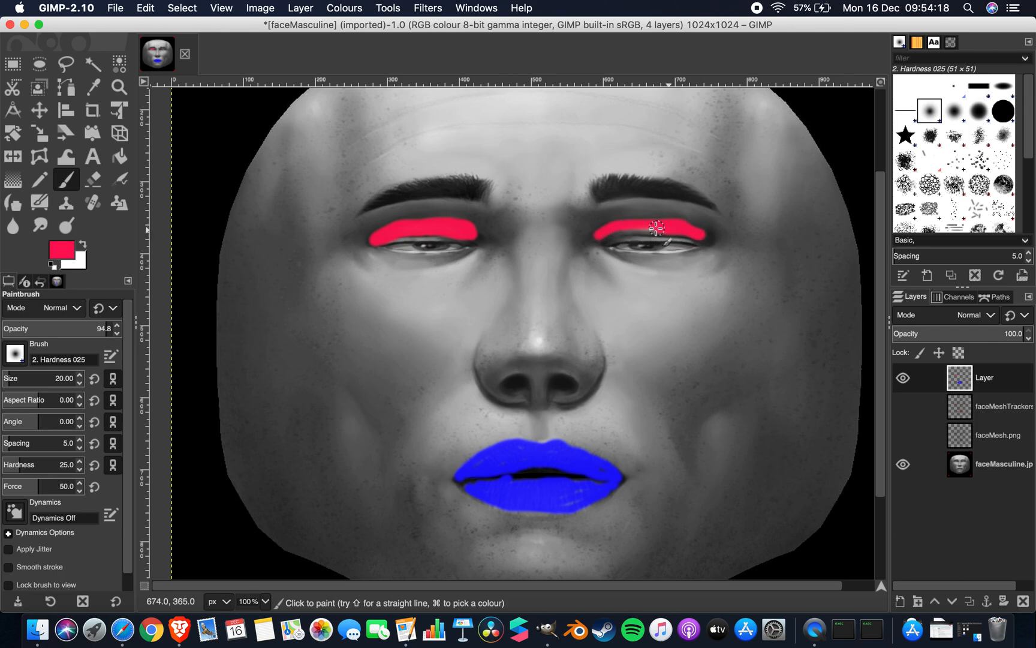
pyautogui.moveTo(655, 228); pyautogui.dragTo(600, 237)
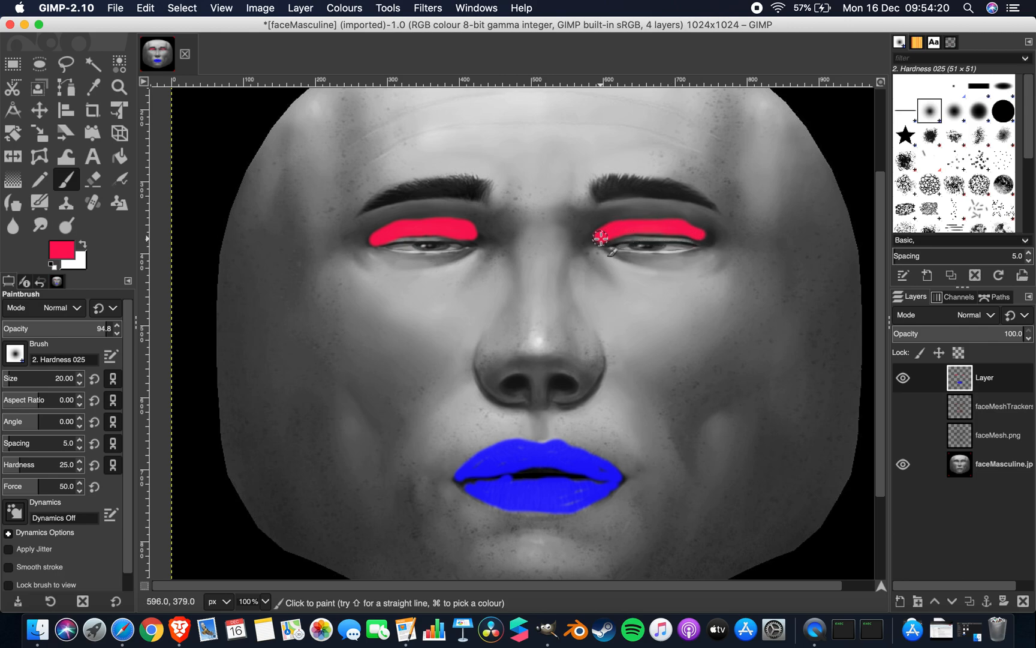
# Set the foreground to bright green and colour the left and right eyebrows
pyautogui.click(54, 247)
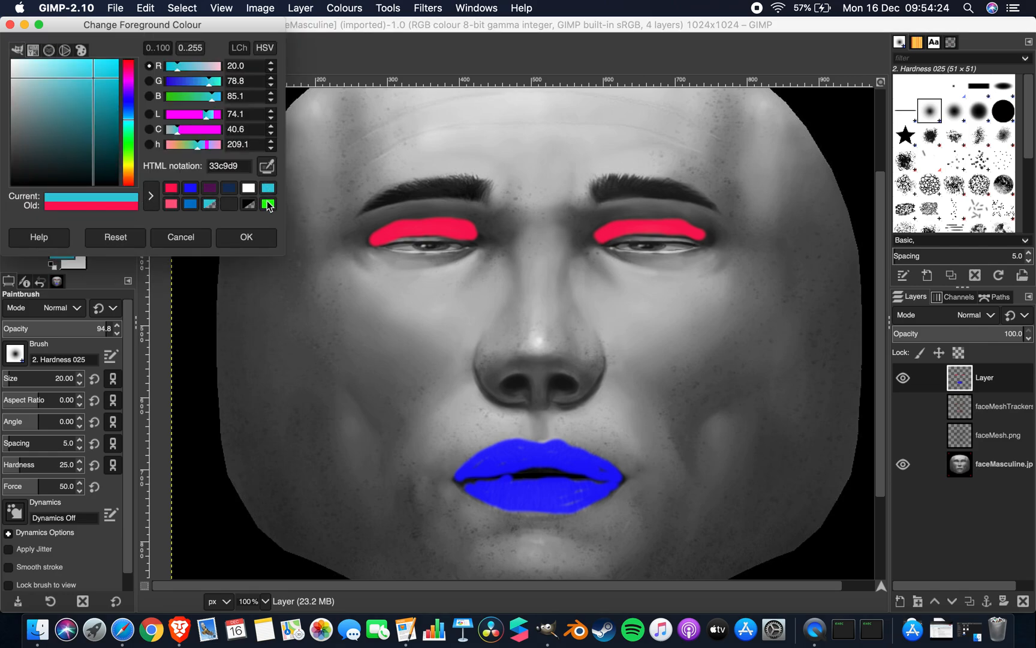
pyautogui.click(244, 236)
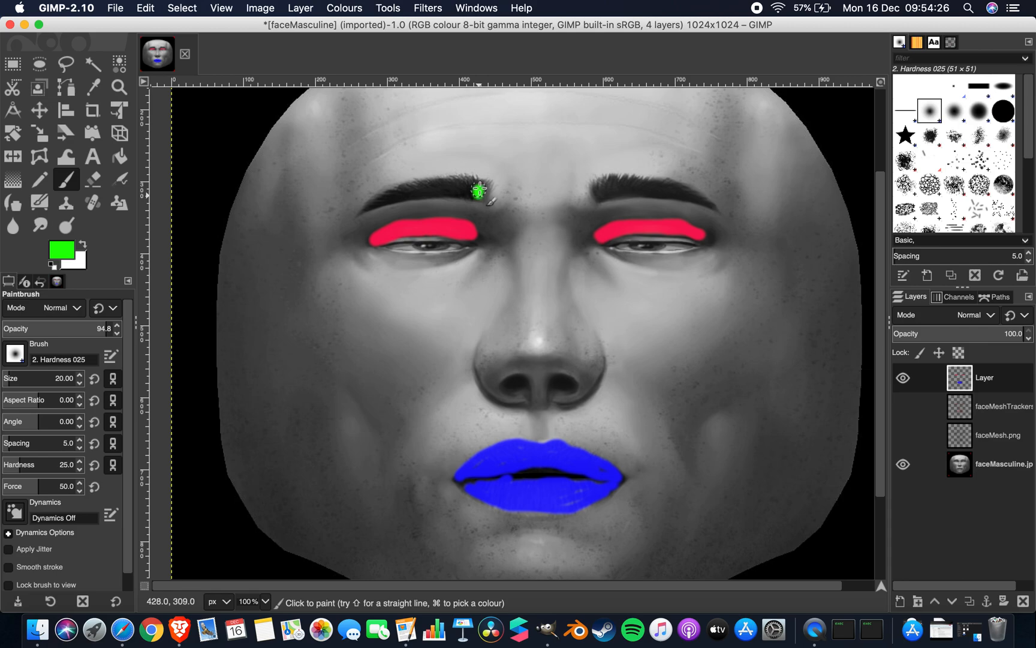
pyautogui.moveTo(478, 191); pyautogui.dragTo(433, 192)
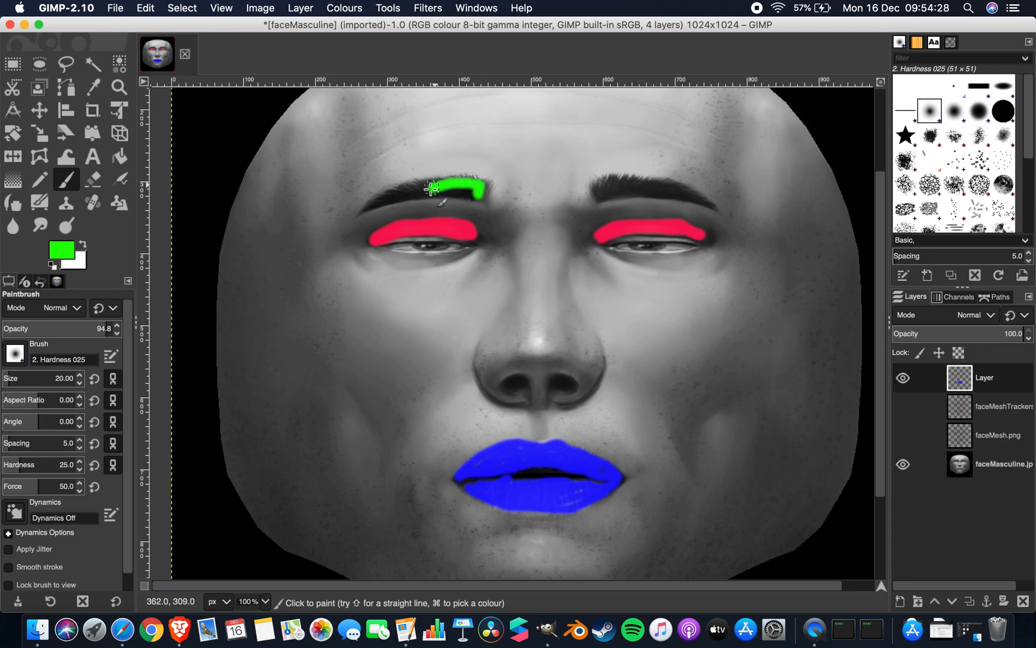
pyautogui.moveTo(433, 190); pyautogui.dragTo(407, 186)
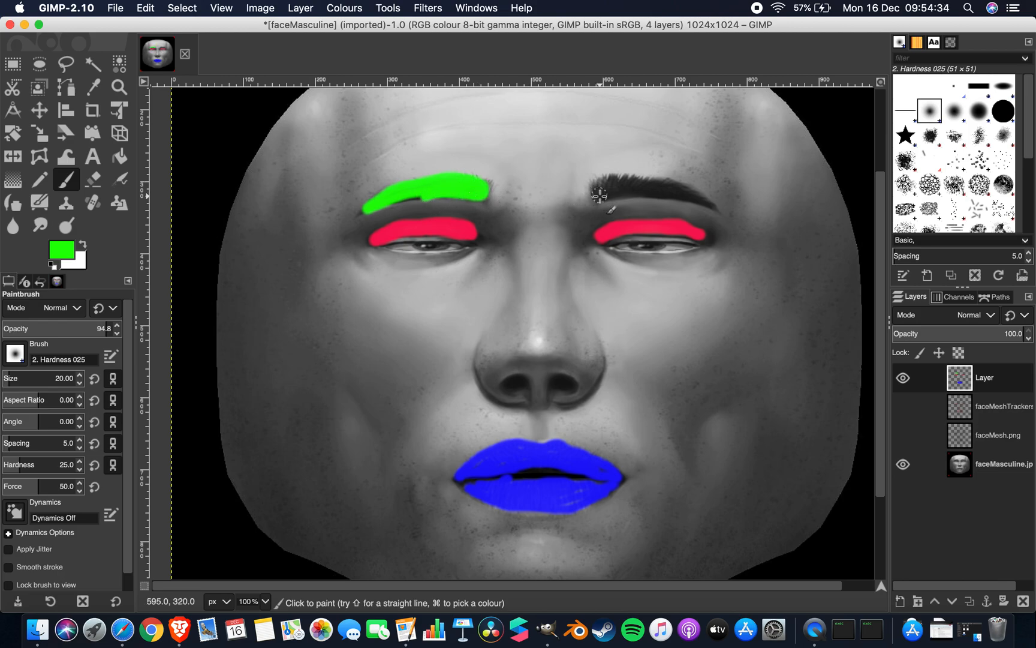
pyautogui.moveTo(595, 192); pyautogui.dragTo(694, 191)
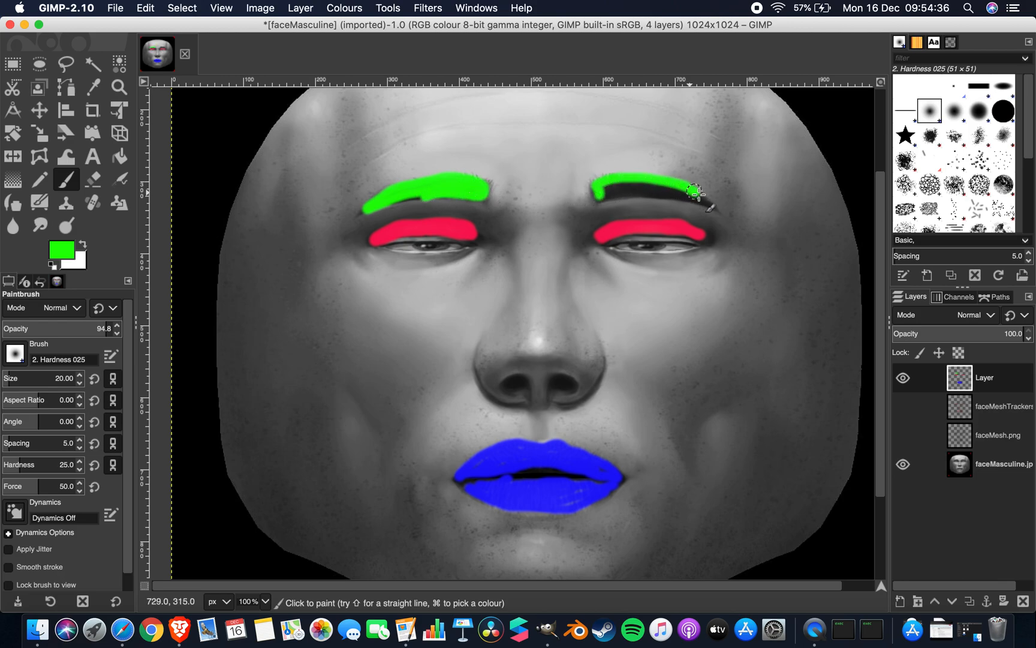
pyautogui.moveTo(694, 192); pyautogui.dragTo(601, 198)
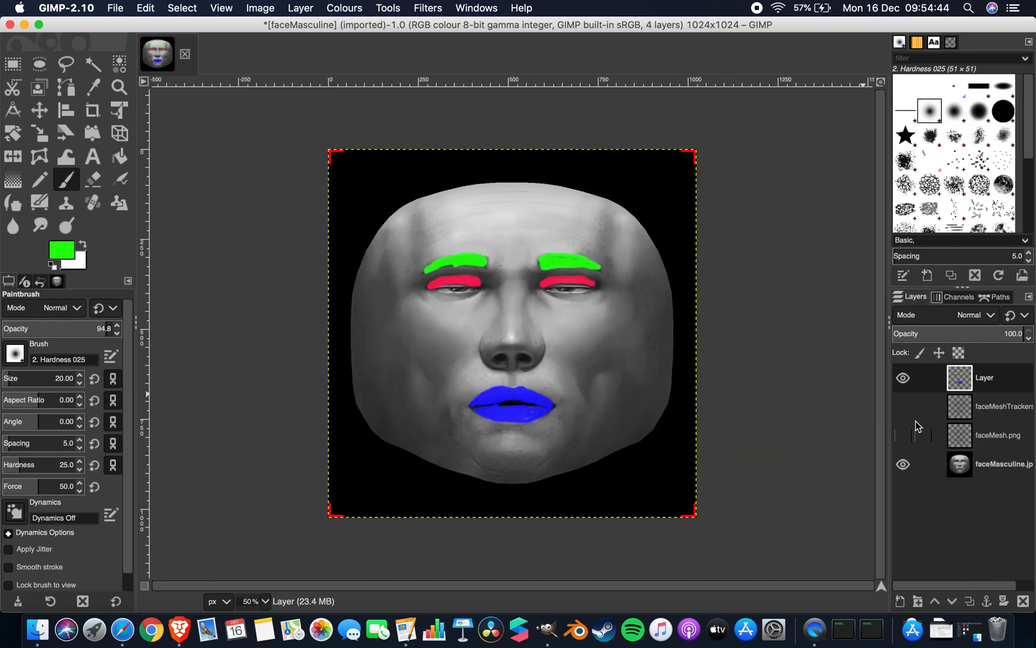
# Hide faceMesh.png and faceMasculine.jpg so only the paint layer shows on transparency
pyautogui.click(903, 378)
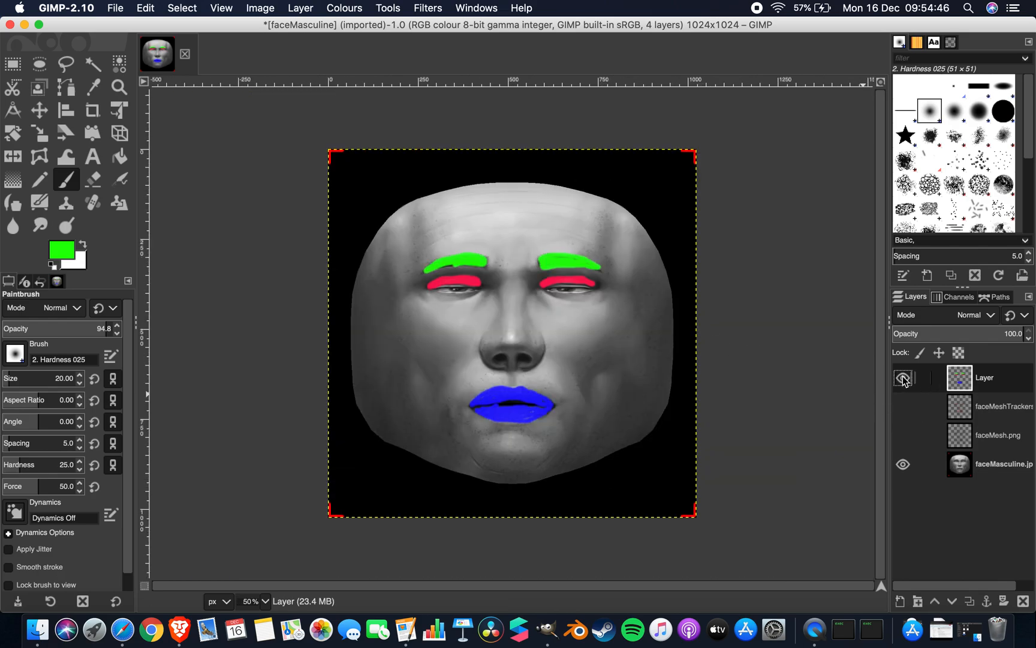
pyautogui.click(903, 435)
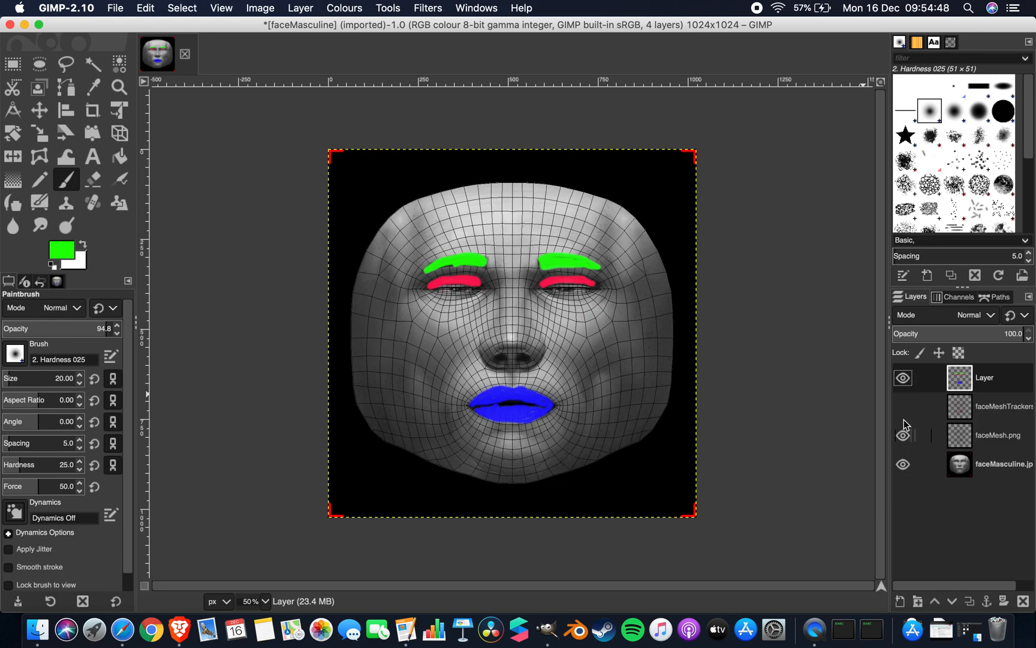
pyautogui.click(902, 434)
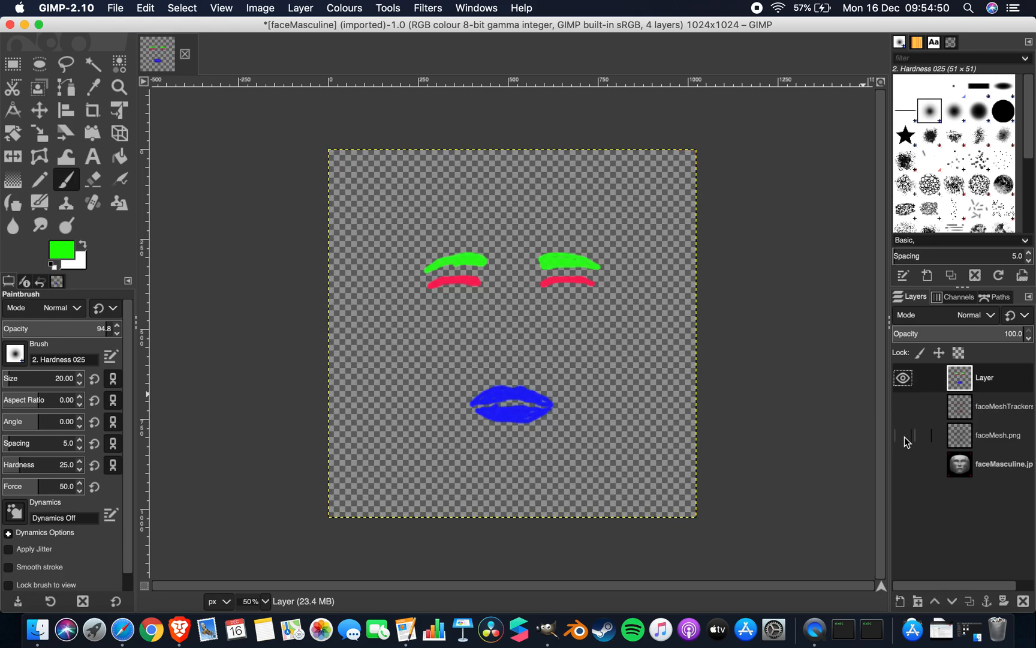
pyautogui.moveTo(609, 307)
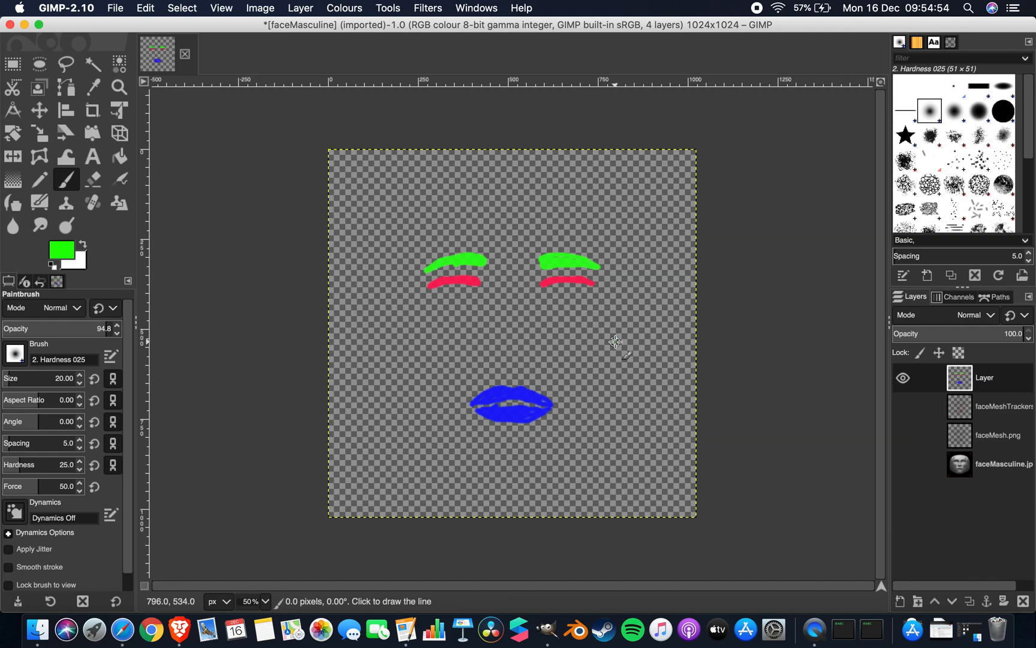
# Export the image as makeup.png to the Desktop with default PNG options
pyautogui.click(116, 7)
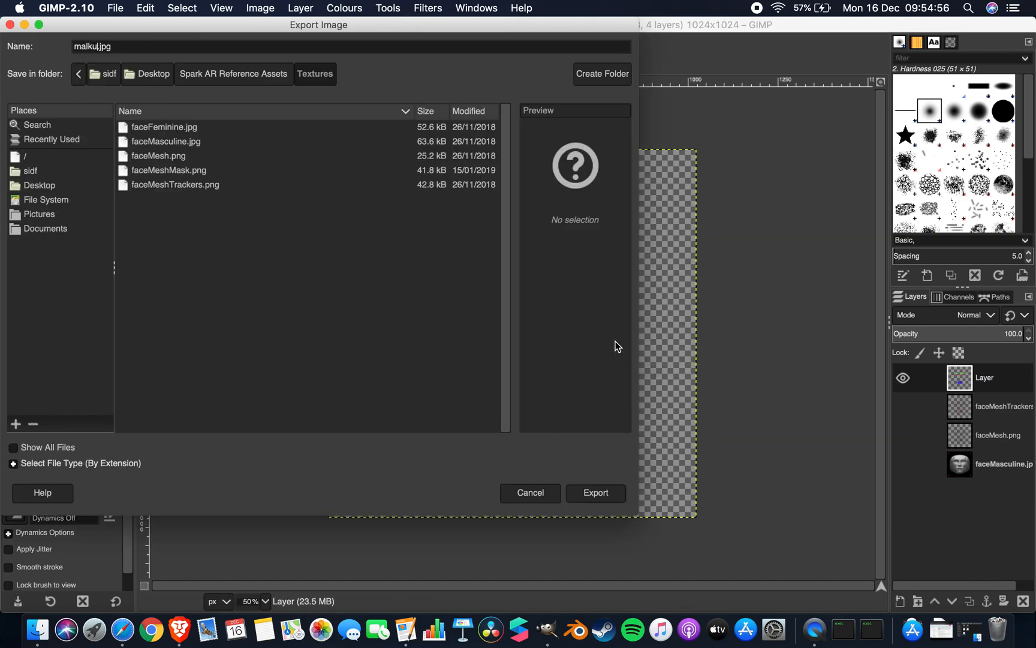
pyautogui.write('makeup.jpg')
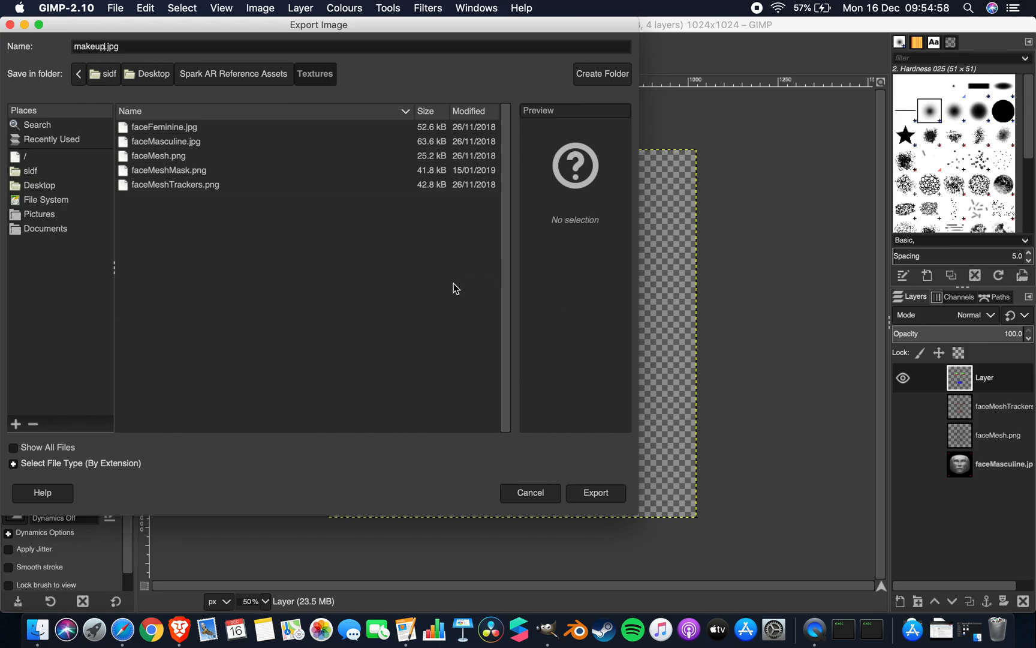
pyautogui.click(152, 73)
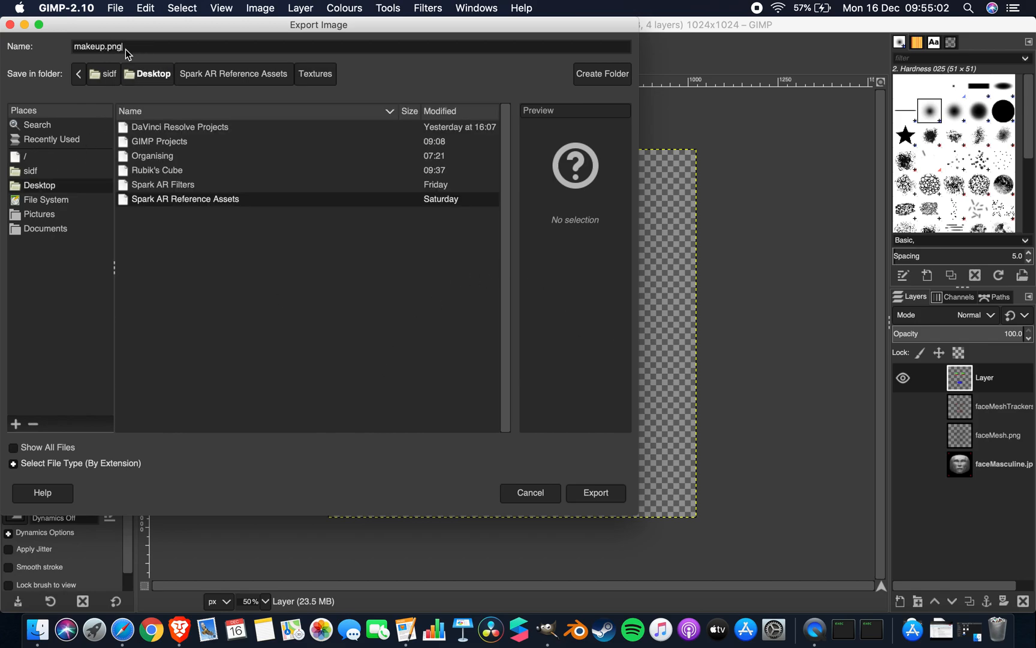
pyautogui.click(595, 493)
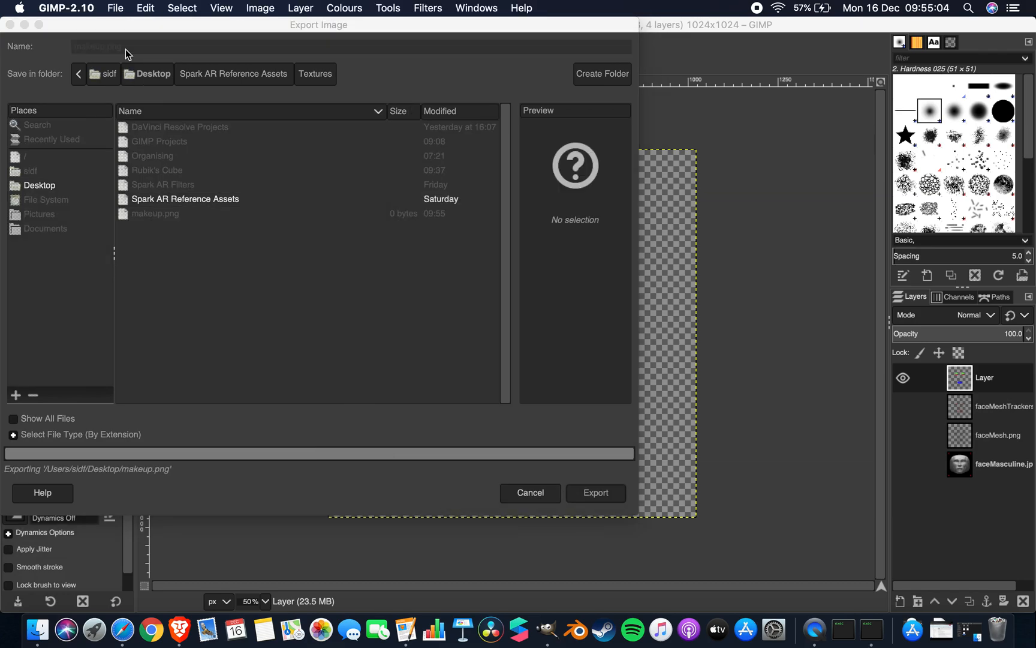
pyautogui.click(594, 493)
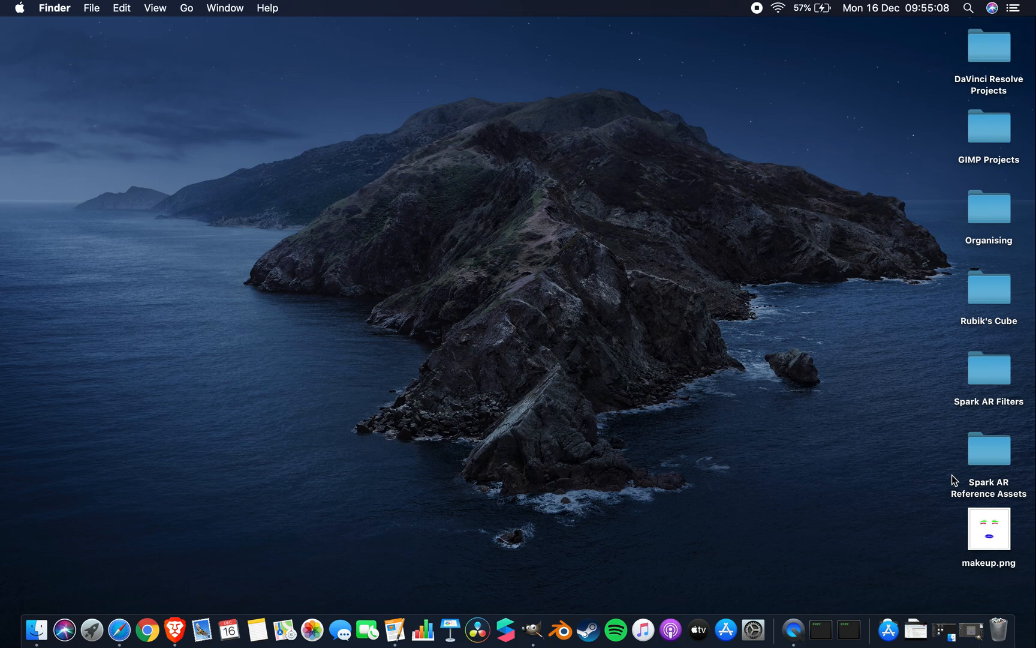
pyautogui.moveTo(938, 472)
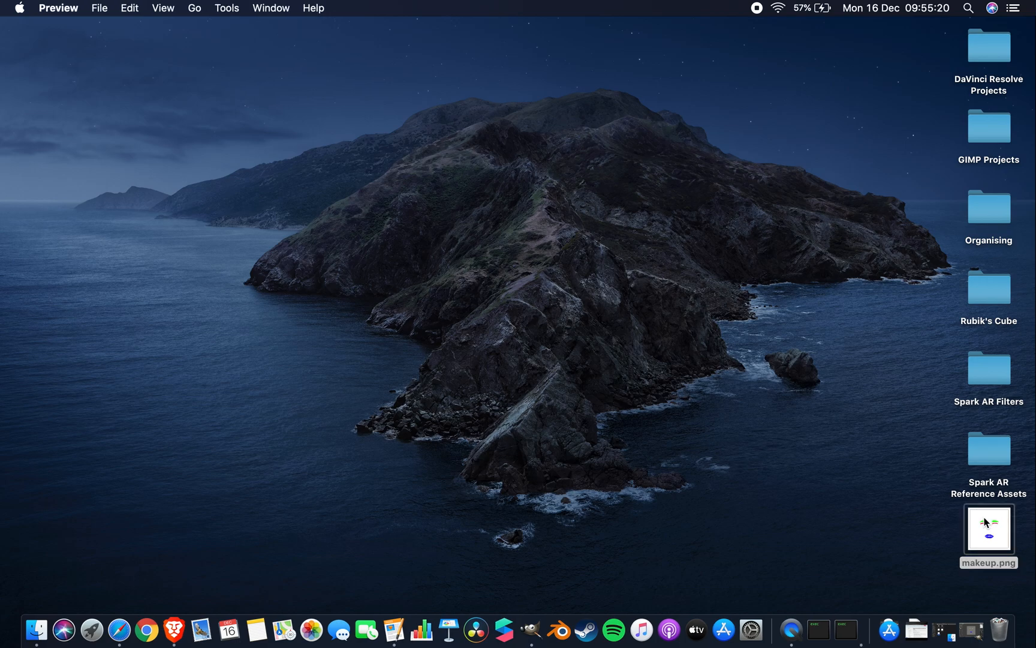
pyautogui.doubleClick(987, 527)
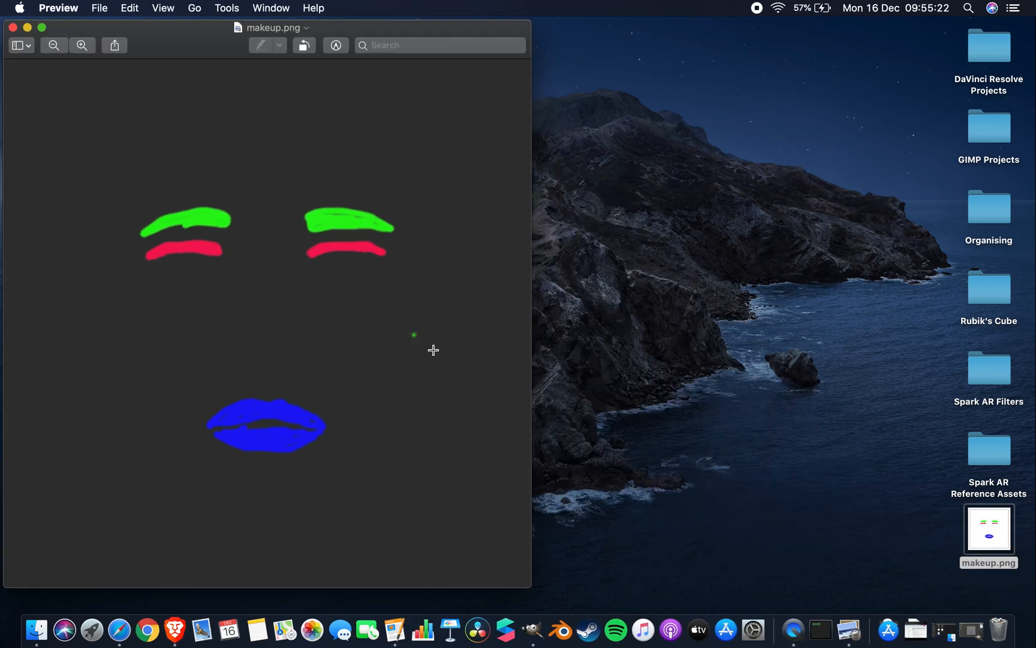
pyautogui.moveTo(422, 339)
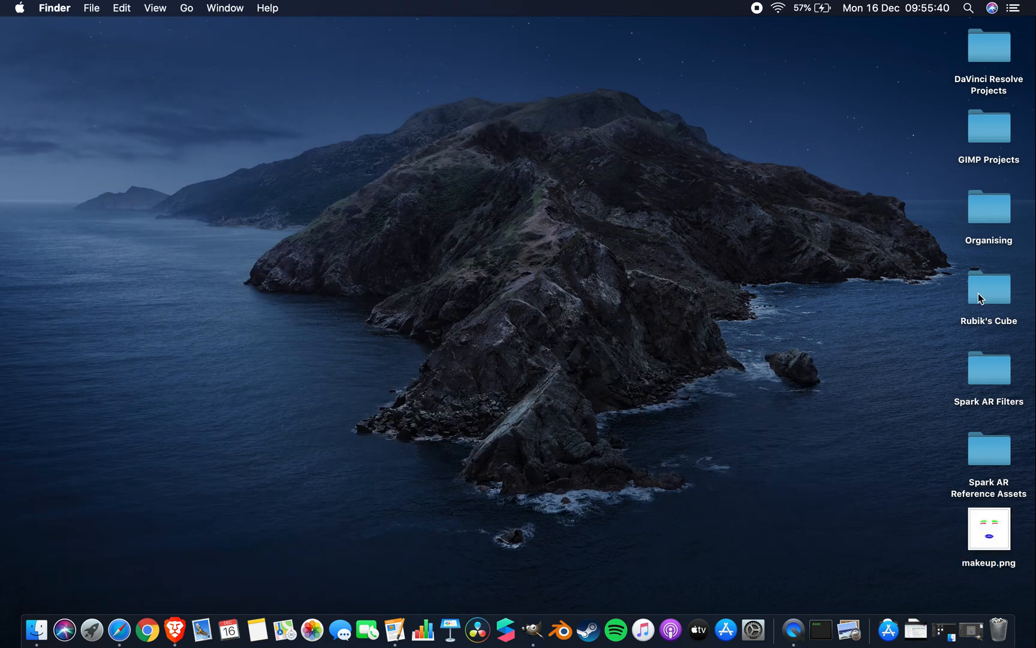
pyautogui.moveTo(505, 629)
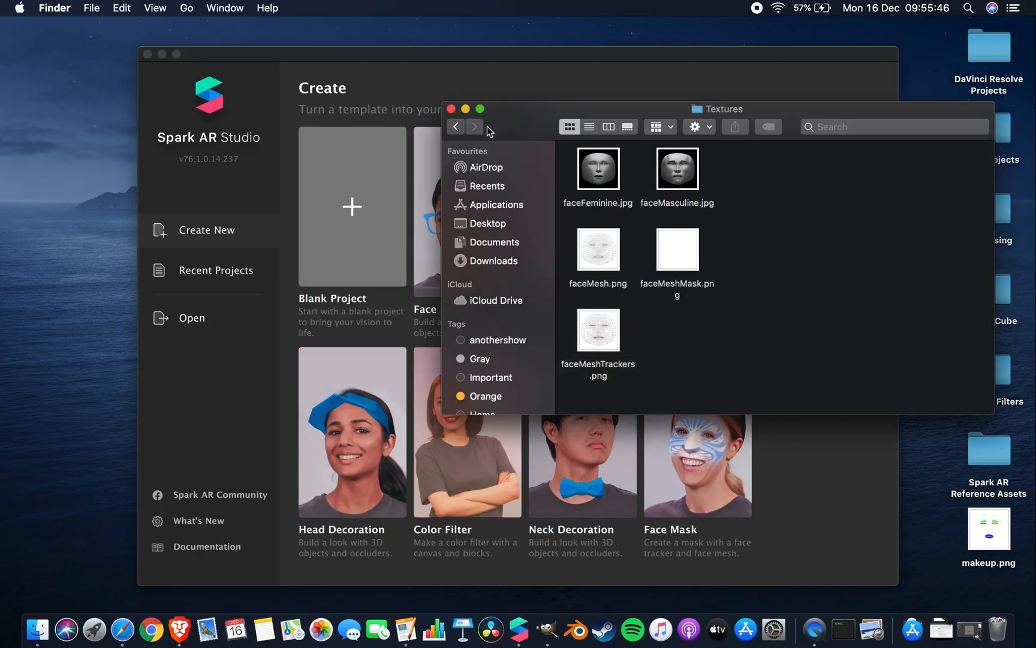
# Start a new blank project from the Spark AR Studio start window
pyautogui.click(451, 108)
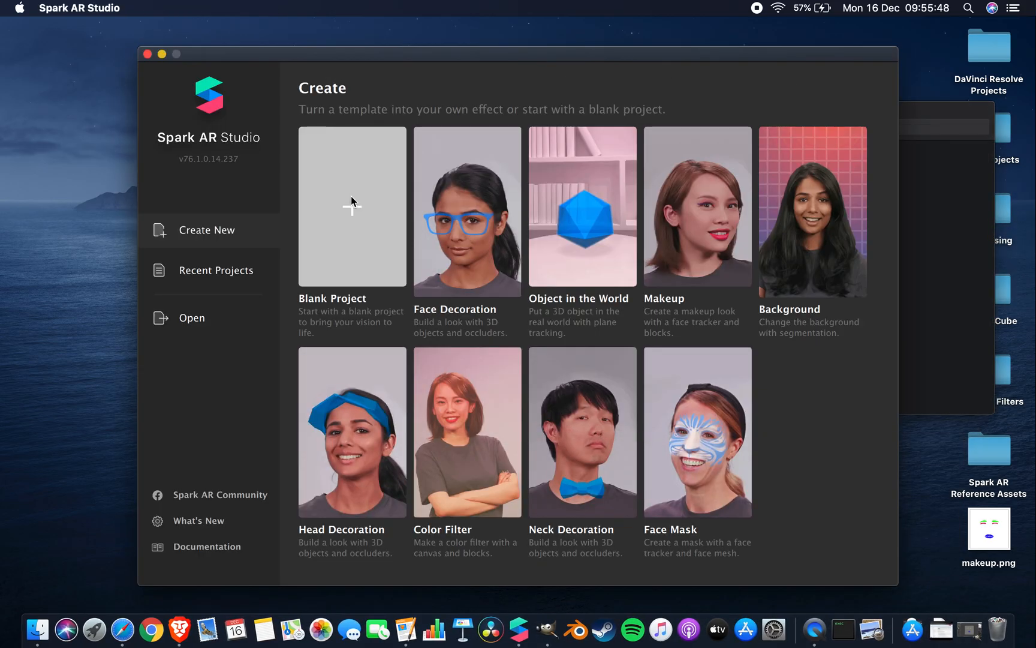
pyautogui.click(352, 205)
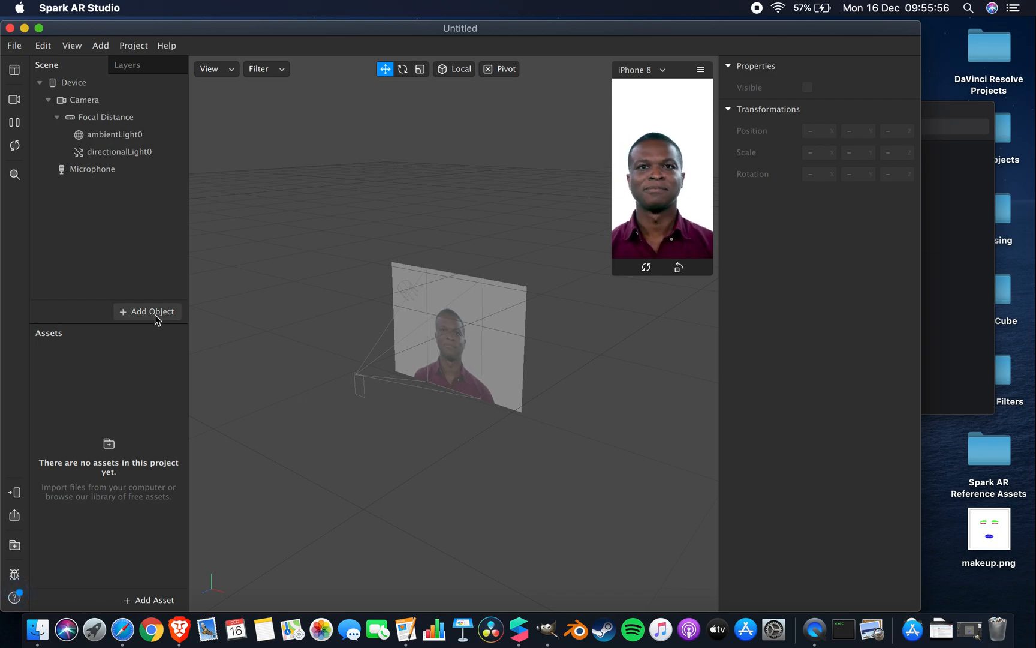
# Insert a Face Mesh, adding faceTracker0 with faceMesh0 showing the checkered mask
pyautogui.click(146, 311)
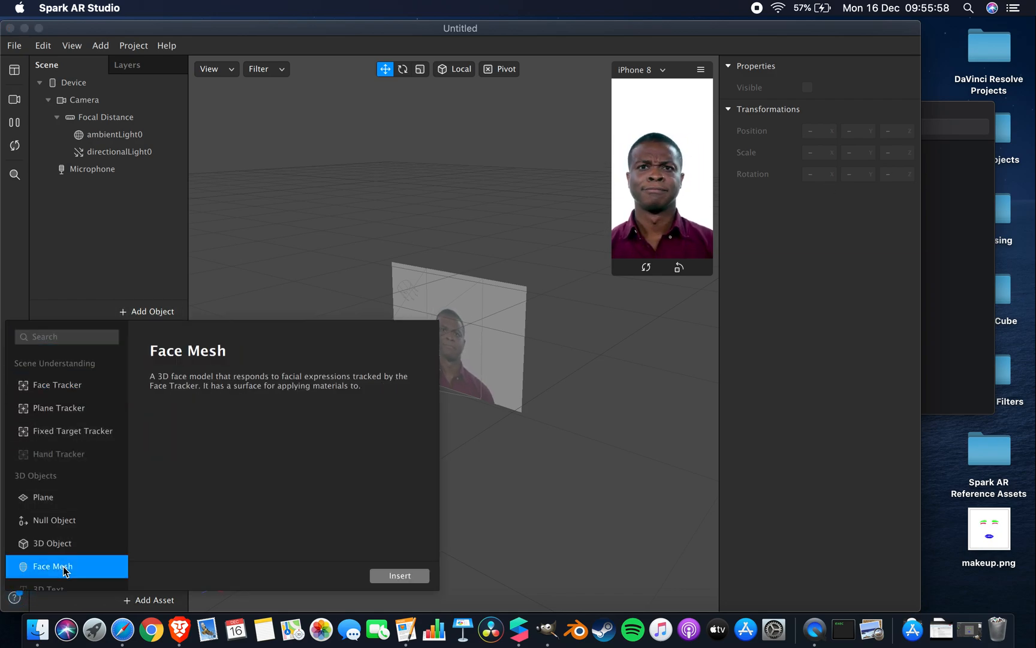
pyautogui.click(399, 575)
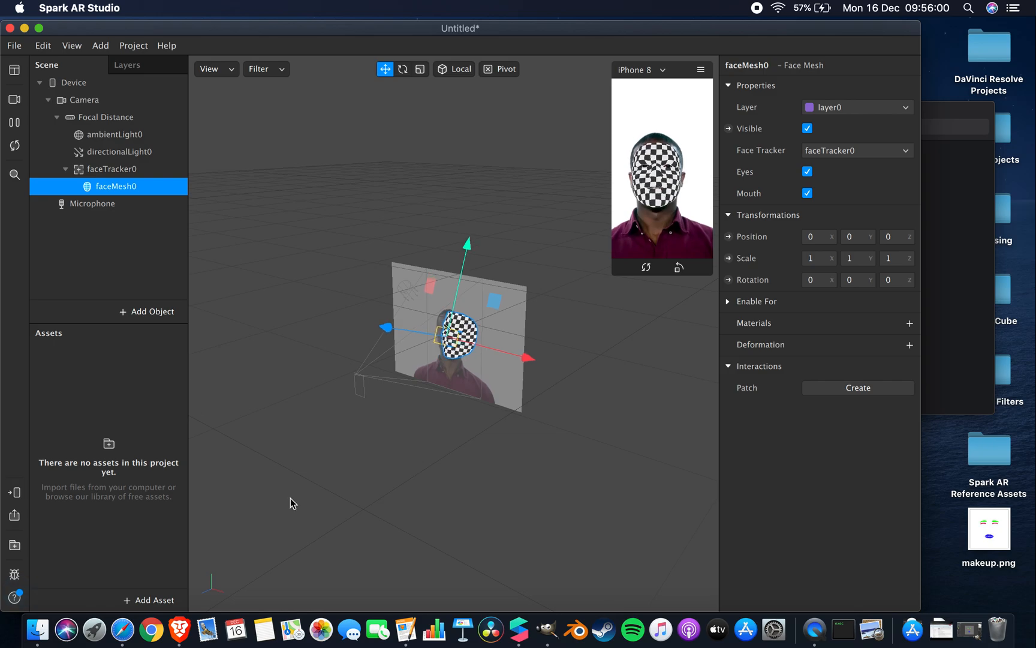
pyautogui.click(113, 169)
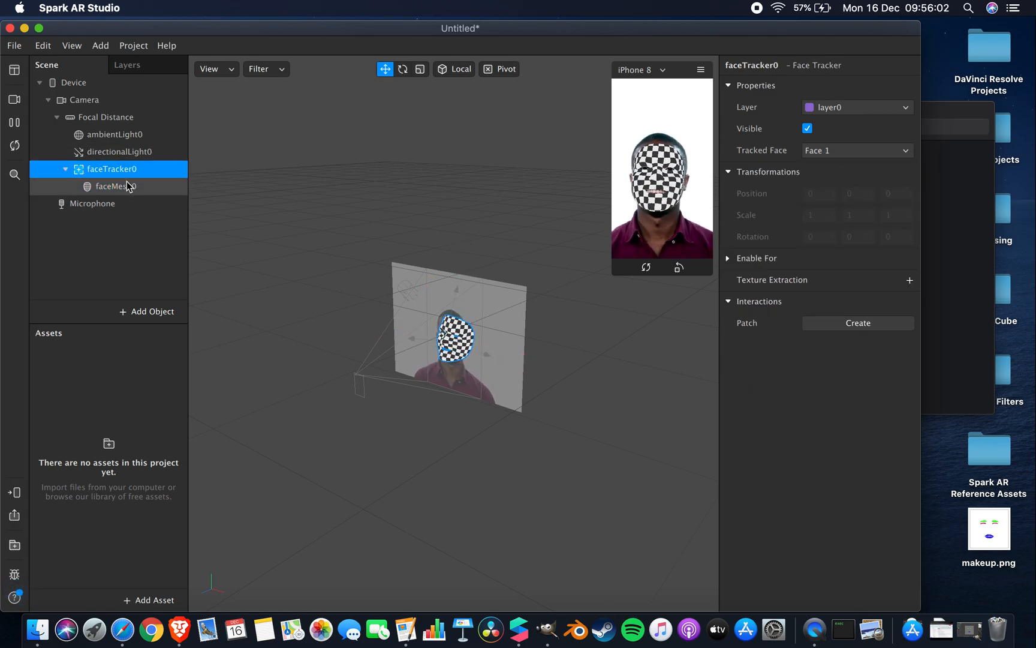
pyautogui.click(118, 186)
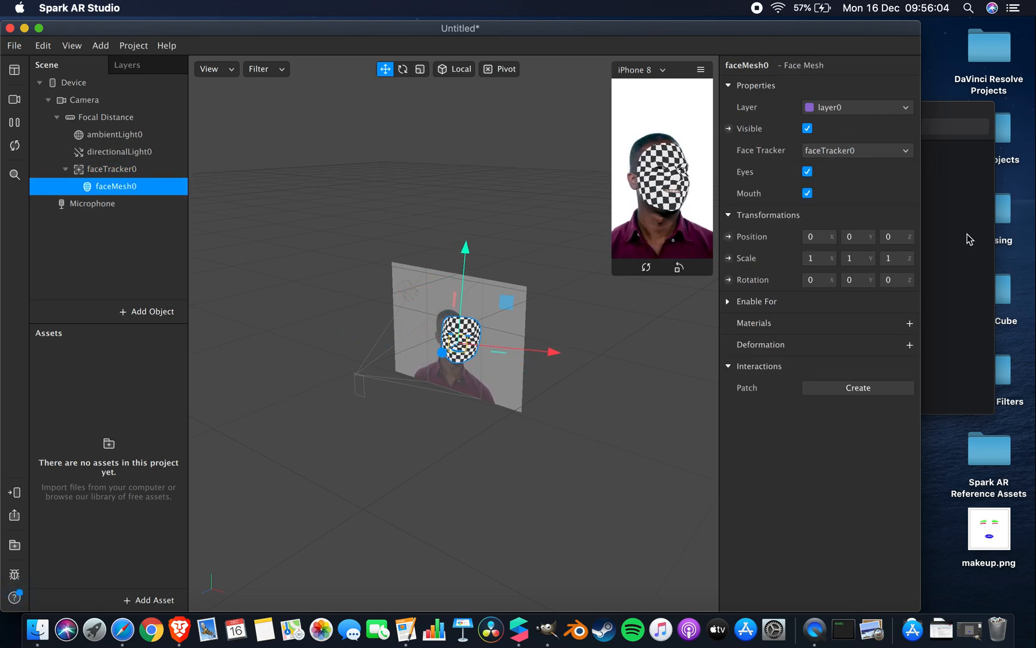
# Drag faceMesh.obj and headOccluder.obj from the Mesh folder into the project's Assets
pyautogui.click(807, 128)
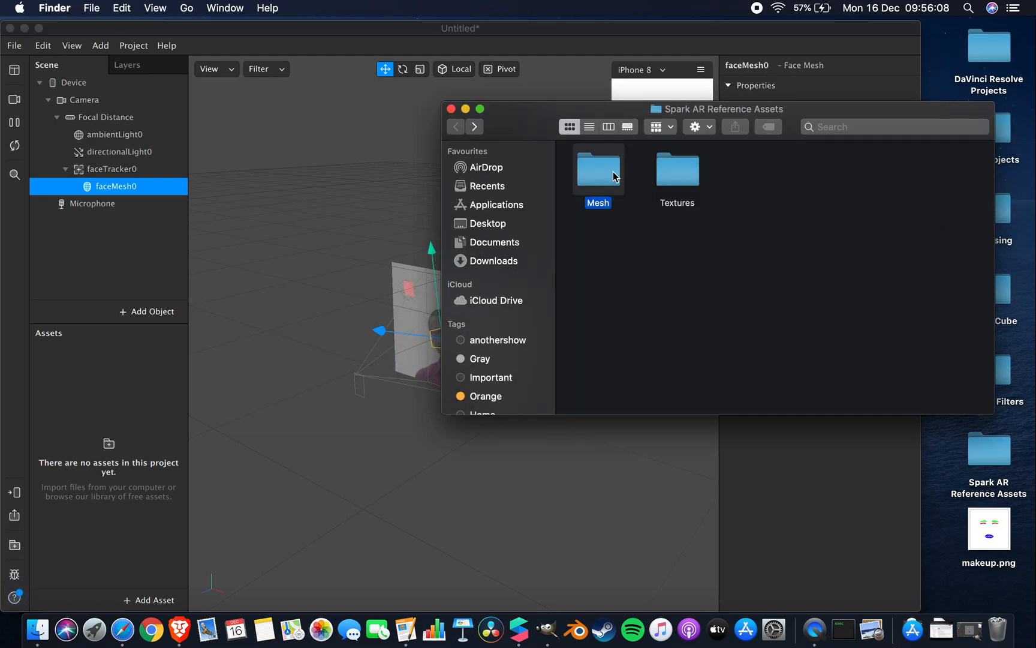
pyautogui.doubleClick(597, 169)
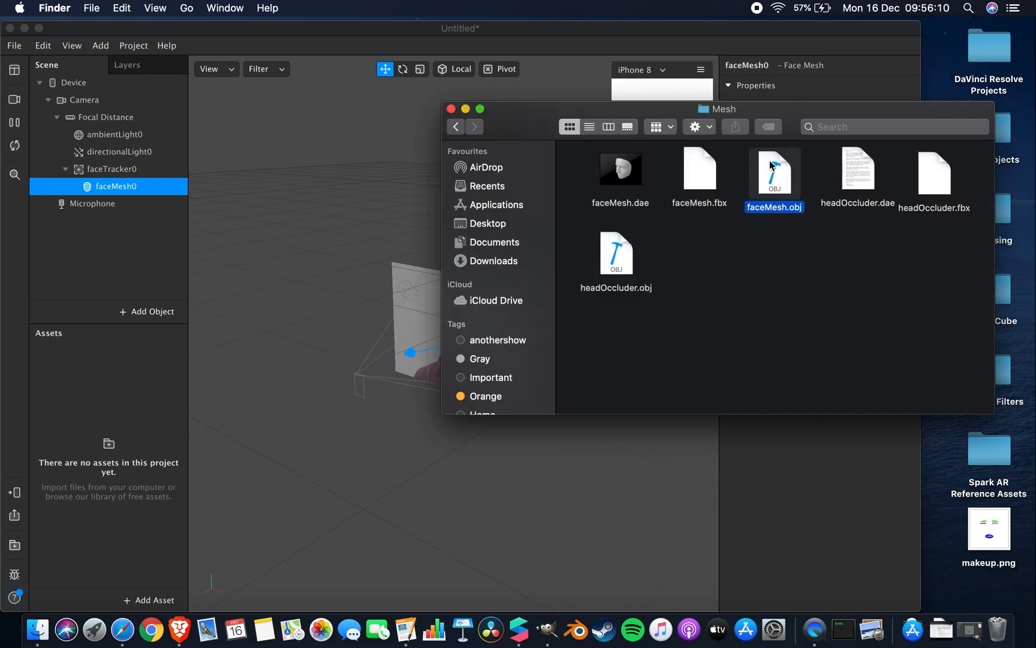
pyautogui.click(615, 252)
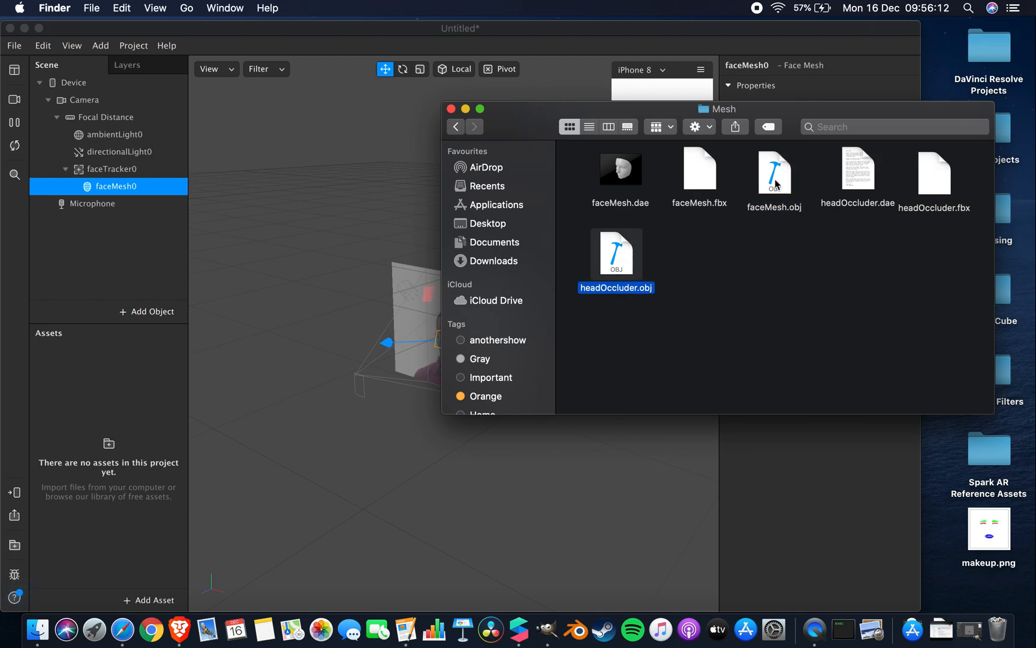
pyautogui.moveTo(774, 169); pyautogui.dragTo(105, 410)
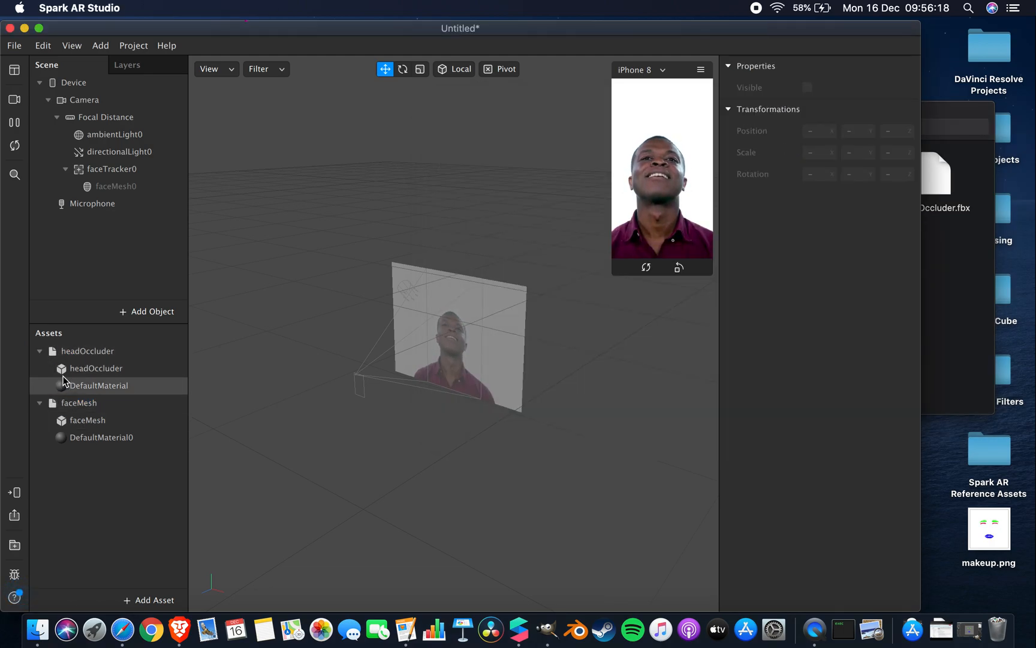
# Create material0 for faceMesh0 and review its shader type options
pyautogui.click(100, 385)
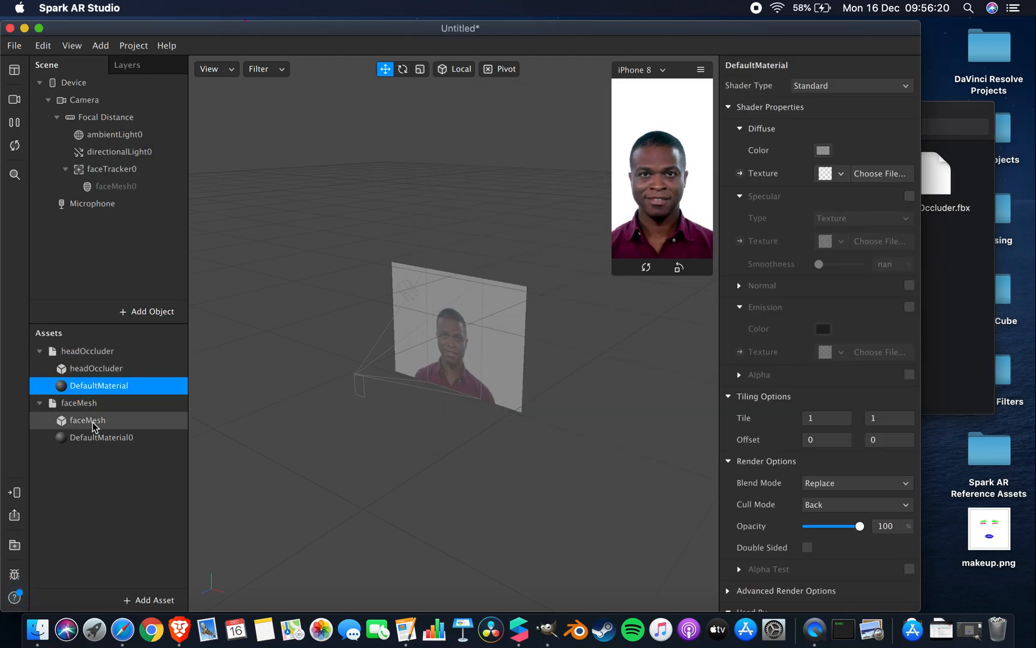
pyautogui.click(95, 368)
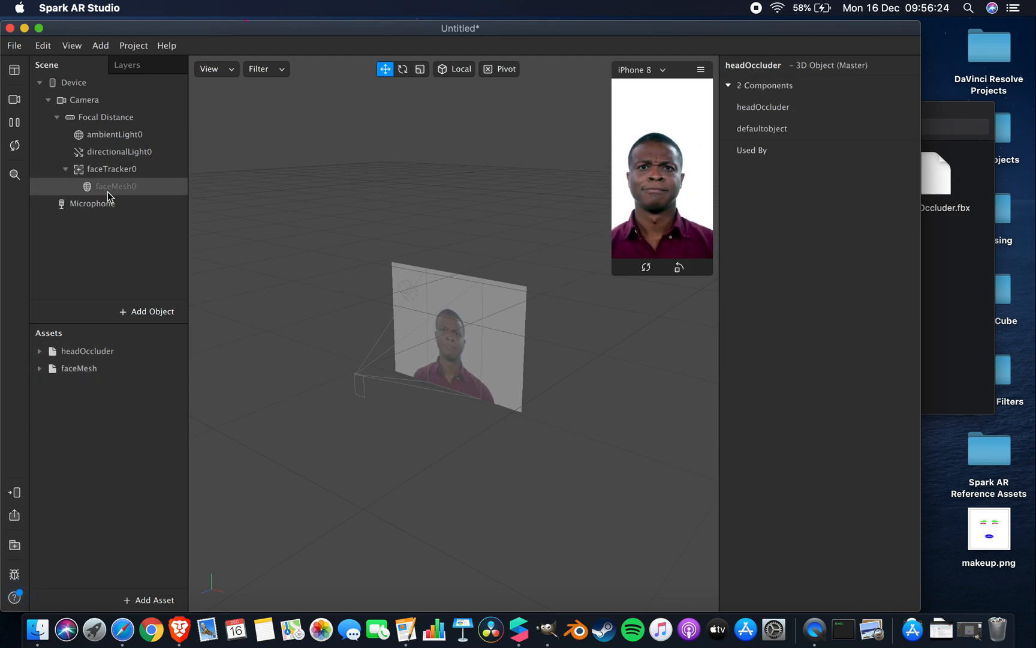
pyautogui.click(115, 186)
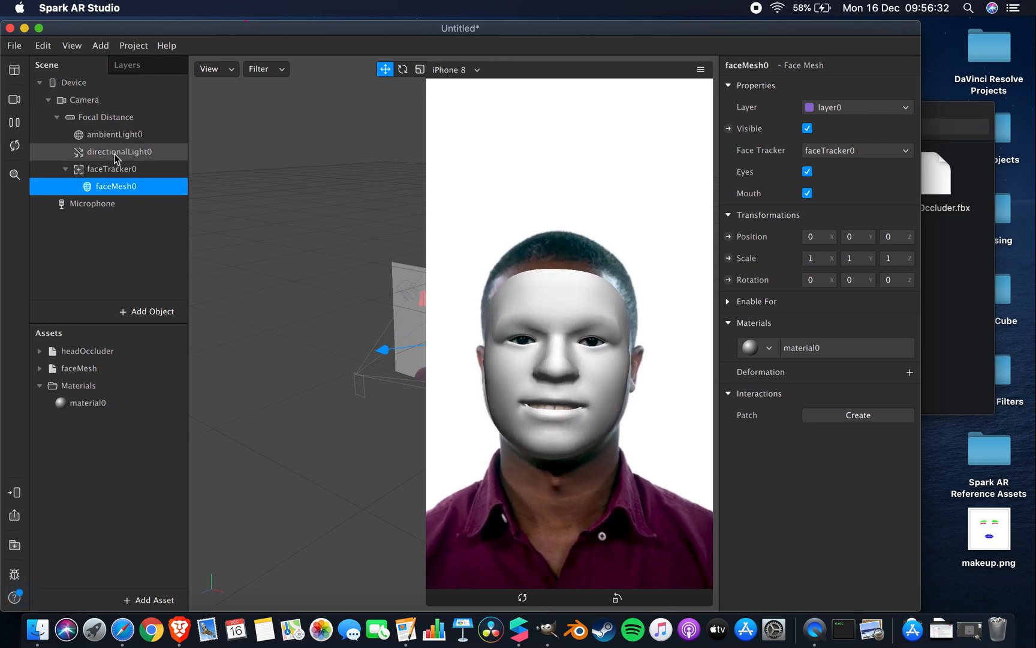
pyautogui.click(87, 403)
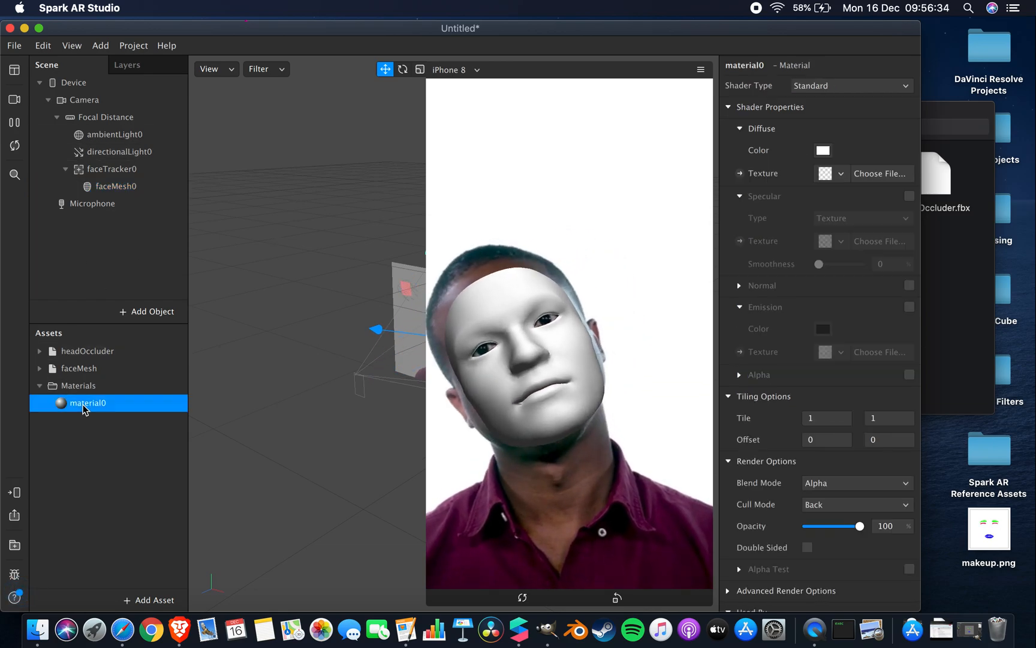
pyautogui.doubleClick(86, 403)
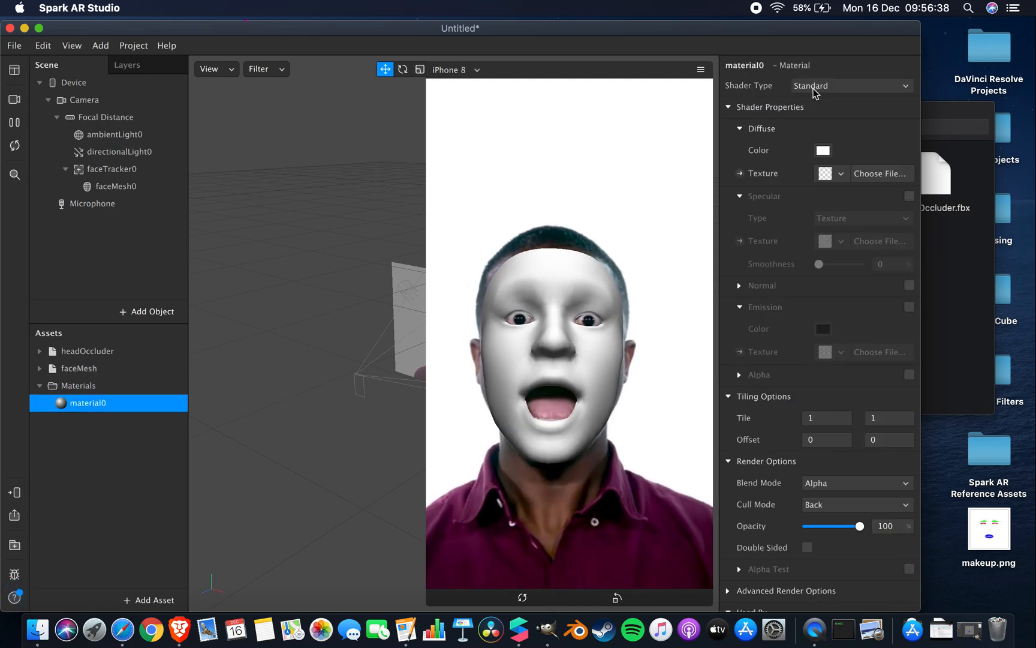
pyautogui.click(79, 368)
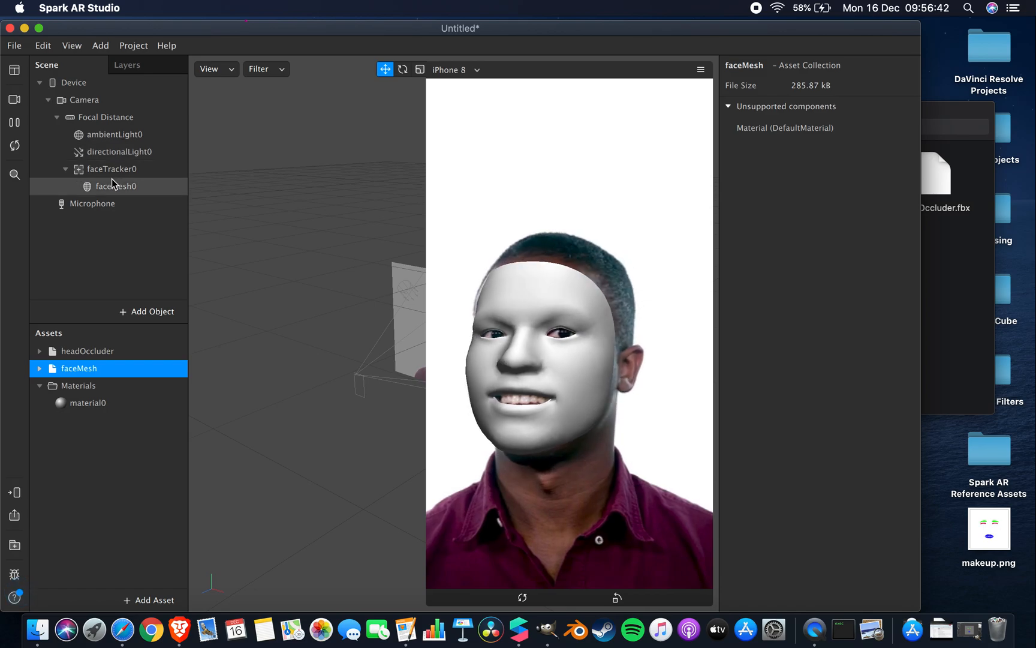
# Place the imported faceMesh model under faceTracker0, laying a grey mask over the face
pyautogui.click(116, 186)
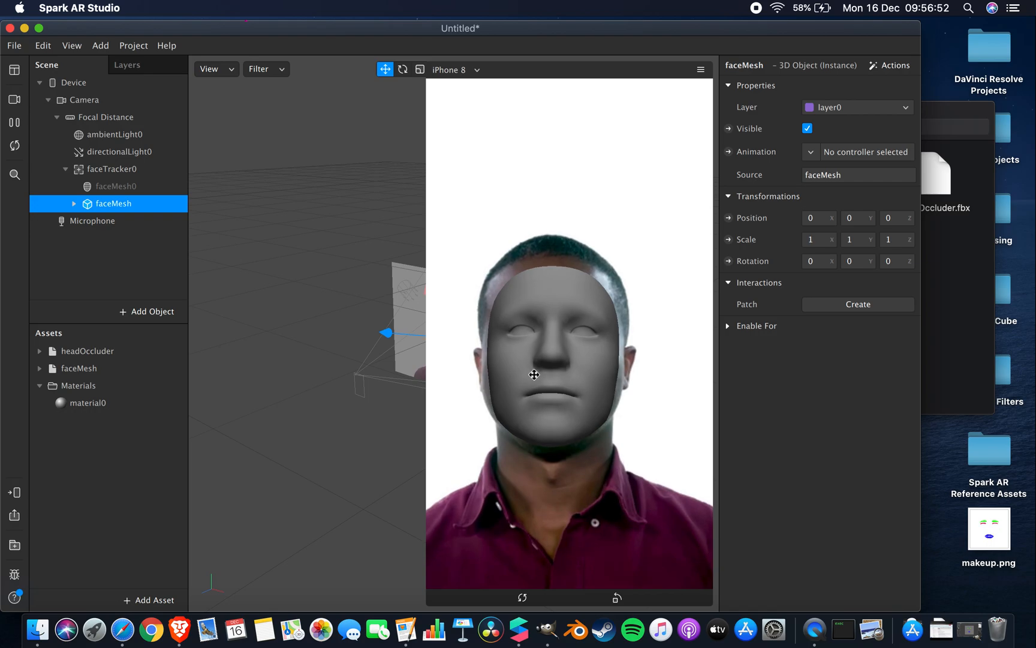
# Delete the imported faceMesh model from faceTracker0 so the preview face is plain
pyautogui.moveTo(533, 374); pyautogui.dragTo(648, 439)
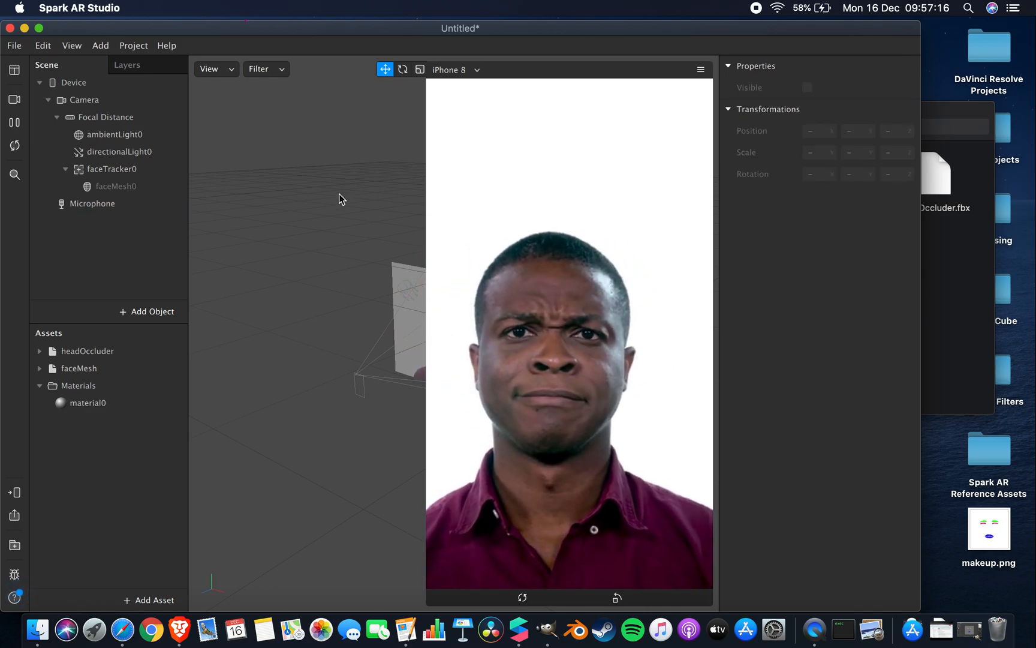
# Add the headOccluder asset under faceTracker0, showing a grey head in the scene
pyautogui.click(79, 368)
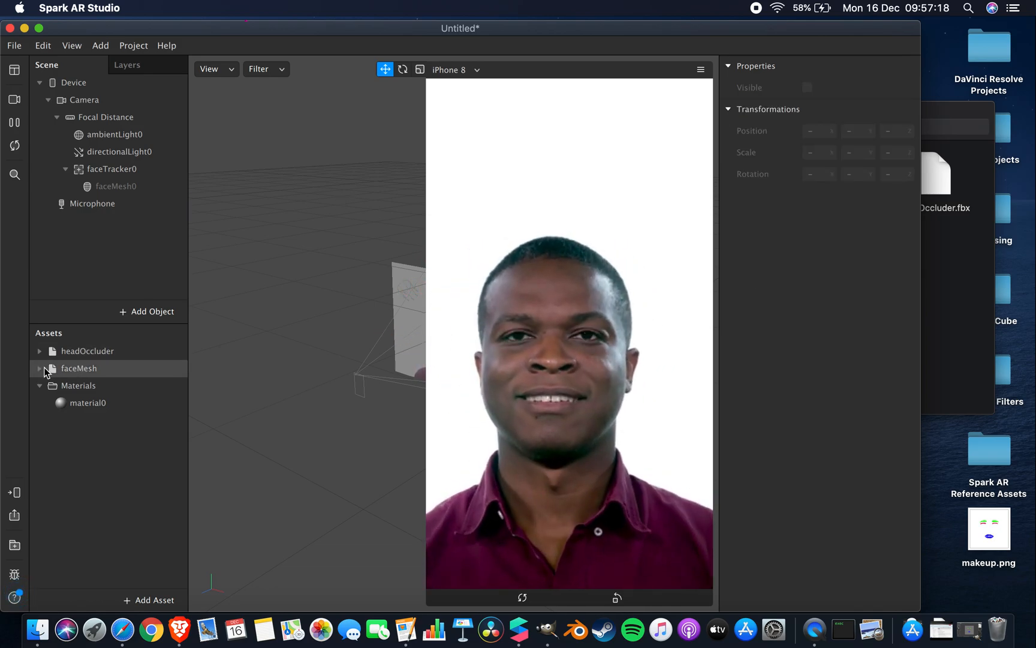
pyautogui.click(80, 368)
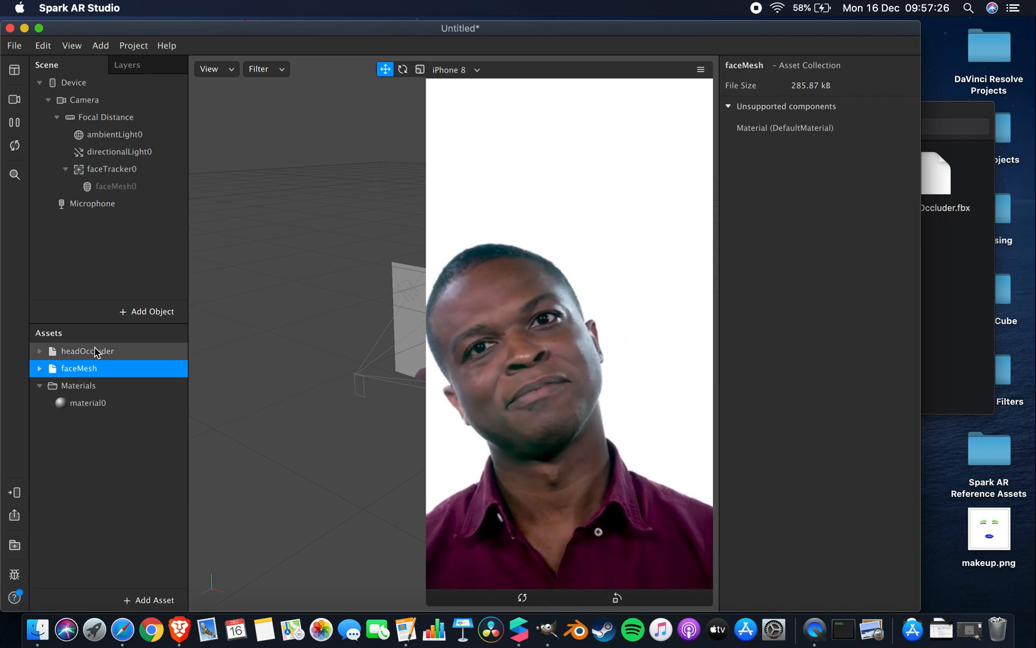
pyautogui.click(87, 352)
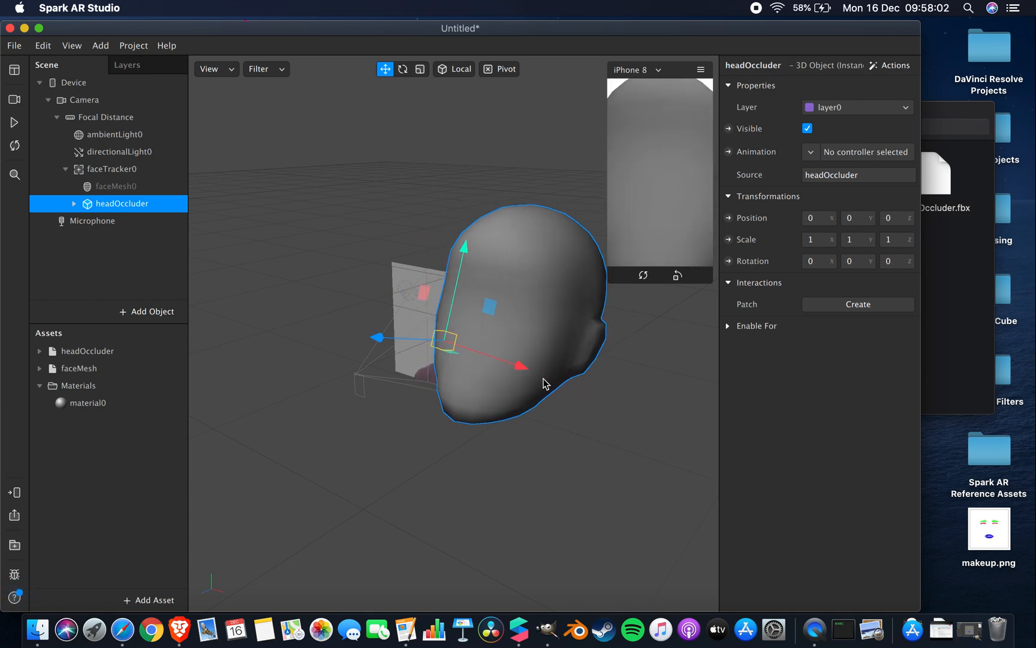
pyautogui.moveTo(385, 68)
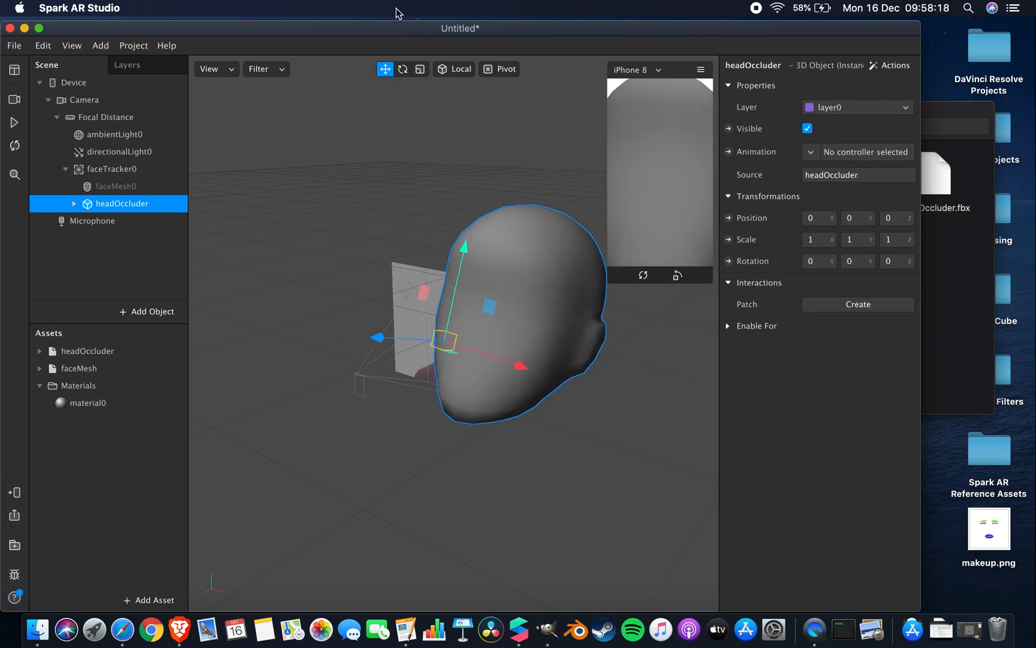
# Select headOccluder's inner defaultobject mesh and choose the Rotate tool
pyautogui.click(401, 68)
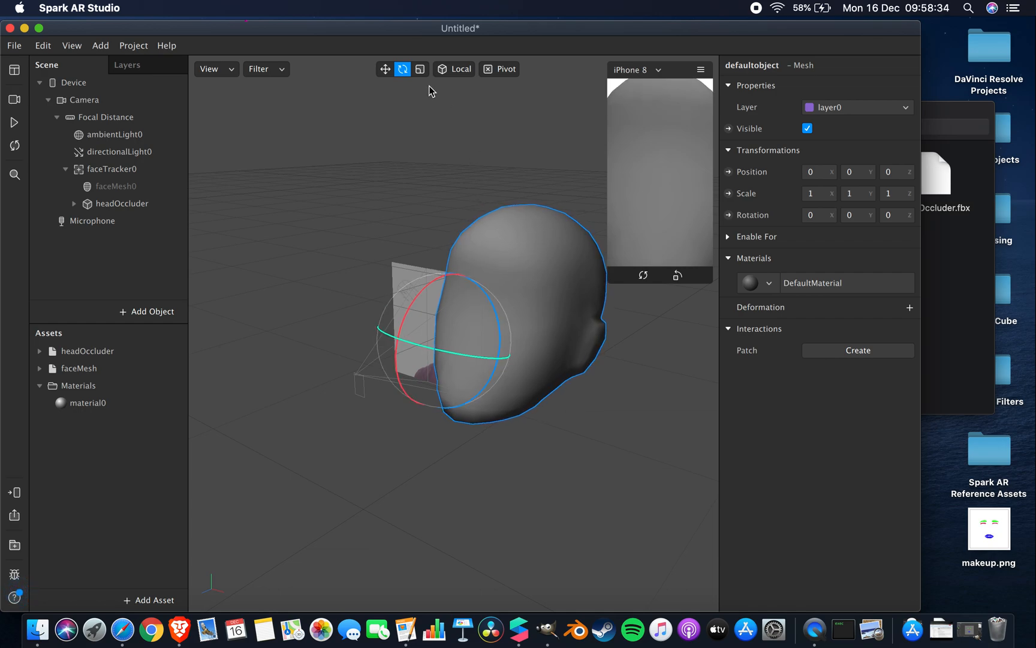
# Scale the head occluder mesh to 0.32 and nudge its position over the face
pyautogui.click(419, 69)
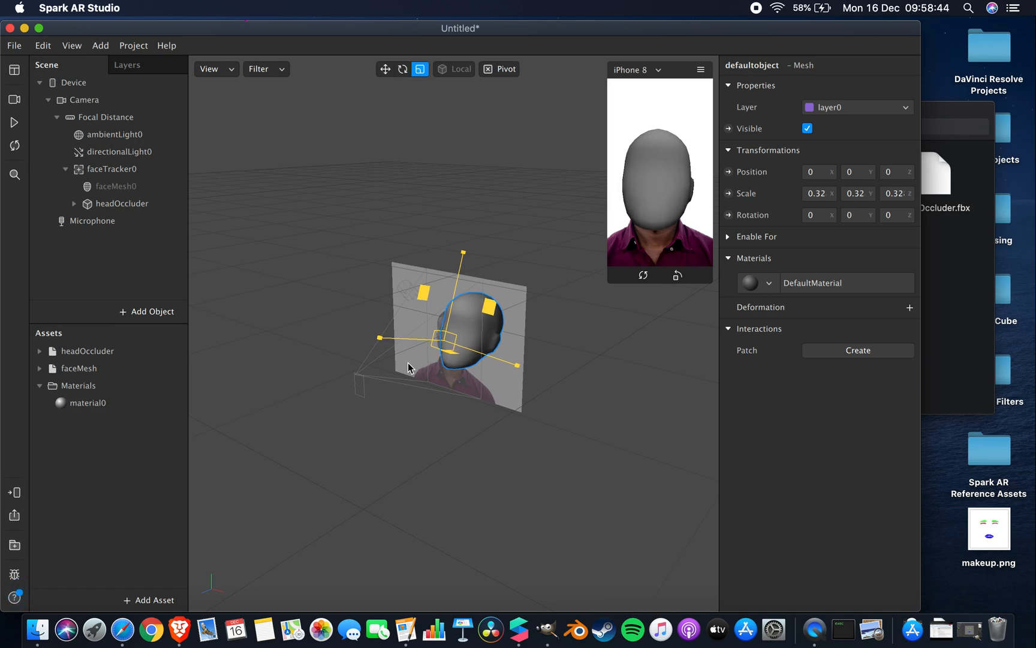
pyautogui.moveTo(14, 146)
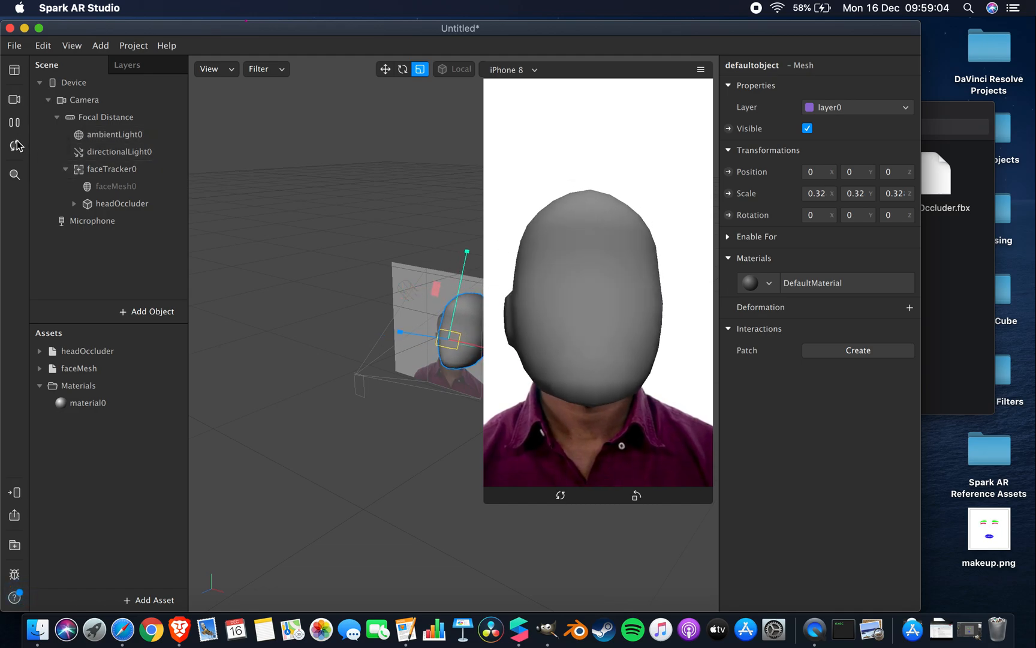
pyautogui.click(385, 68)
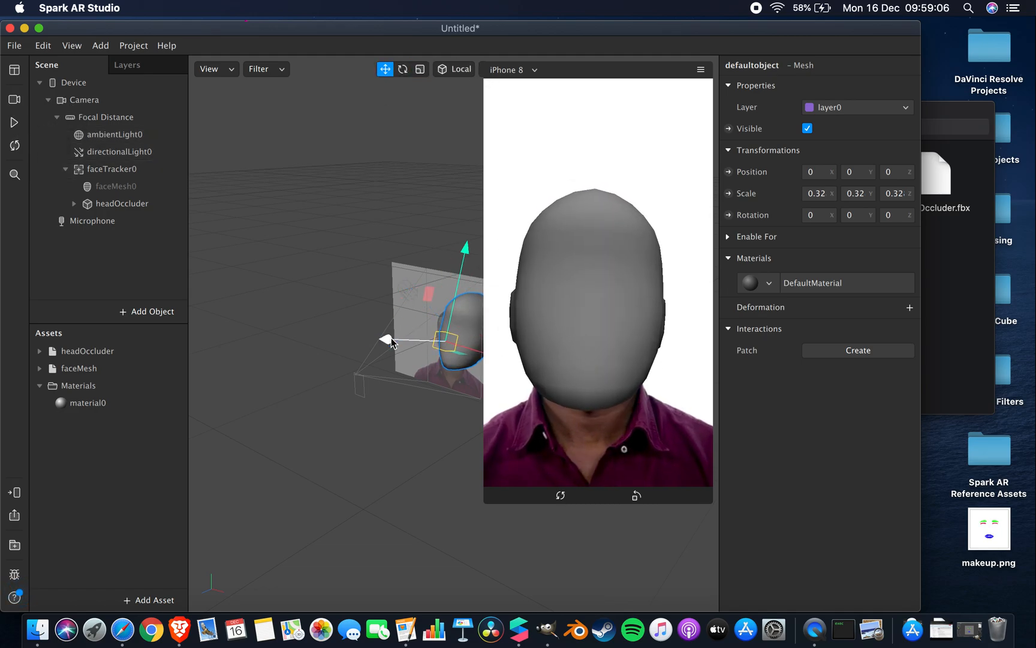
pyautogui.moveTo(390, 340); pyautogui.dragTo(384, 337)
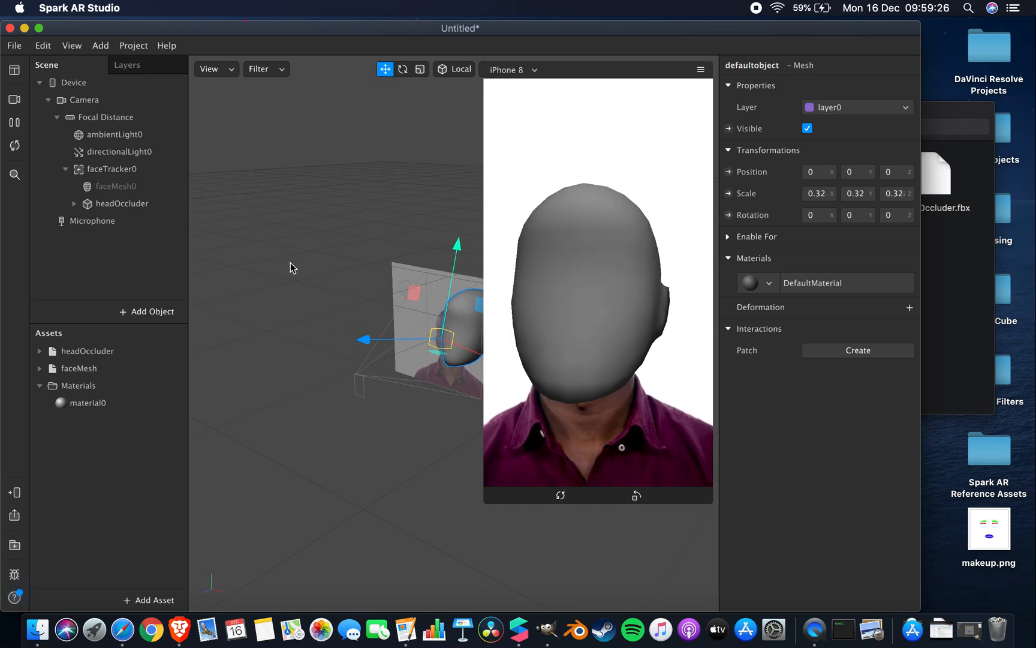
# Set the occluder's DefaultMaterial to a Flat shader at 100 opacity
pyautogui.click(79, 368)
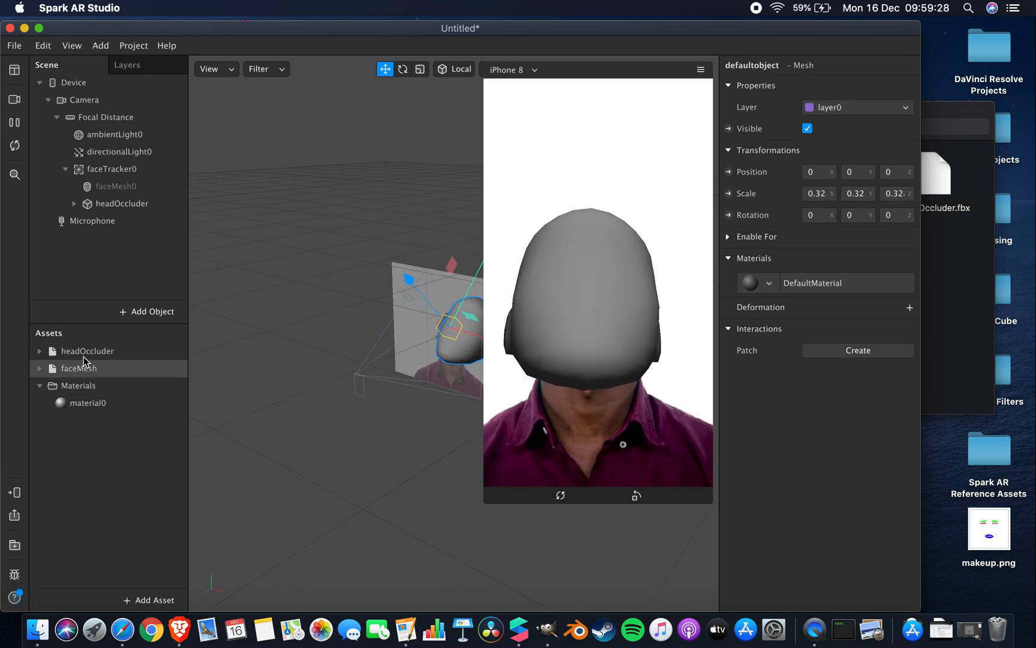
pyautogui.click(86, 351)
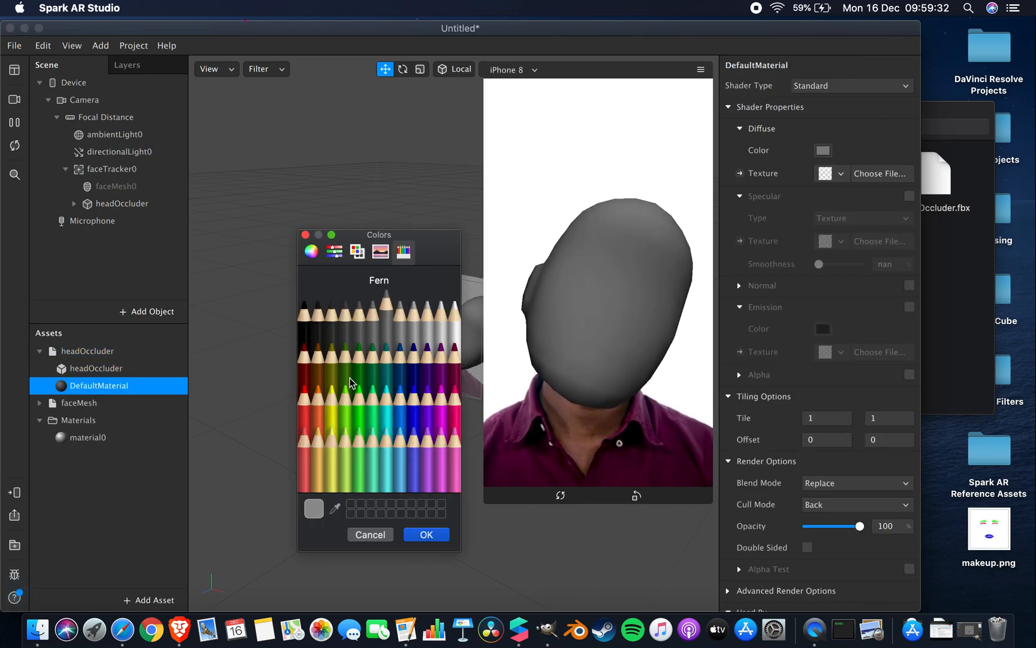
pyautogui.click(358, 397)
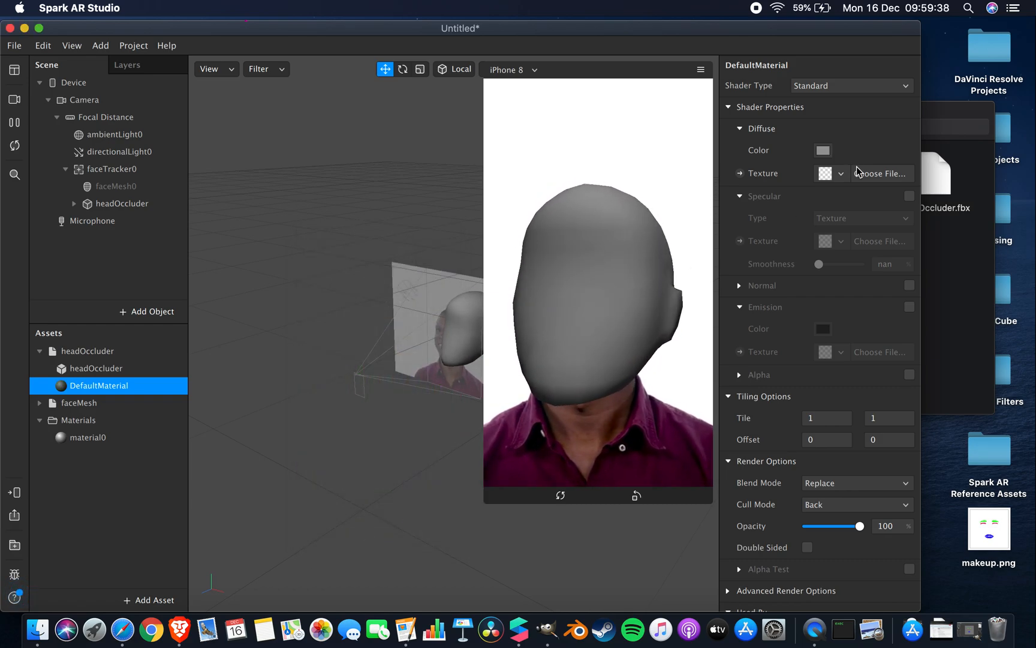
pyautogui.moveTo(858, 526); pyautogui.dragTo(849, 526)
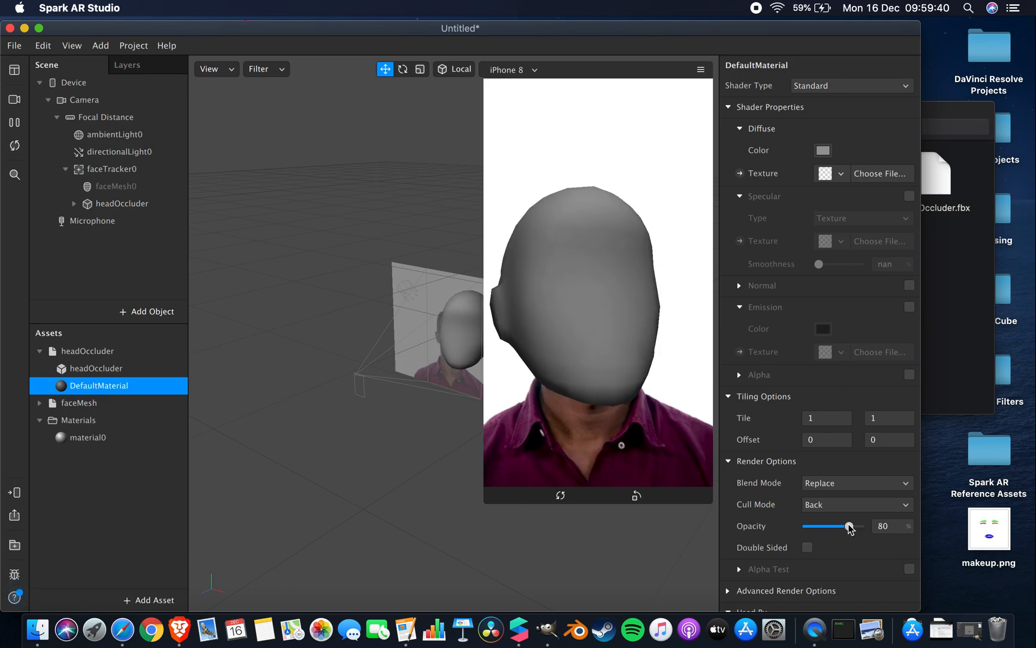
pyautogui.moveTo(850, 526); pyautogui.dragTo(858, 525)
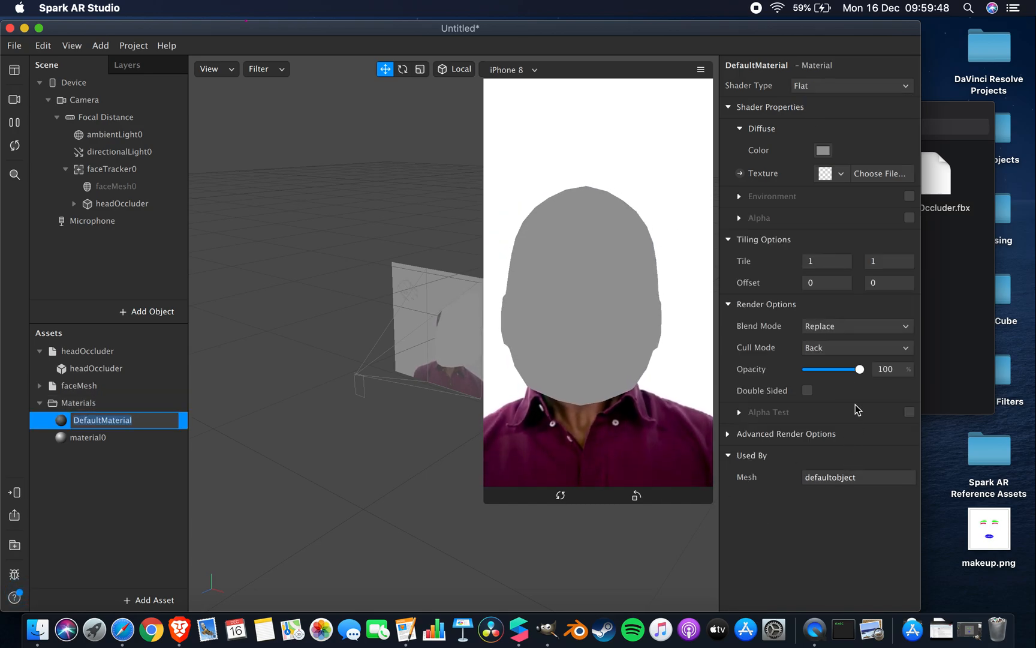
# Remove headOccluder from the face tracker and make faceMesh0 visible again
pyautogui.moveTo(860, 369); pyautogui.dragTo(813, 368)
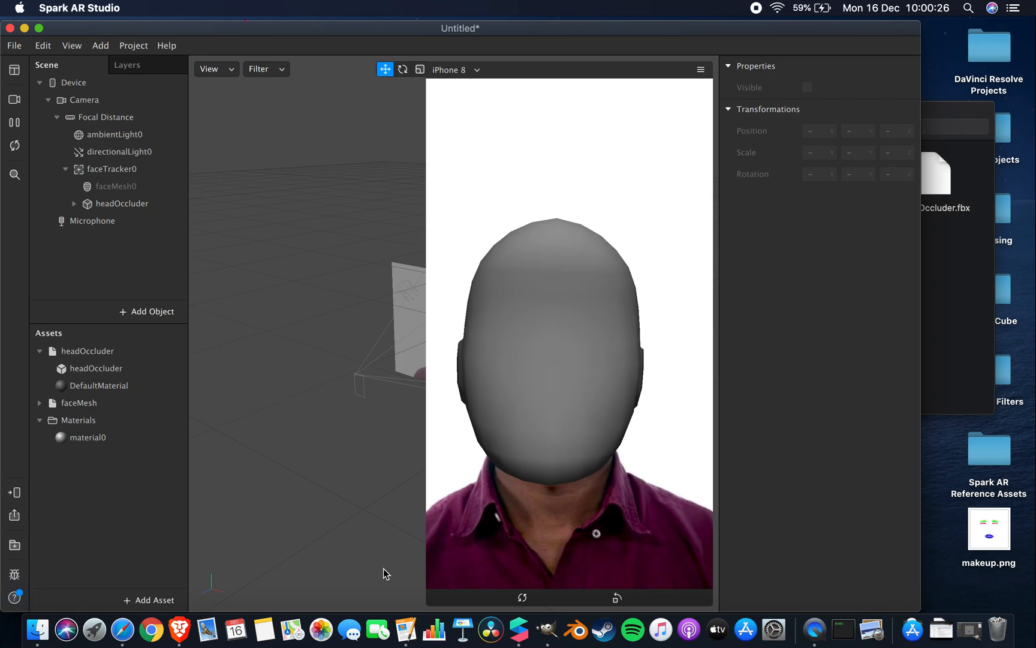
pyautogui.click(117, 186)
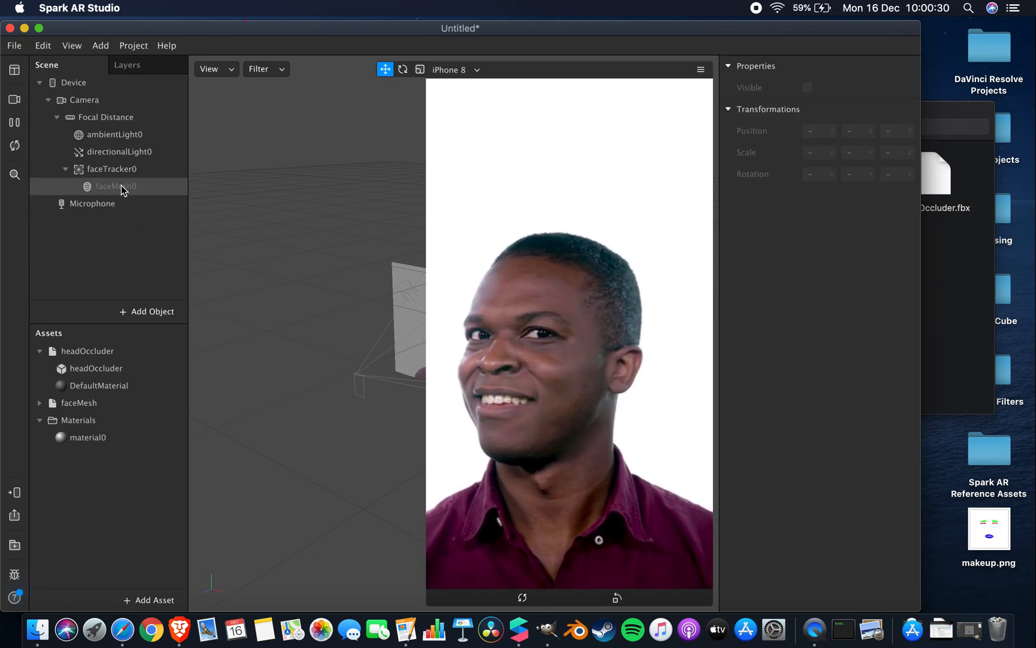
pyautogui.click(115, 186)
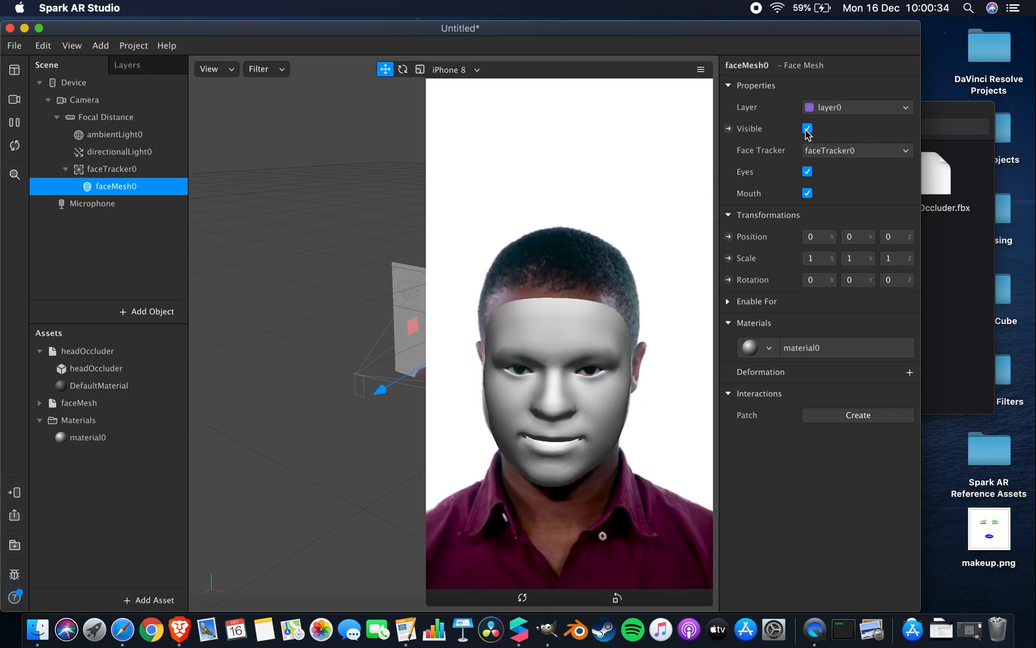
pyautogui.click(113, 169)
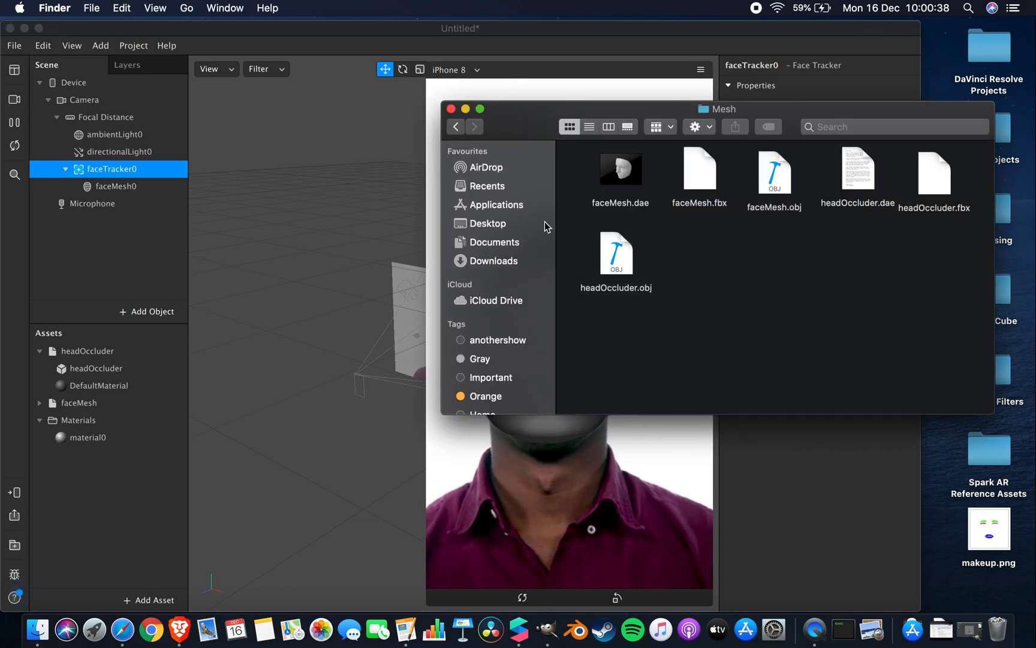
# Import faceMesh.png and faceMeshTrackers.png from the Textures folder into Assets
pyautogui.click(616, 253)
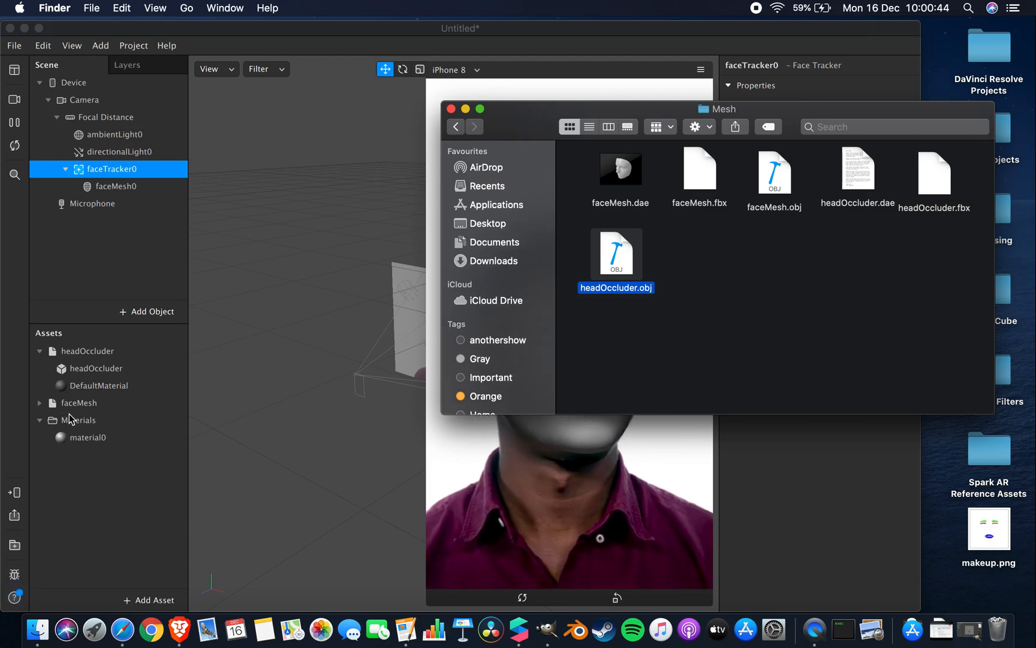
pyautogui.moveTo(813, 234)
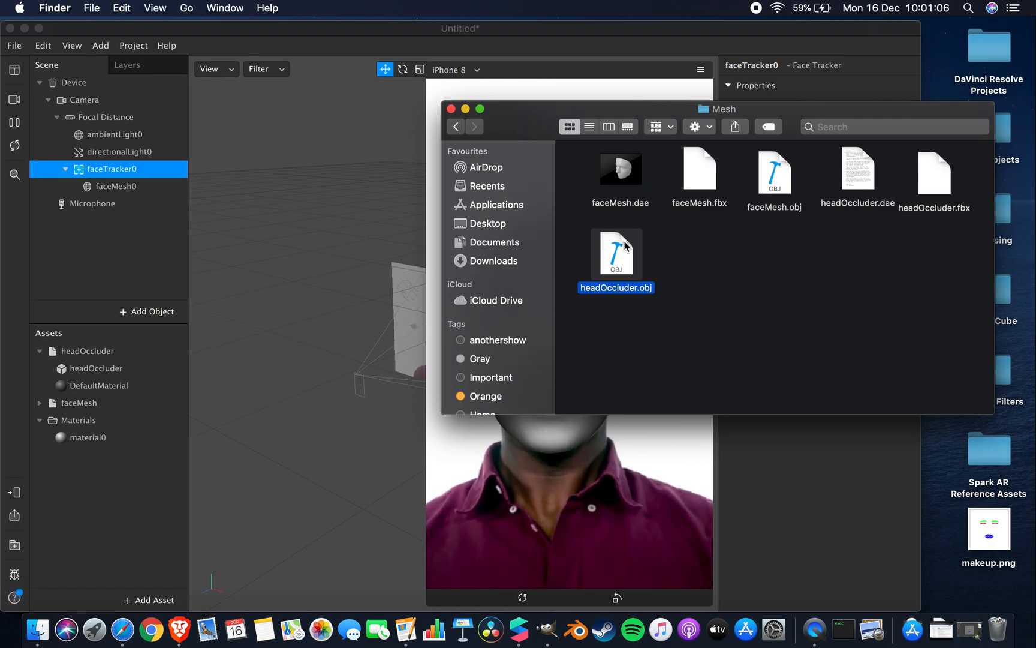
pyautogui.moveTo(722, 276)
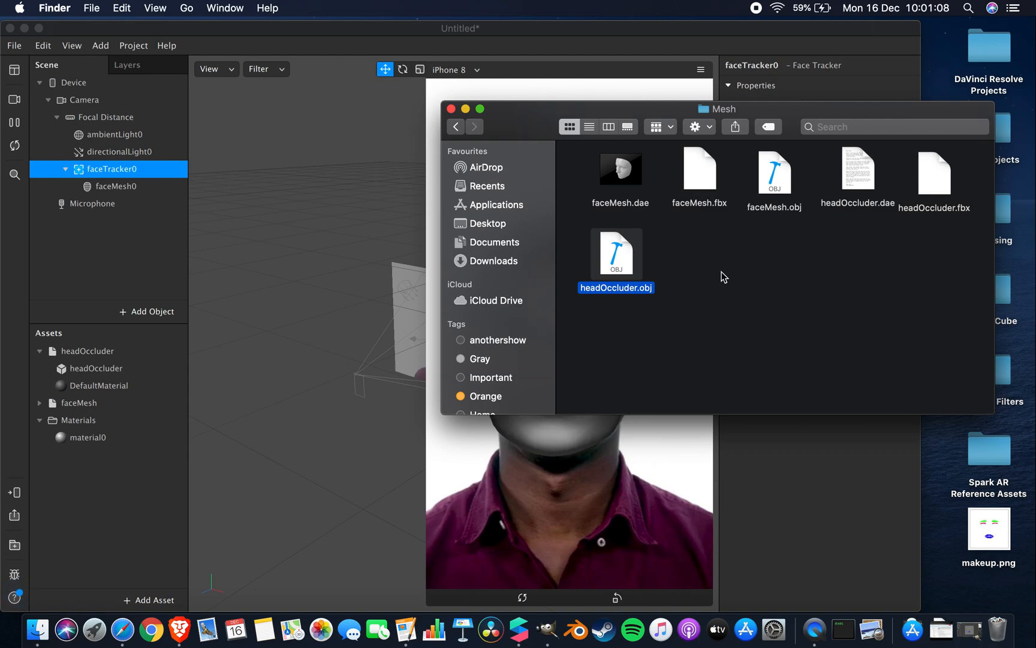
pyautogui.click(456, 126)
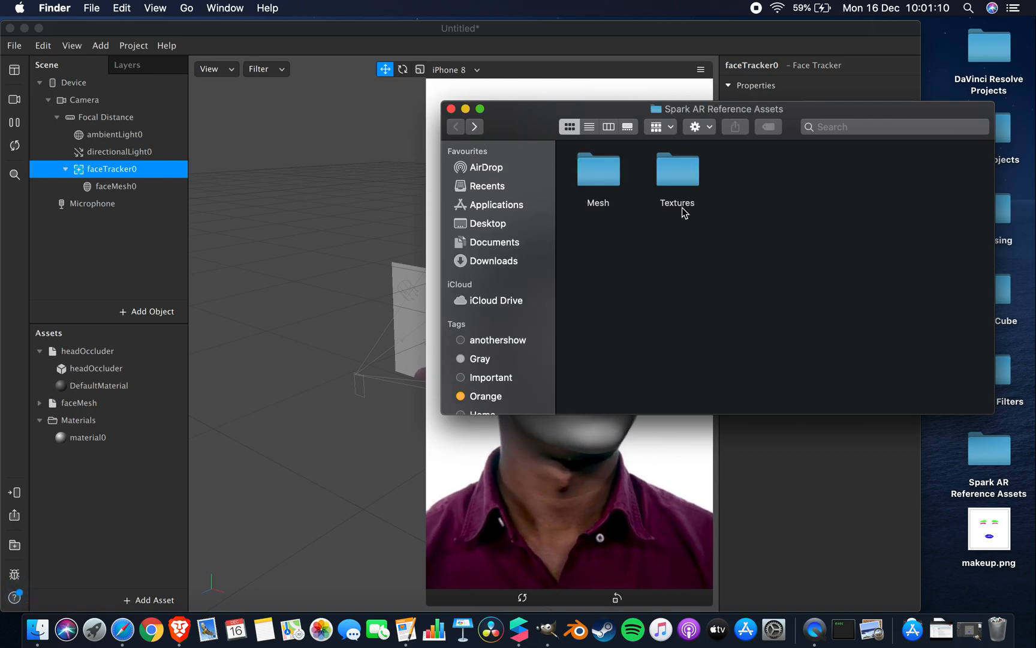
pyautogui.doubleClick(676, 169)
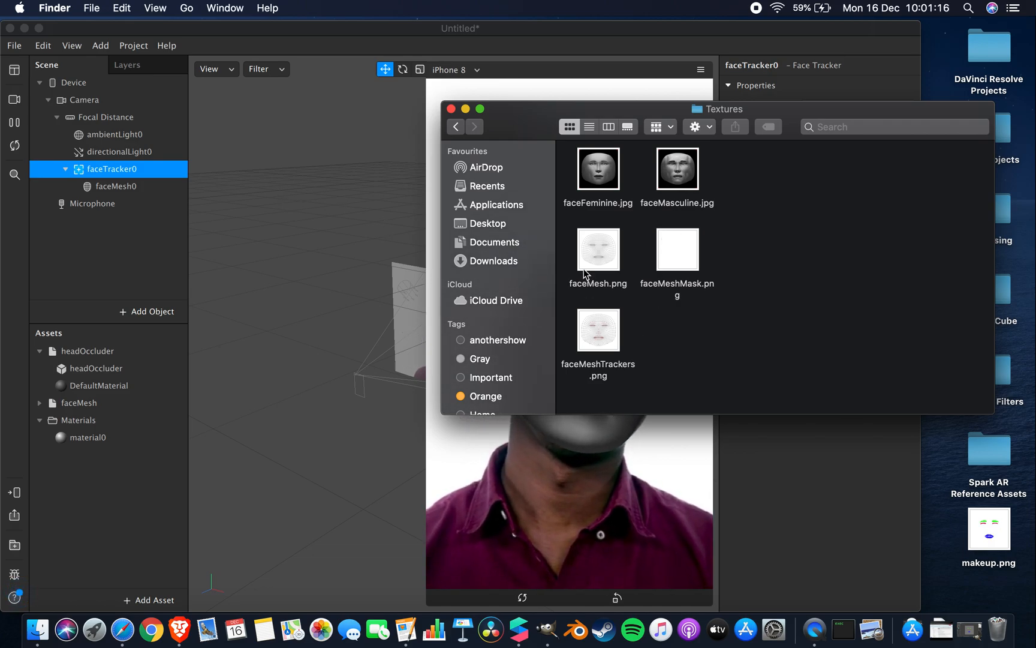
pyautogui.click(597, 249)
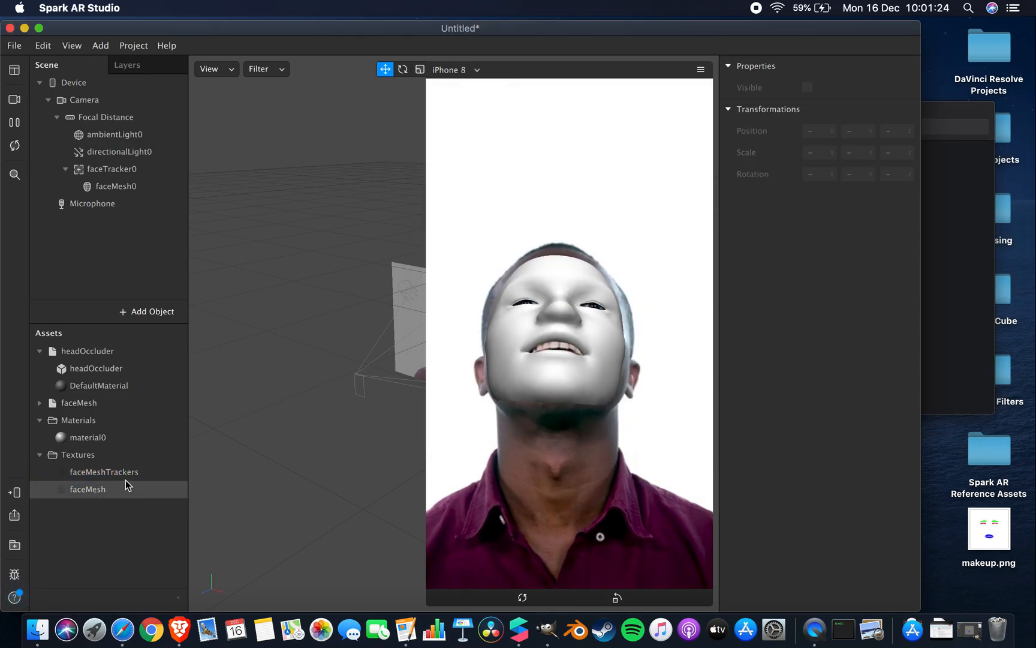
# Inspect the imported faceMasculine texture, then select faceMesh0's material0 to set its Diffuse Texture to faceMeshTrackers
pyautogui.click(96, 506)
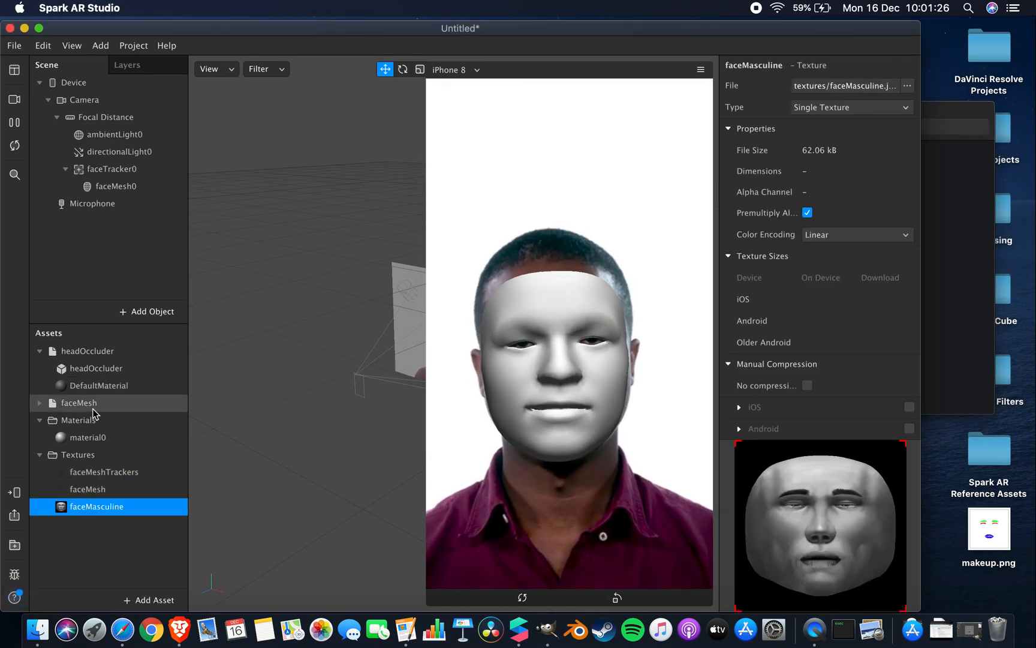
pyautogui.click(117, 186)
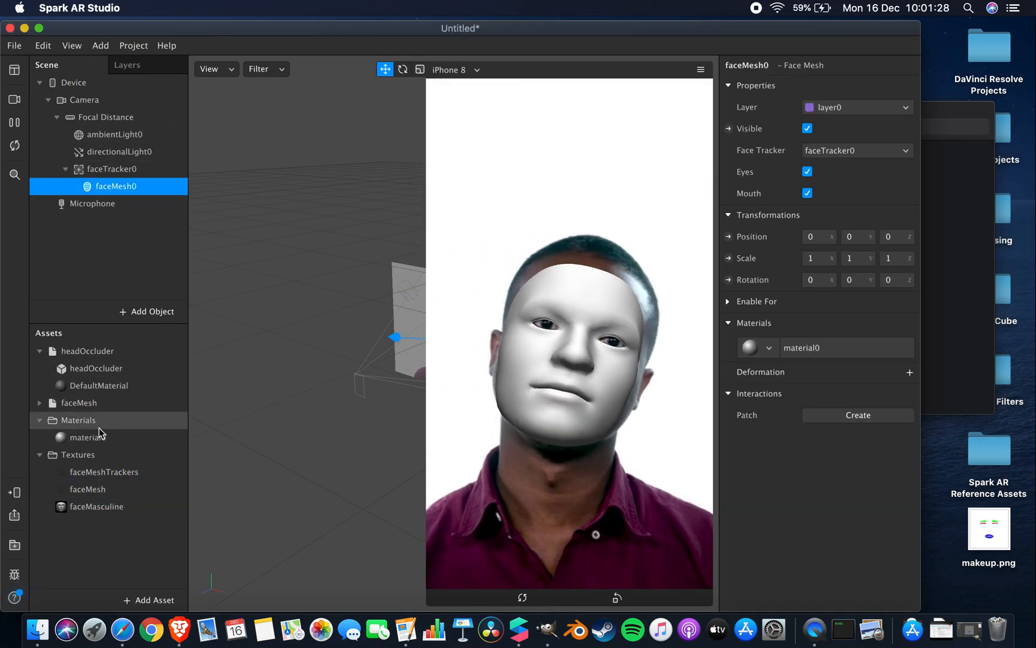
pyautogui.click(88, 437)
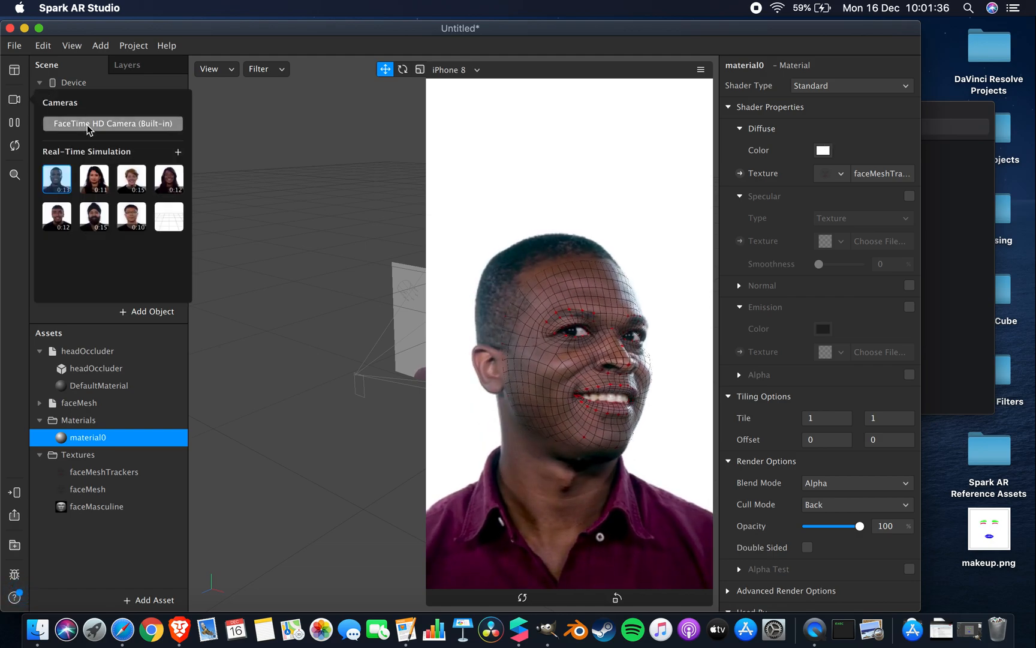
# Preview on the FaceTime HD Camera and try faceMesh then faceMeshTrackers as material0's texture
pyautogui.click(113, 123)
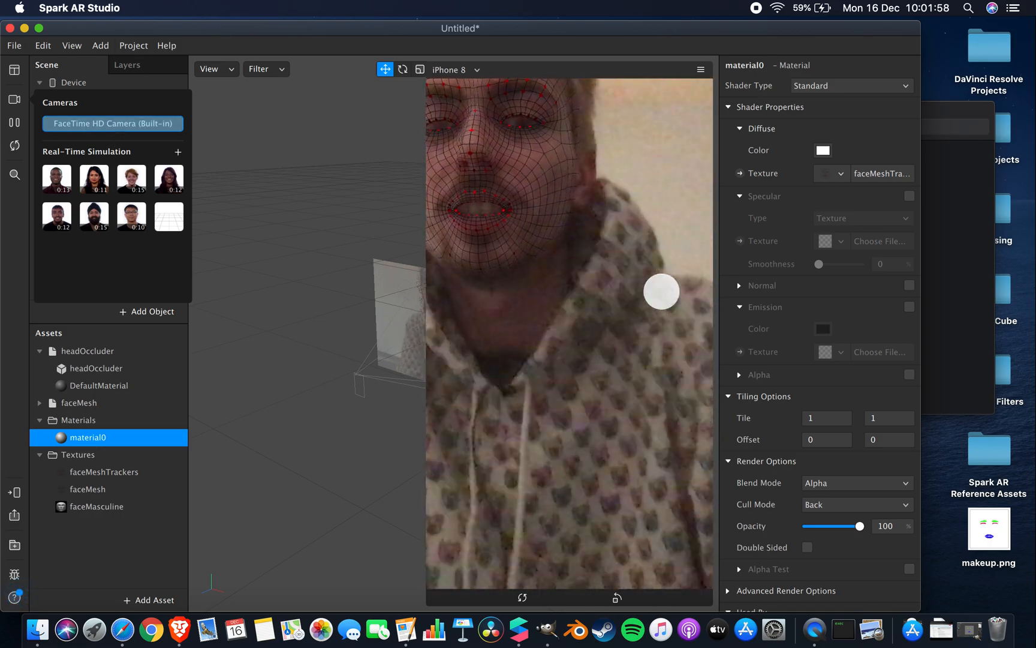
pyautogui.click(831, 173)
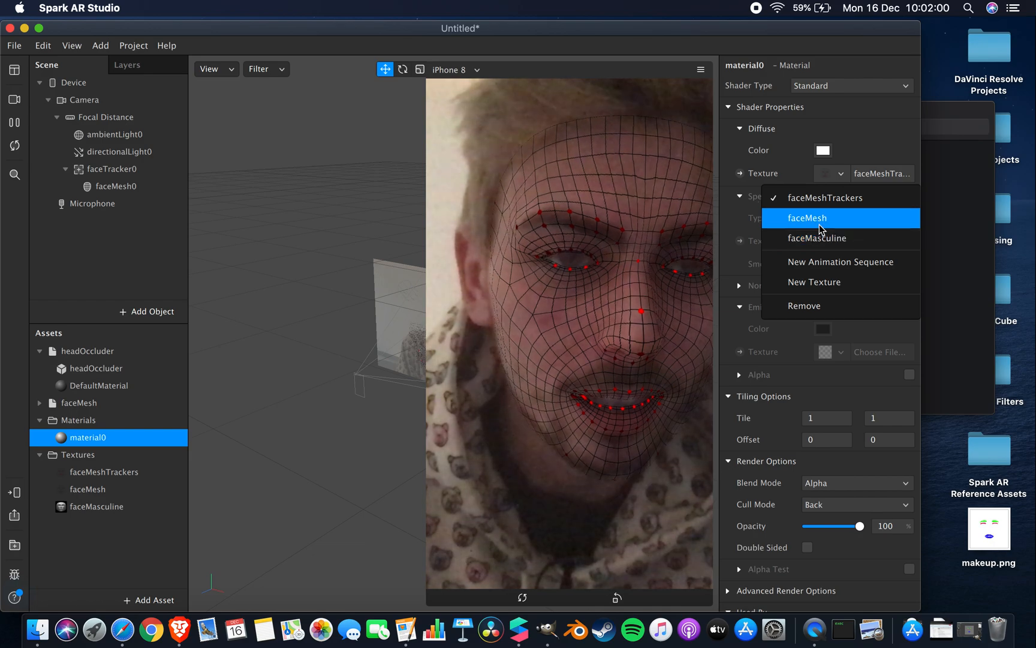
pyautogui.click(807, 217)
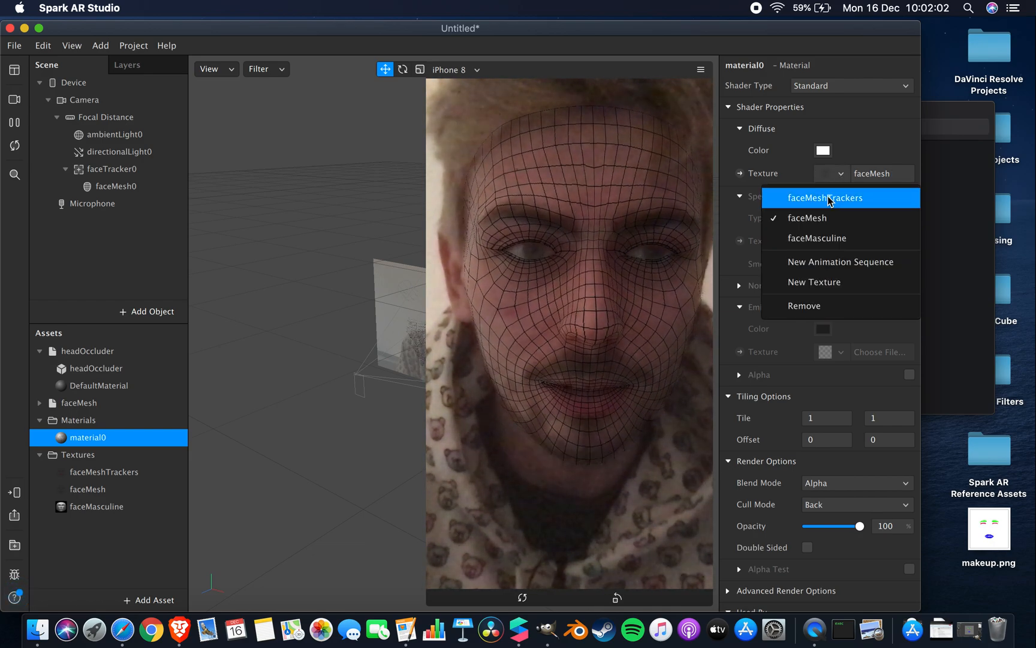
pyautogui.click(816, 237)
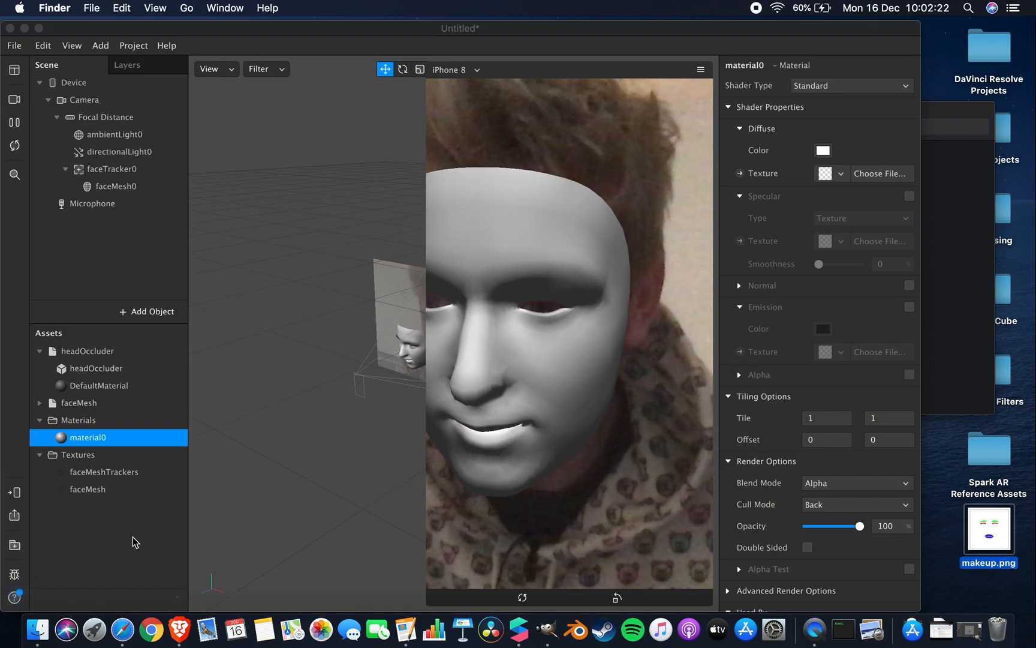
# Apply the imported makeup.png as material0's Diffuse Texture so coloured brows and blue lips show live
pyautogui.click(85, 506)
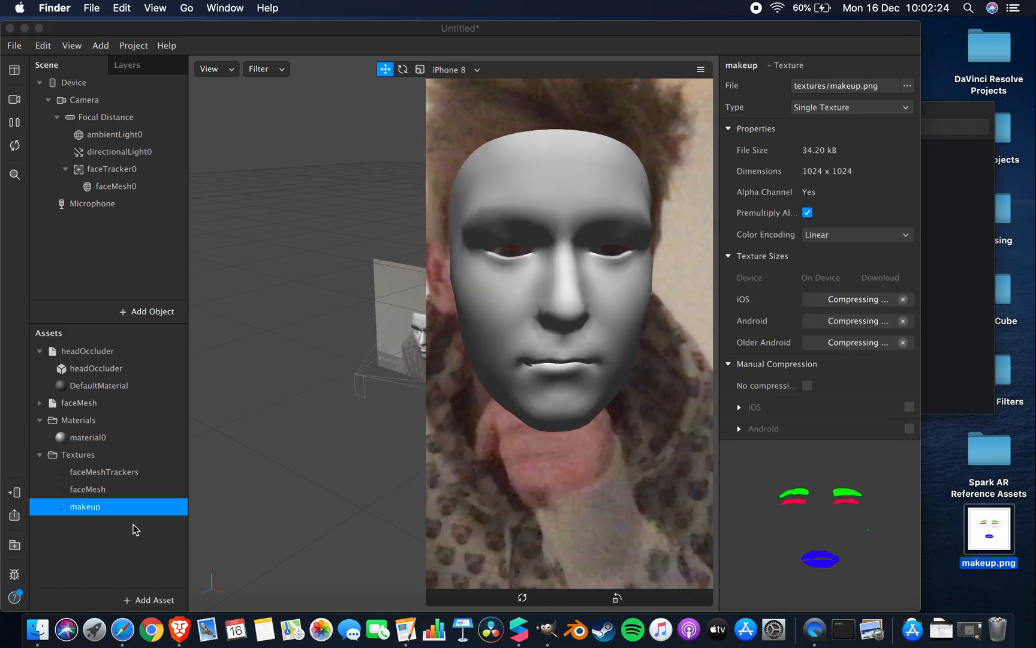
pyautogui.click(79, 403)
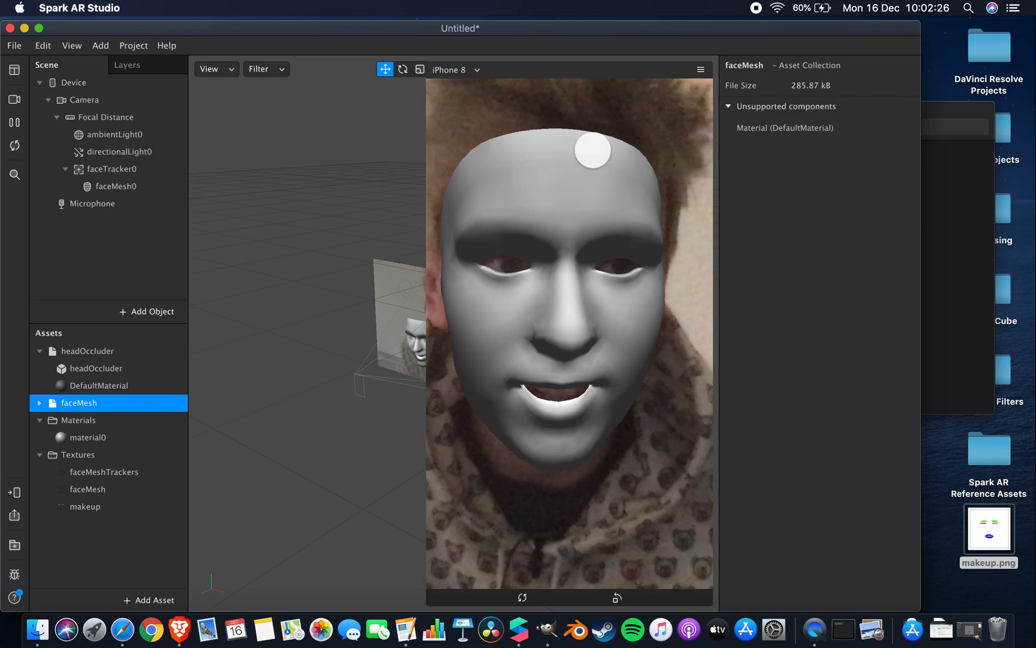
pyautogui.click(86, 437)
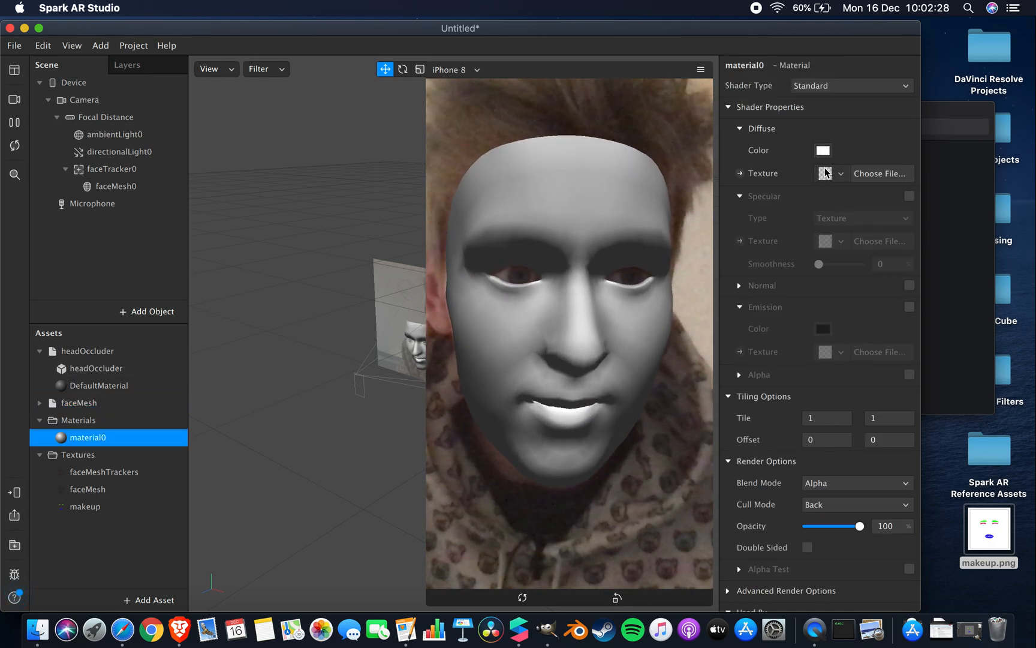
pyautogui.click(840, 173)
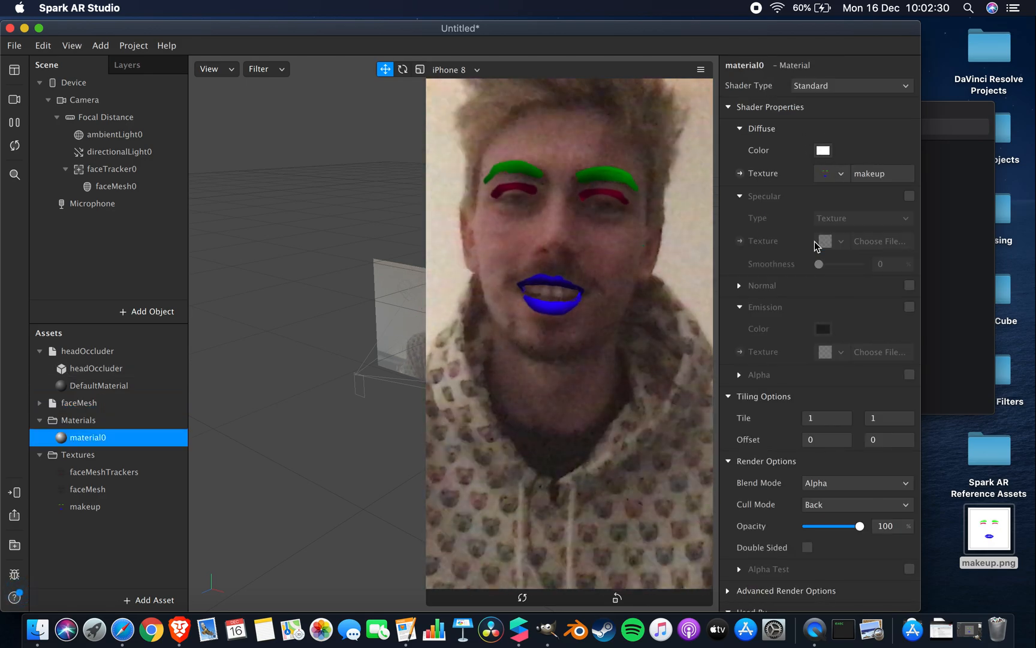